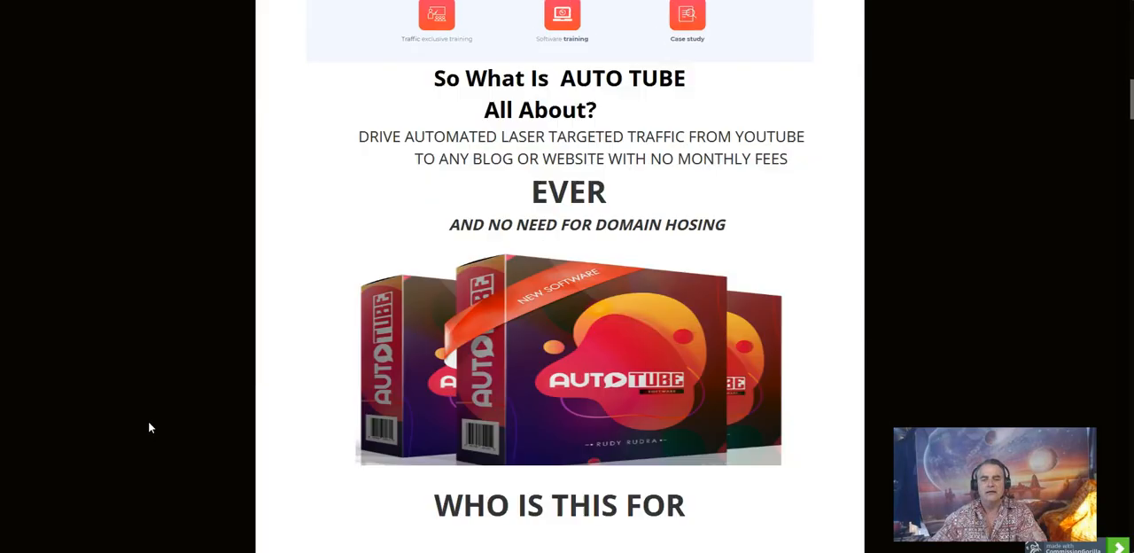
Scroll the bonus page past the product overview to Bonus #1, the $427.95 list-building tutorial
scroll("down", 3)
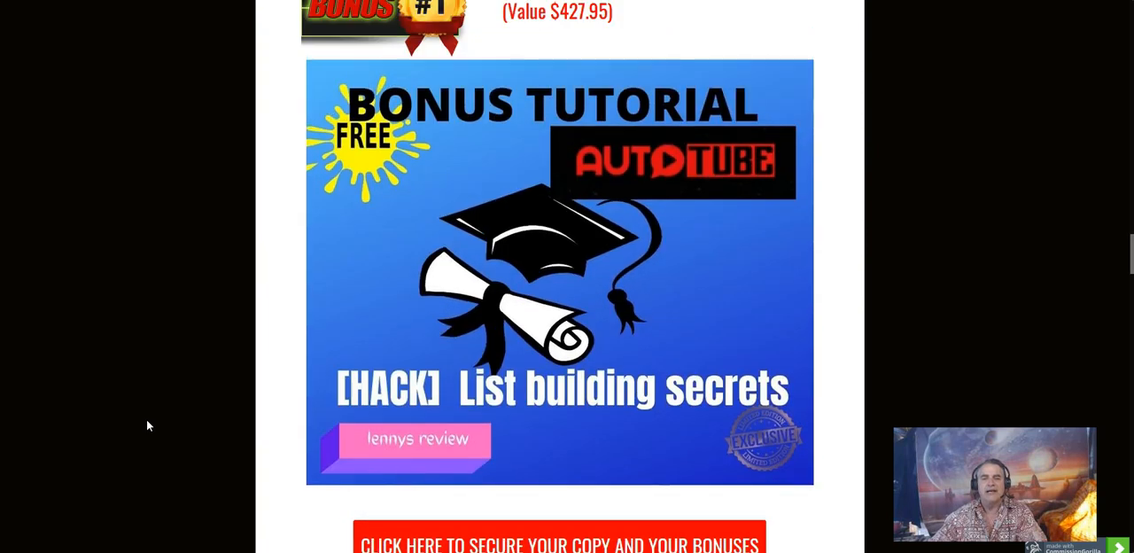
scroll("down", 3)
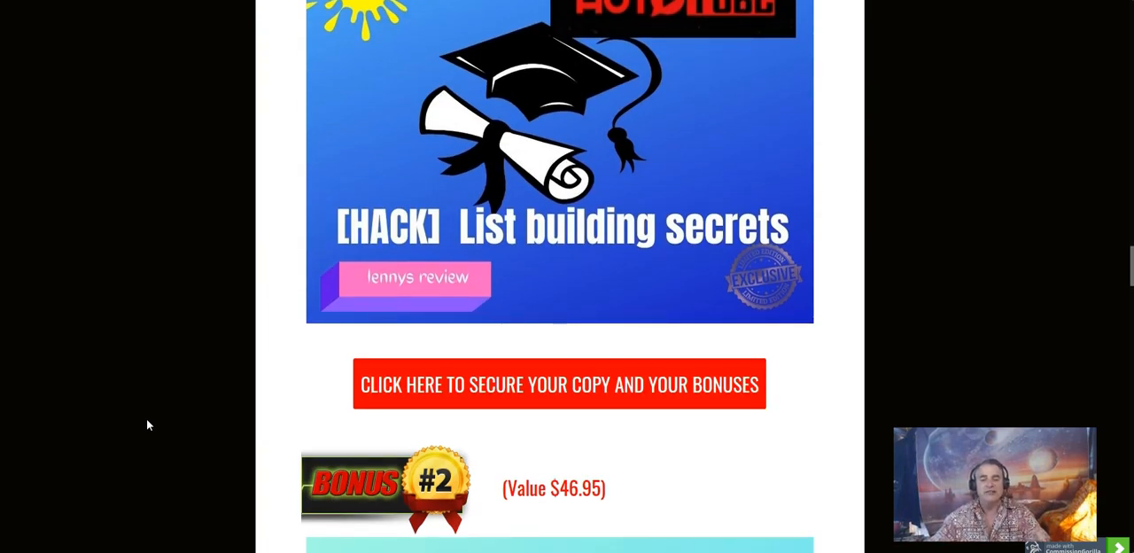
scroll("up", 3)
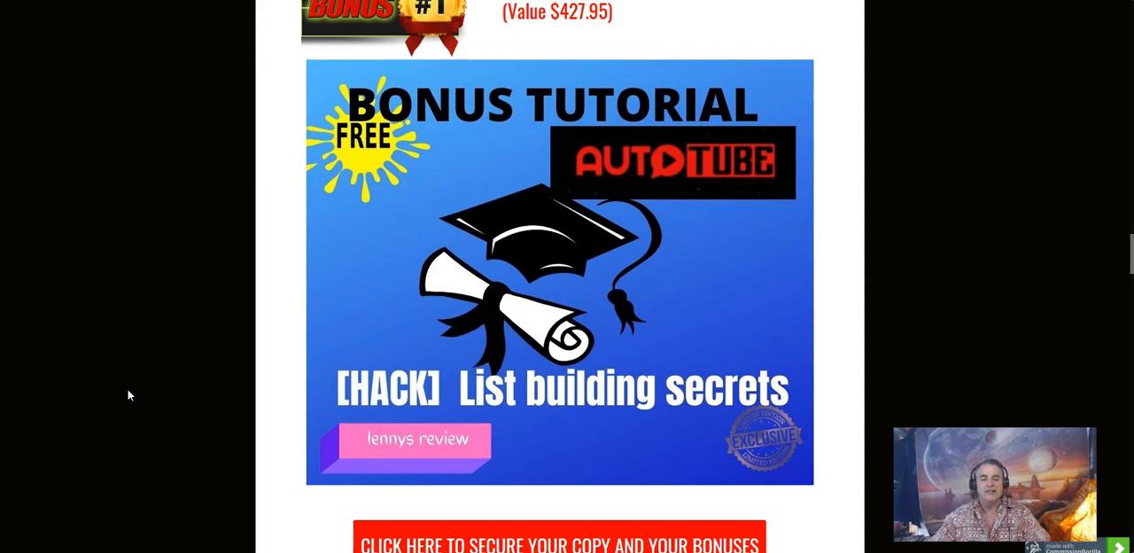
mouse_move(606, 393)
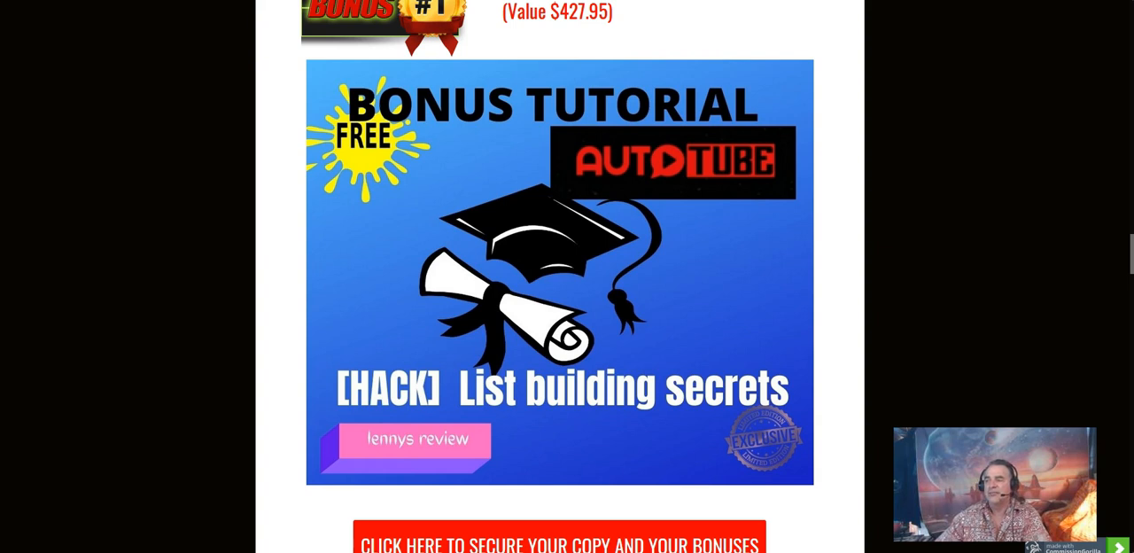
mouse_move(595, 287)
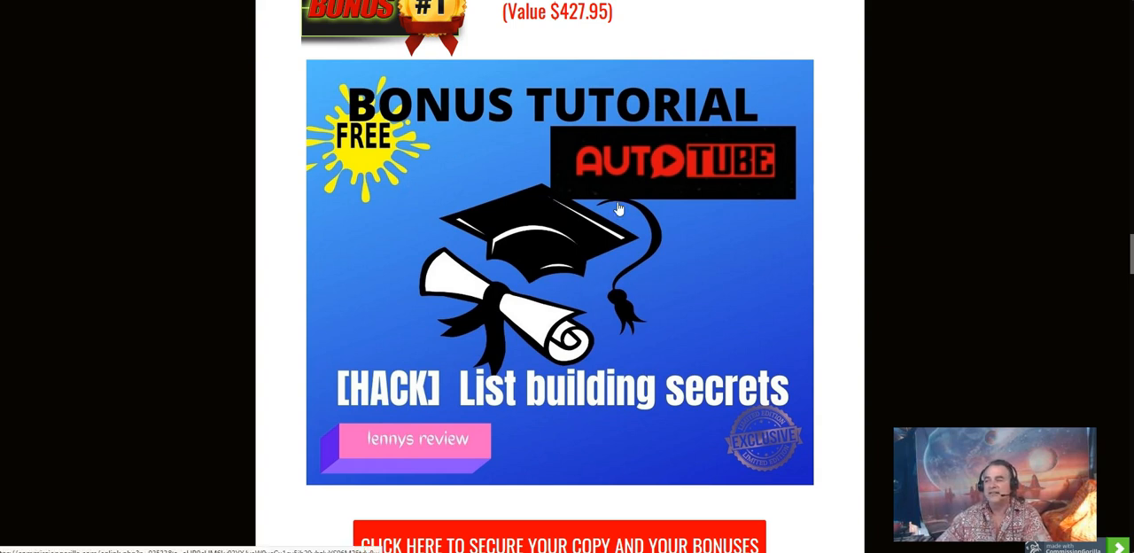
mouse_move(517, 239)
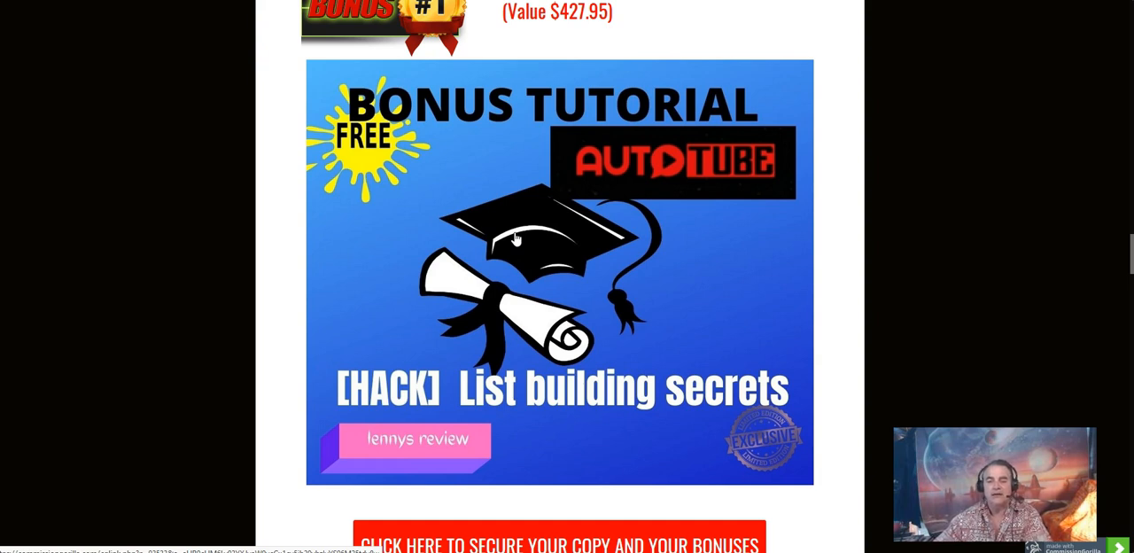
Scroll down to Bonus #2, the $46.95 Story Telling Formula tutorial graphic
scroll("down", 3)
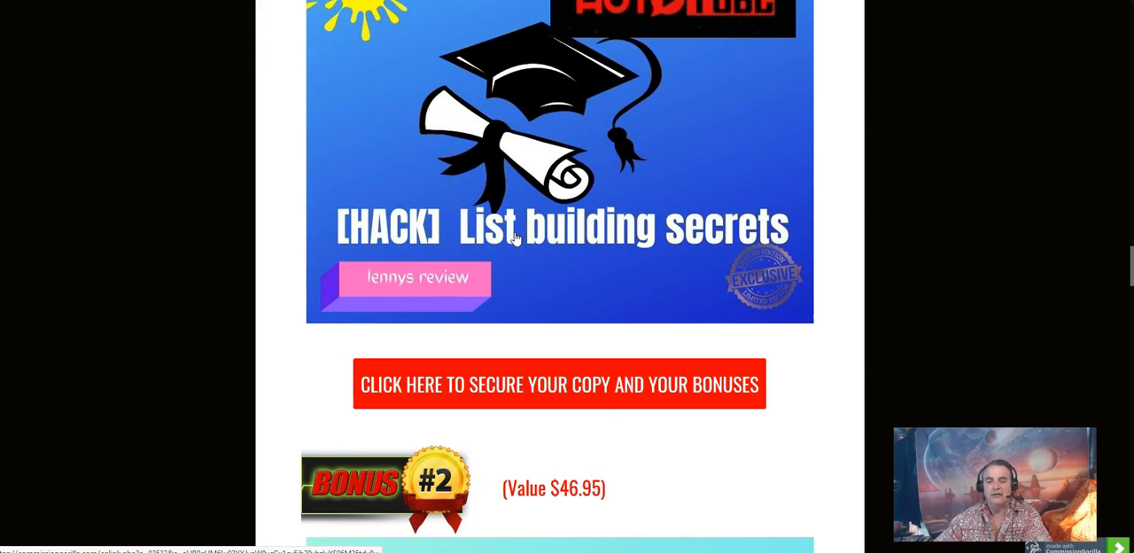
scroll("down", 3)
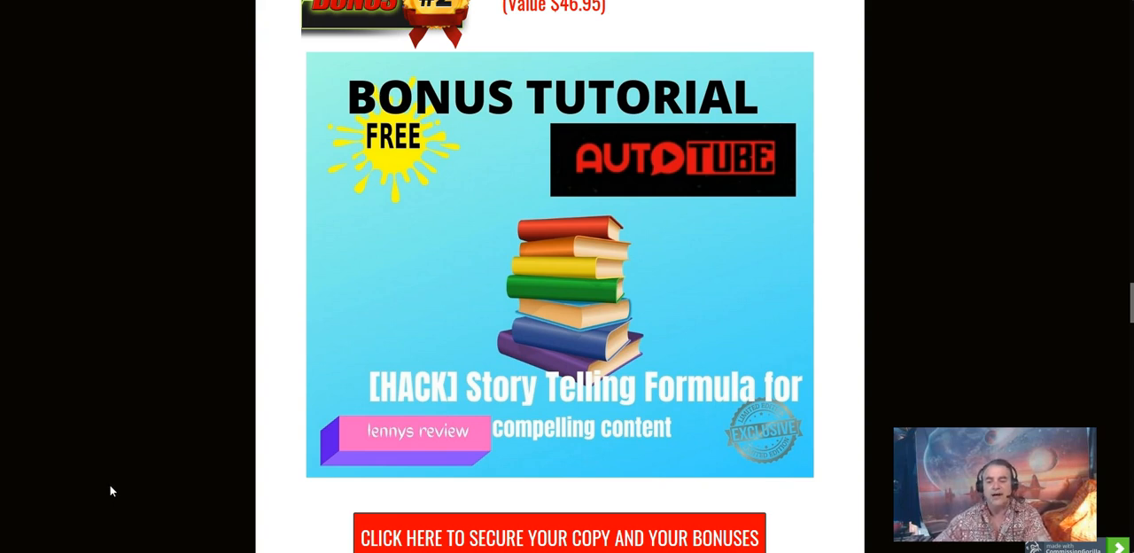
mouse_move(264, 301)
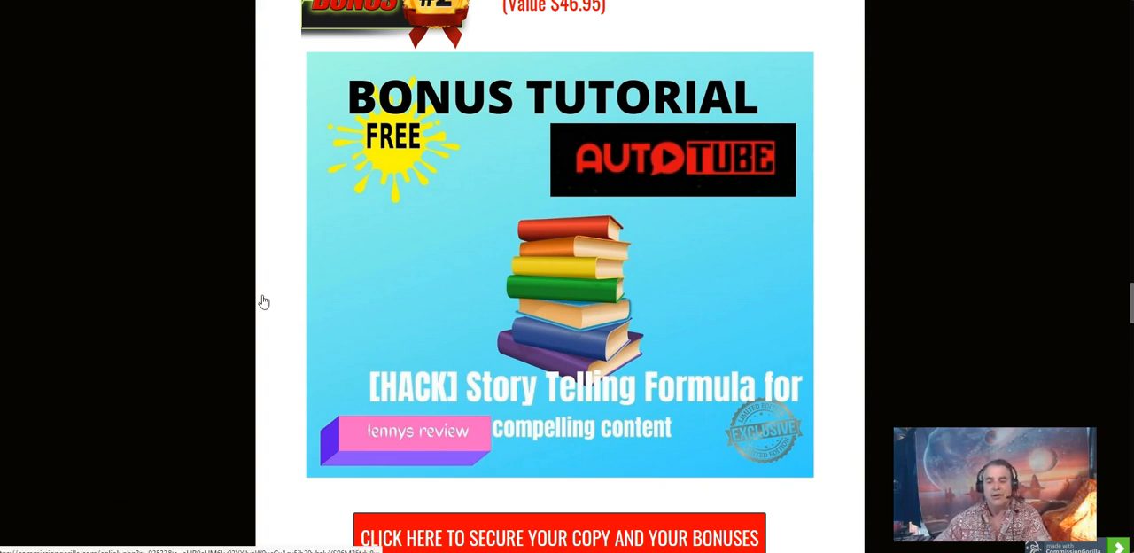
Scroll down to Bonus #3, the $344.95 F B Live tutorial graphic
scroll("down", 3)
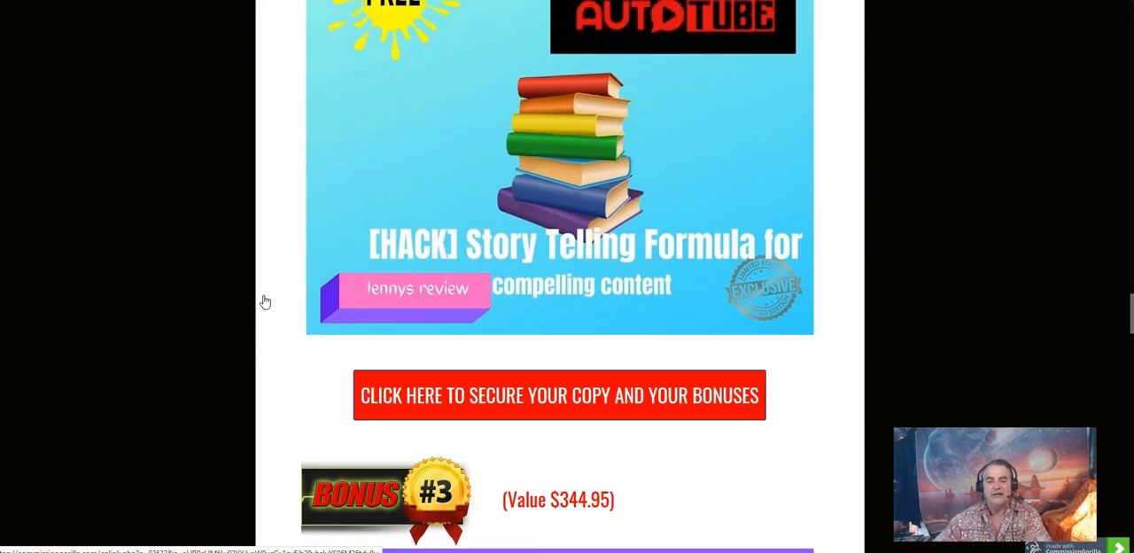
scroll("down", 3)
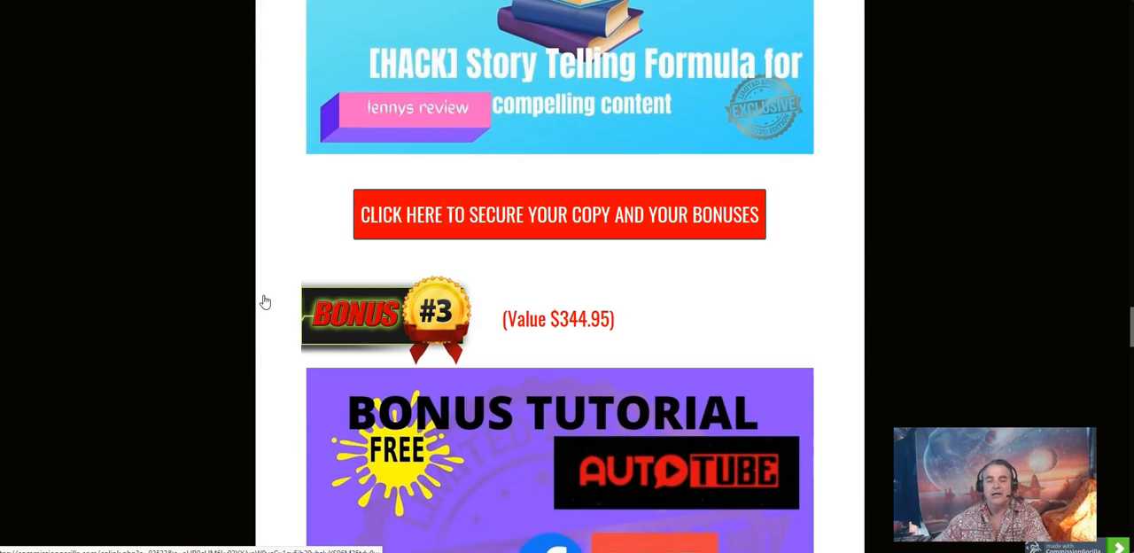
scroll("down", 3)
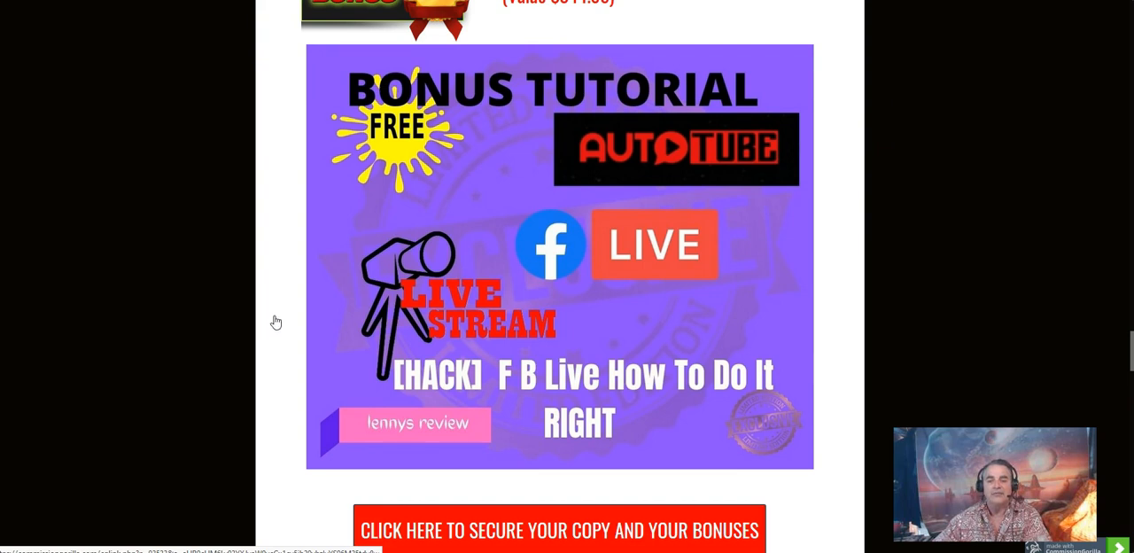
mouse_move(283, 333)
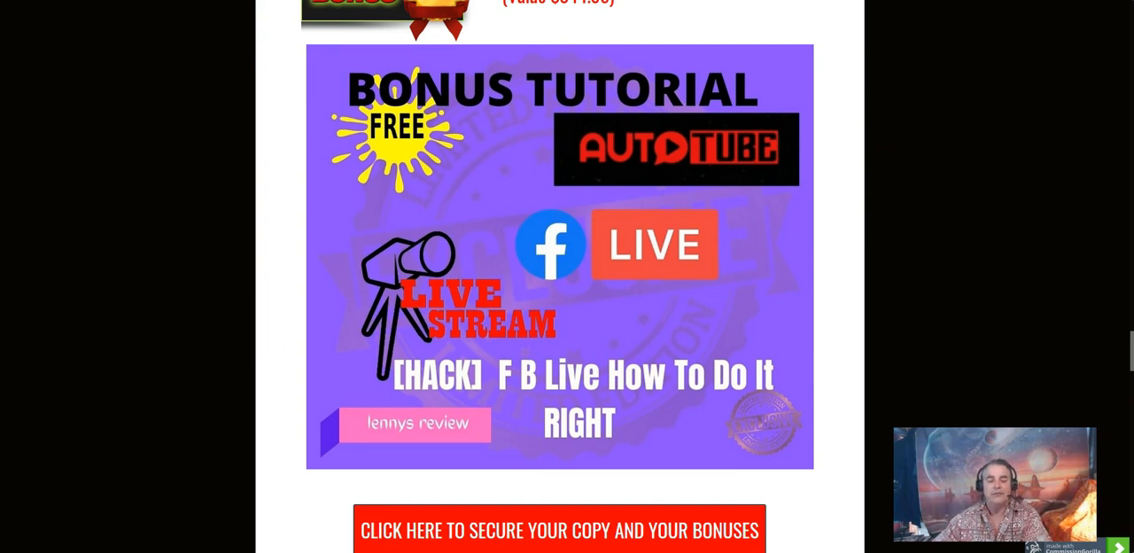
mouse_move(92, 521)
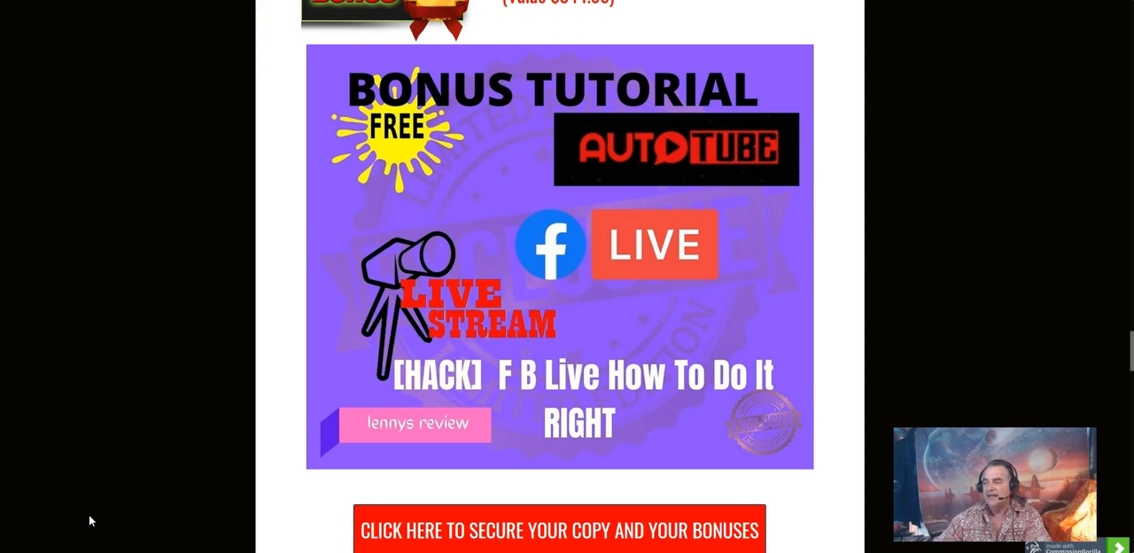
Scroll down to the CPA Marketing $500-a-day hack bonus tutorial image
scroll("down", 3)
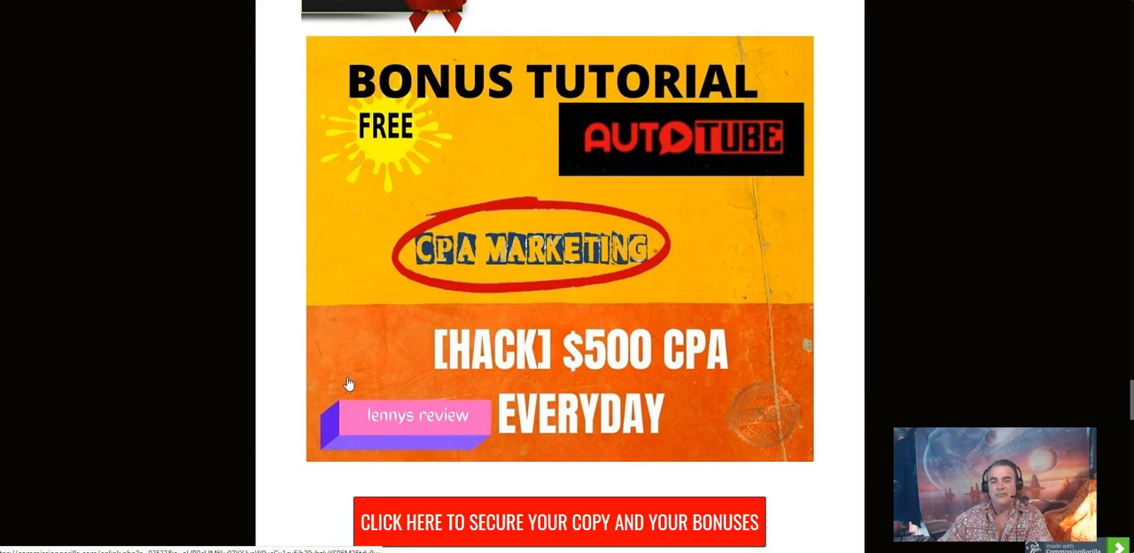
mouse_move(334, 384)
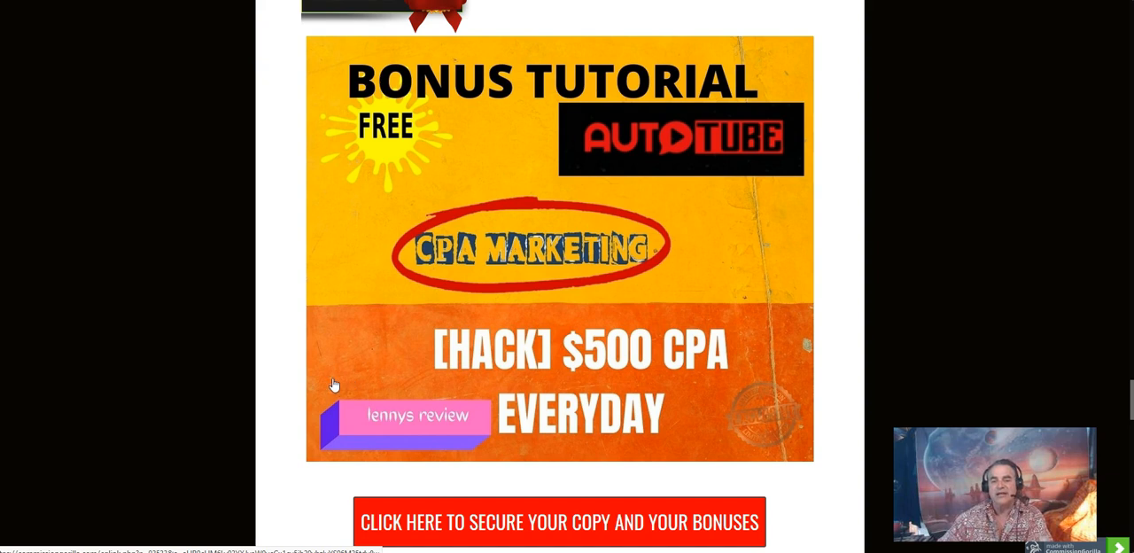
mouse_move(264, 329)
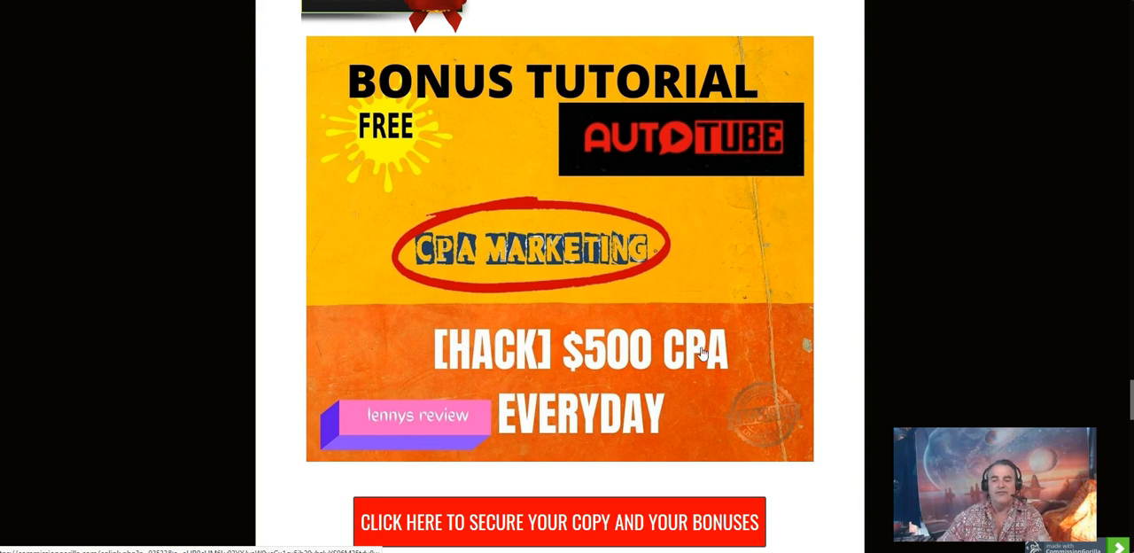
mouse_move(595, 420)
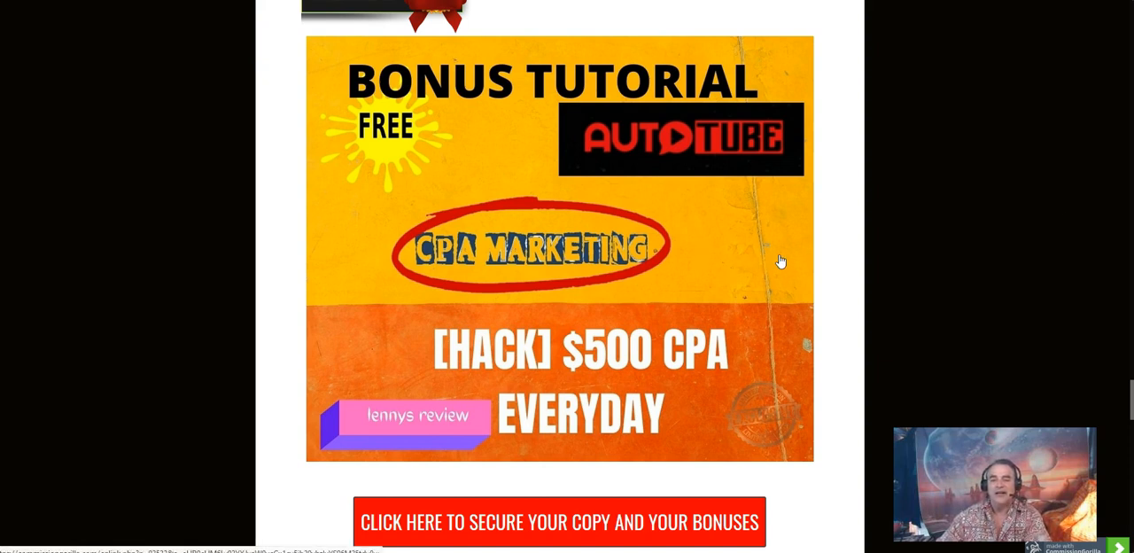
mouse_move(773, 259)
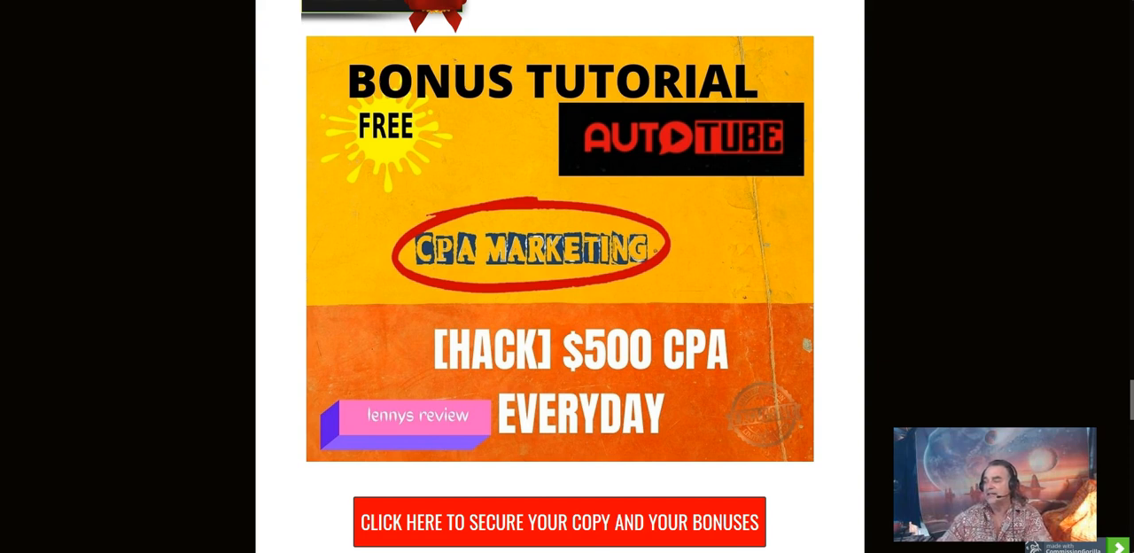
mouse_move(315, 317)
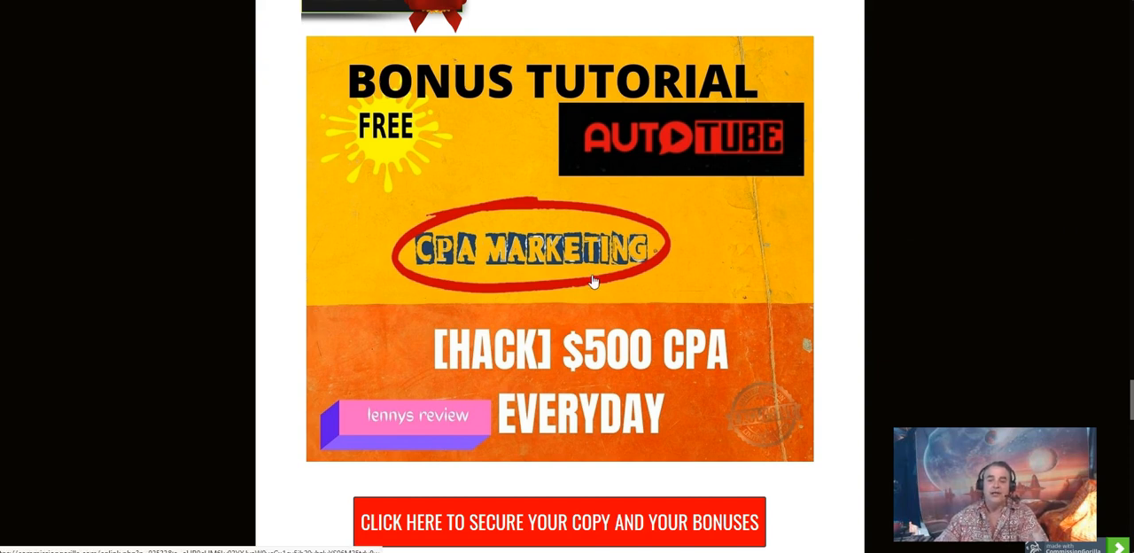
mouse_move(482, 276)
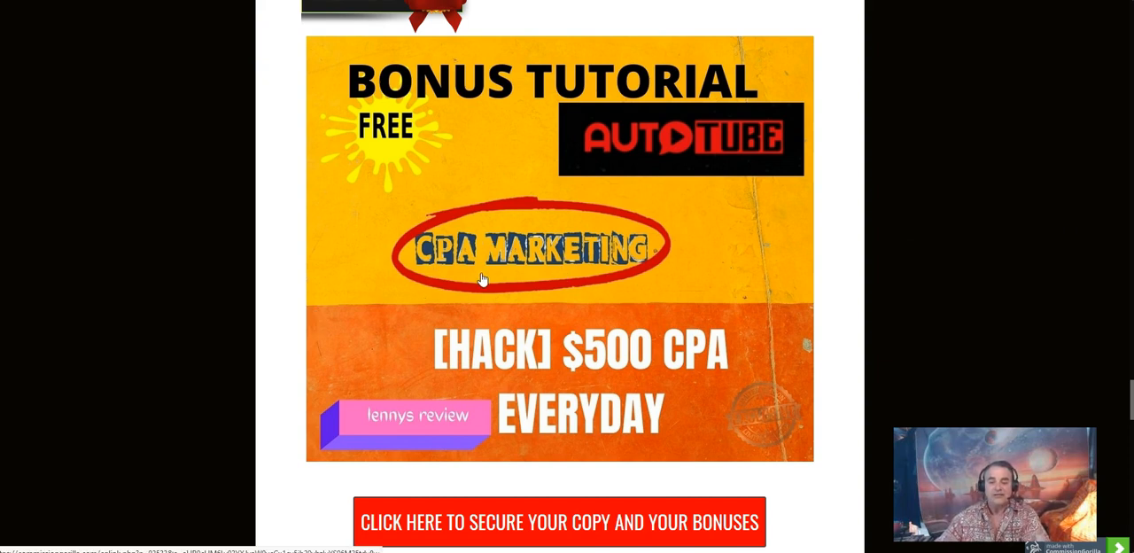
mouse_move(507, 233)
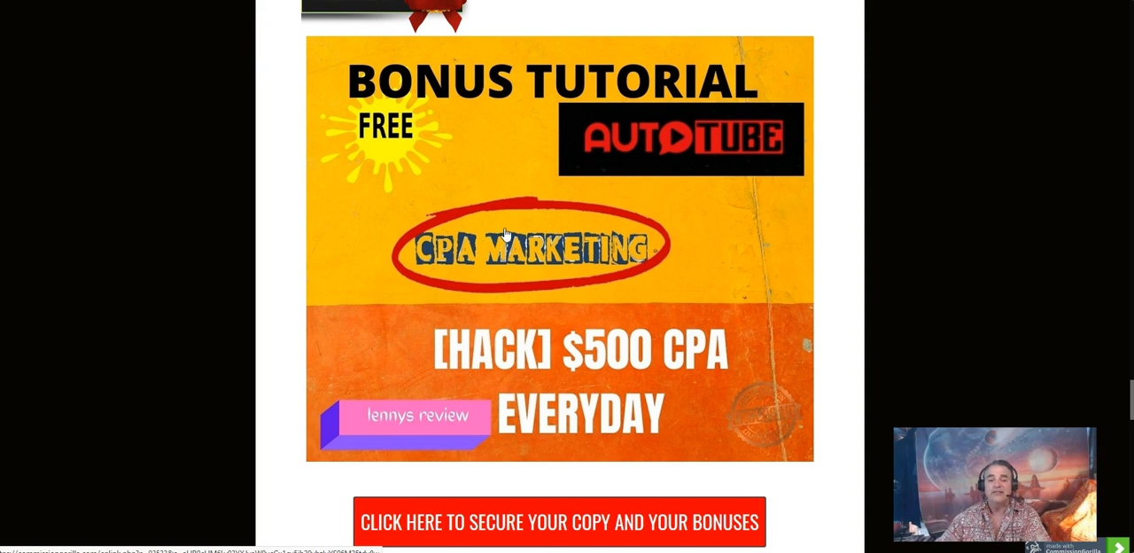
mouse_move(566, 266)
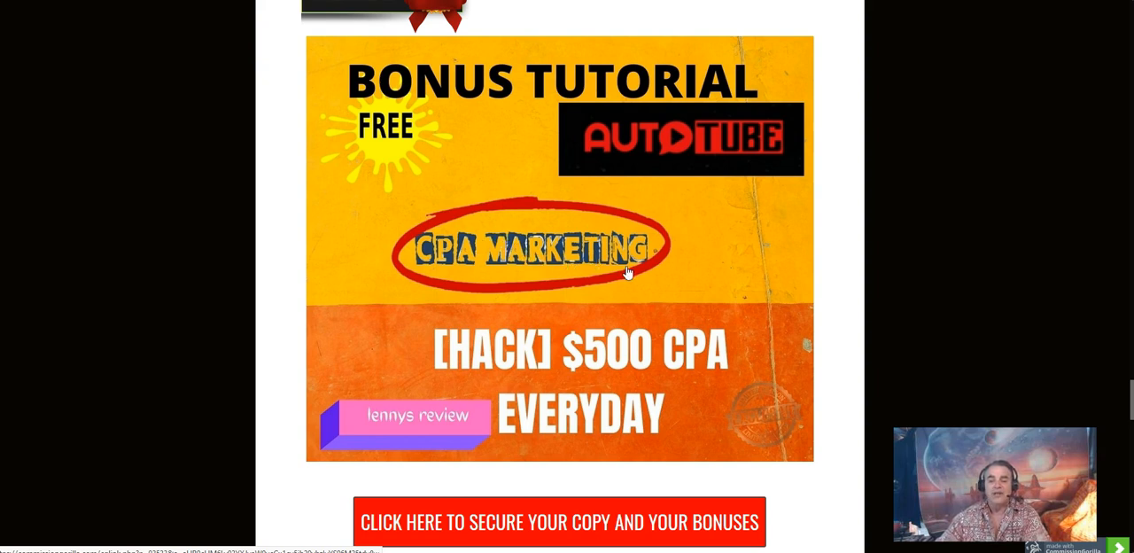
mouse_move(621, 270)
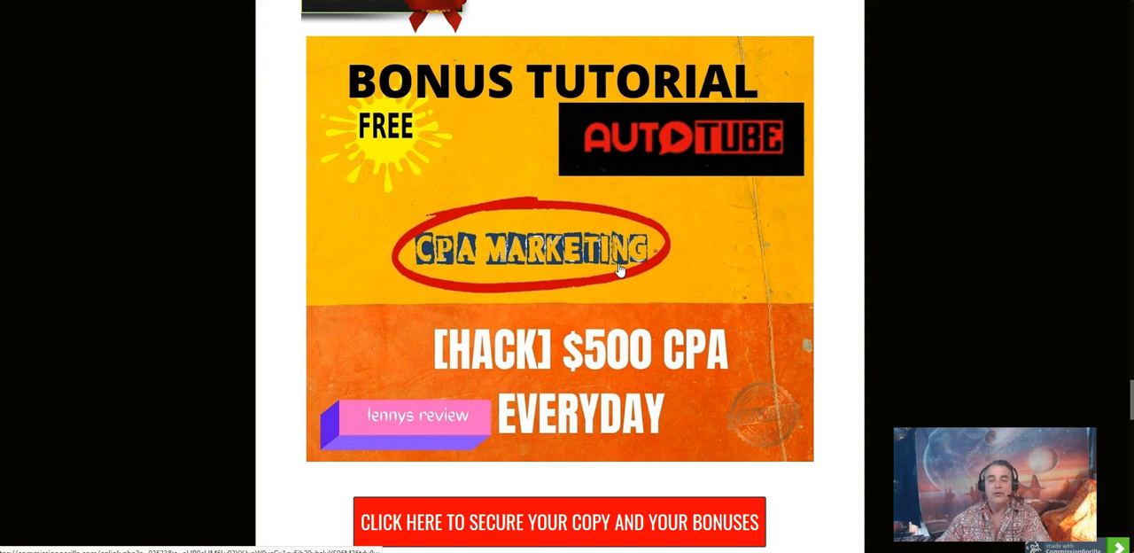
mouse_move(580, 295)
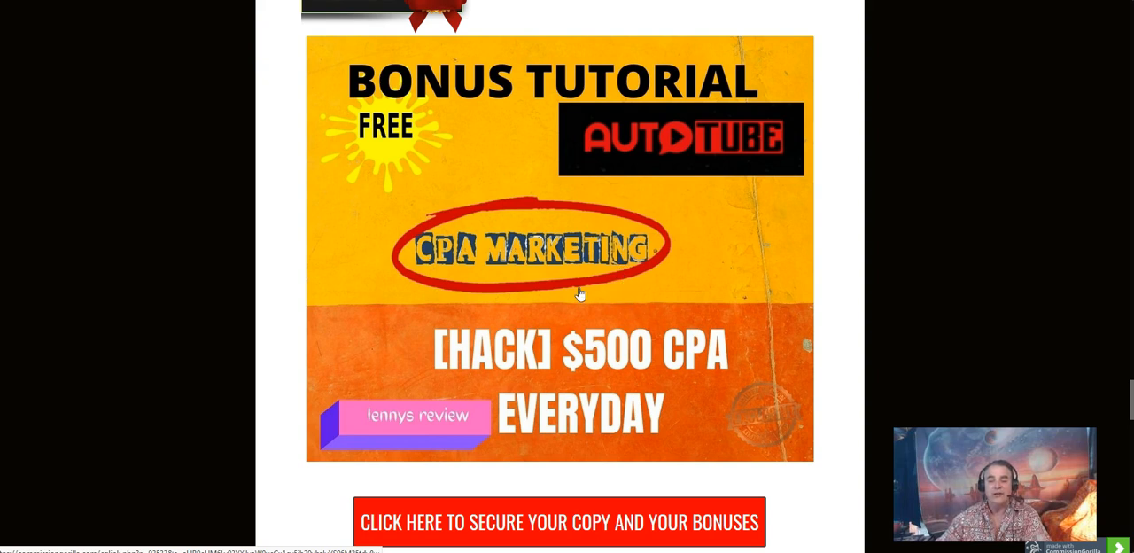
mouse_move(564, 287)
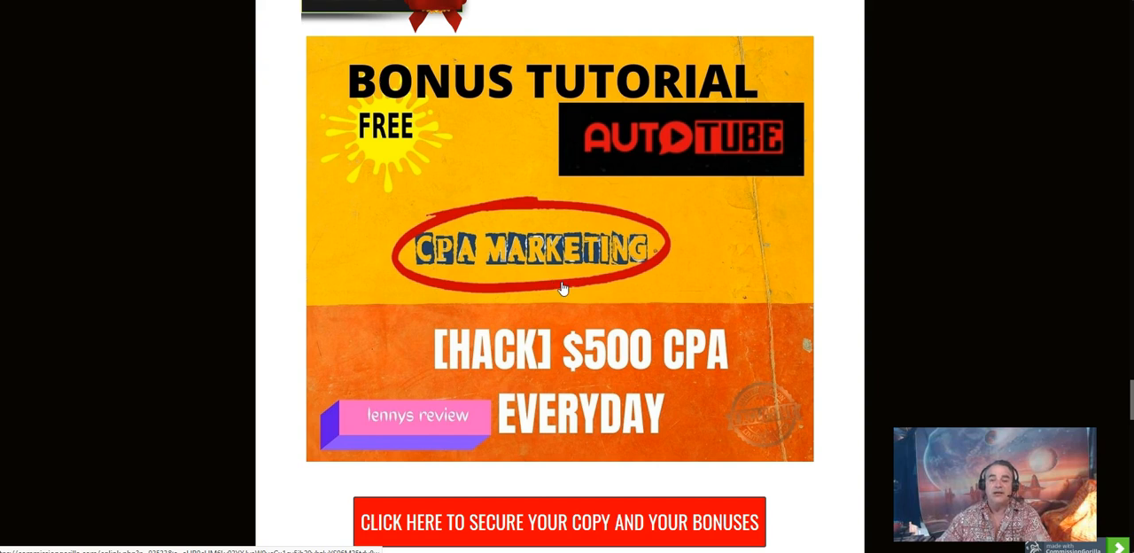
mouse_move(578, 294)
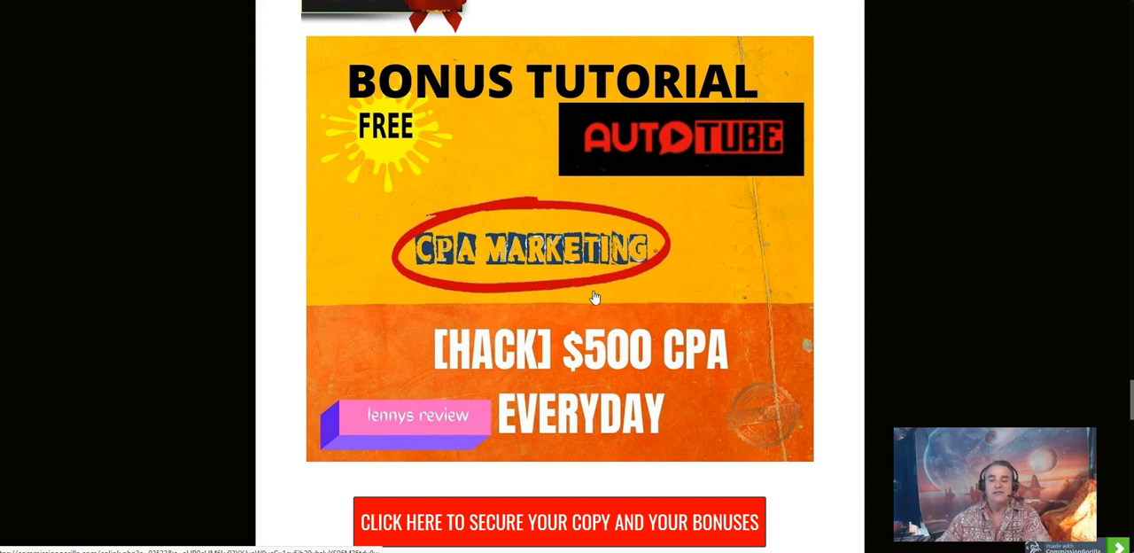
mouse_move(241, 415)
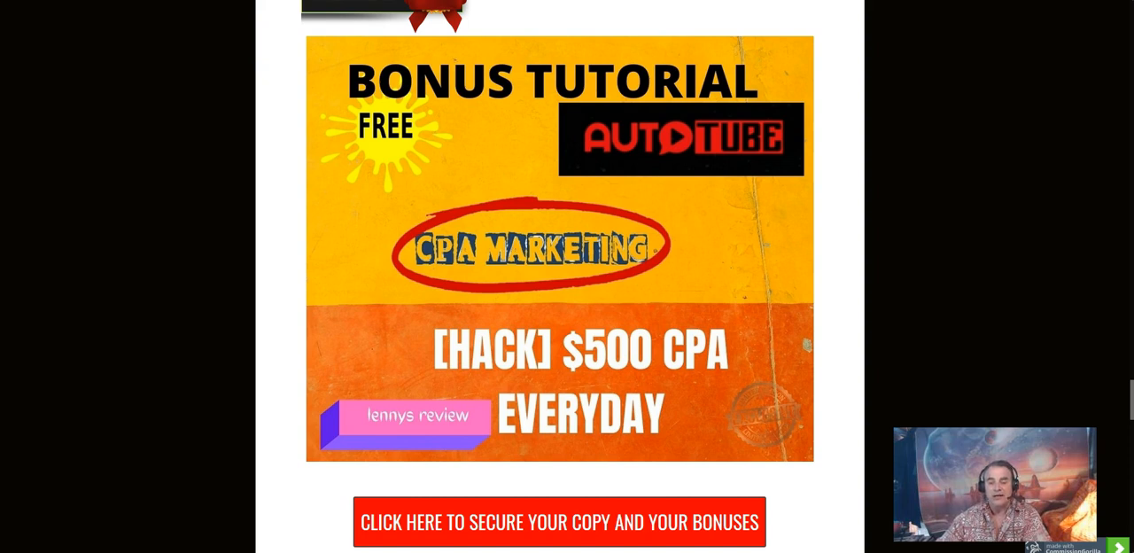
mouse_move(627, 318)
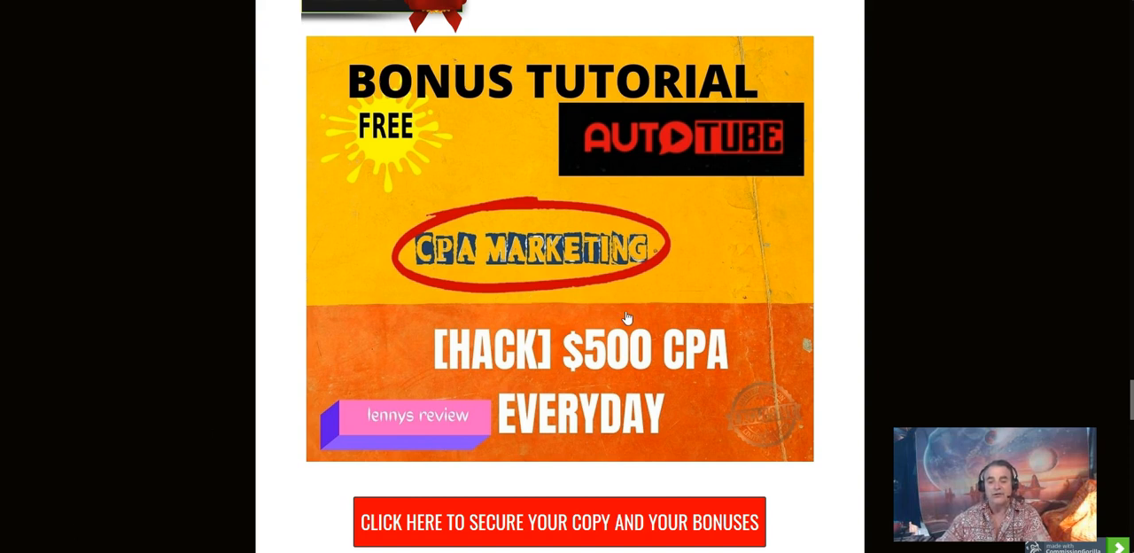
mouse_move(682, 294)
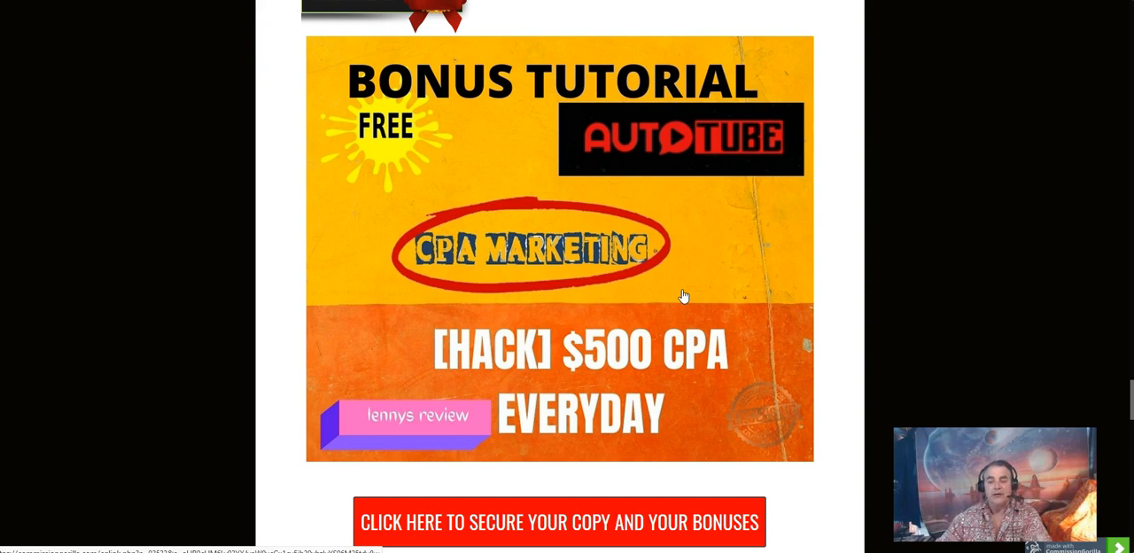
mouse_move(79, 450)
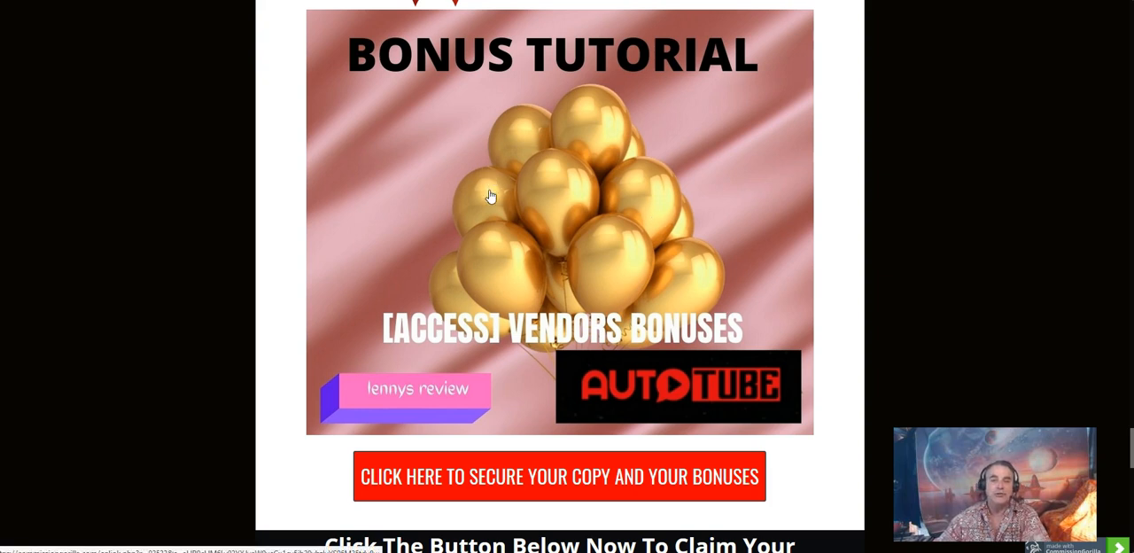
mouse_move(507, 246)
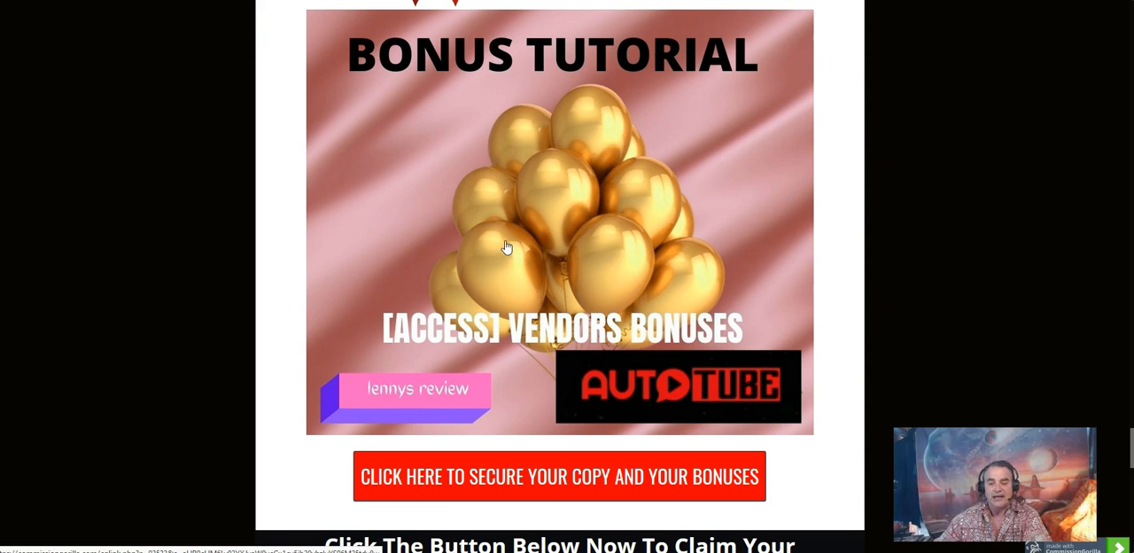
mouse_move(606, 234)
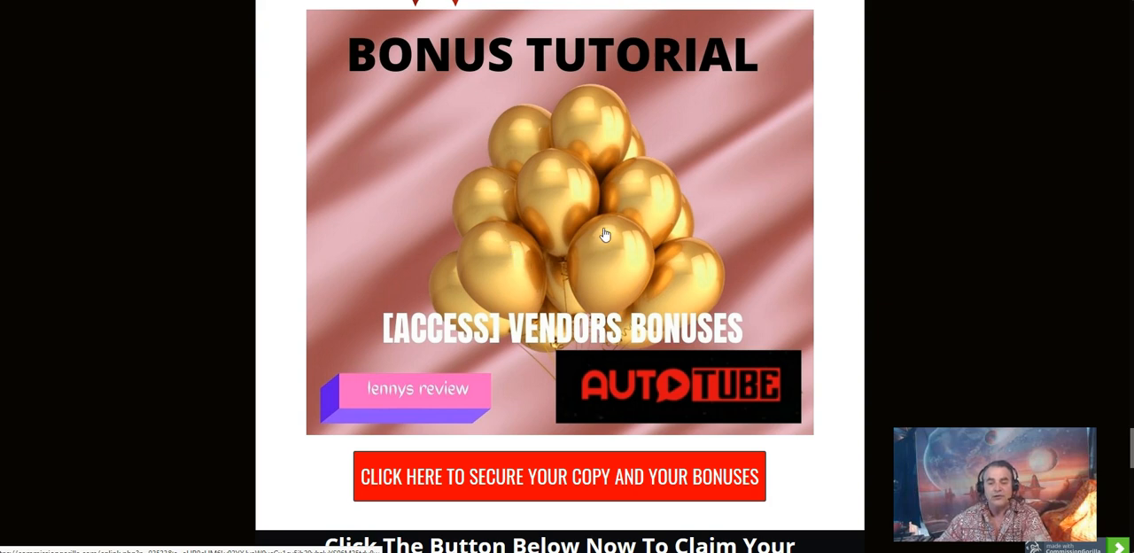
mouse_move(578, 238)
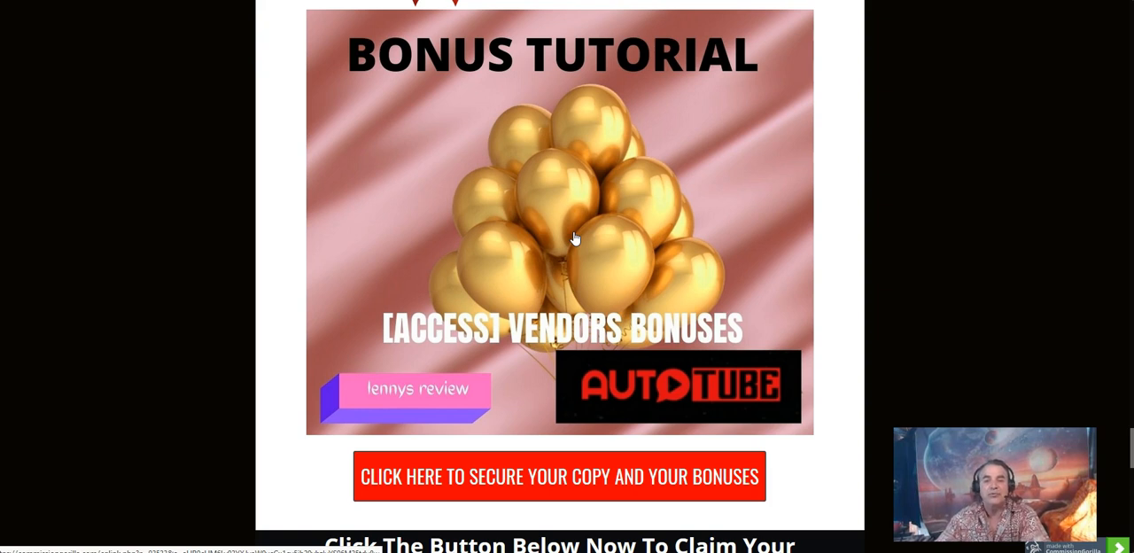
mouse_move(616, 246)
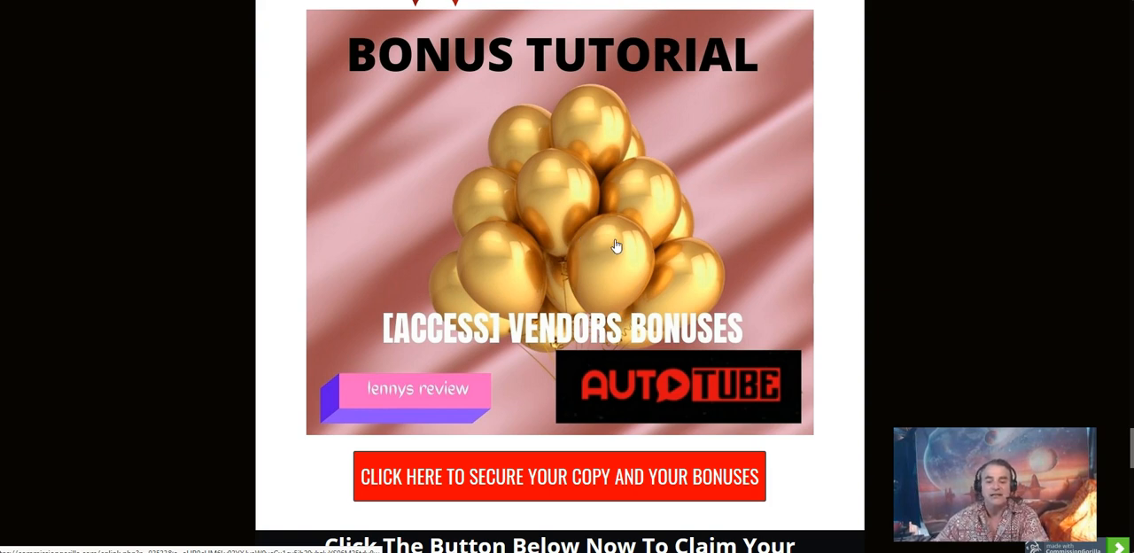
mouse_move(597, 476)
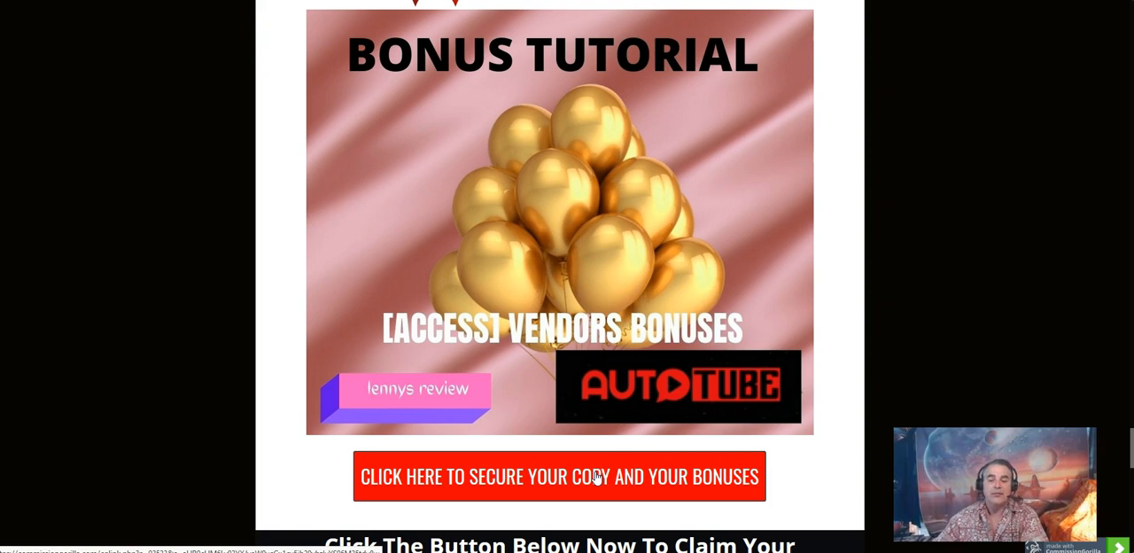
mouse_move(845, 53)
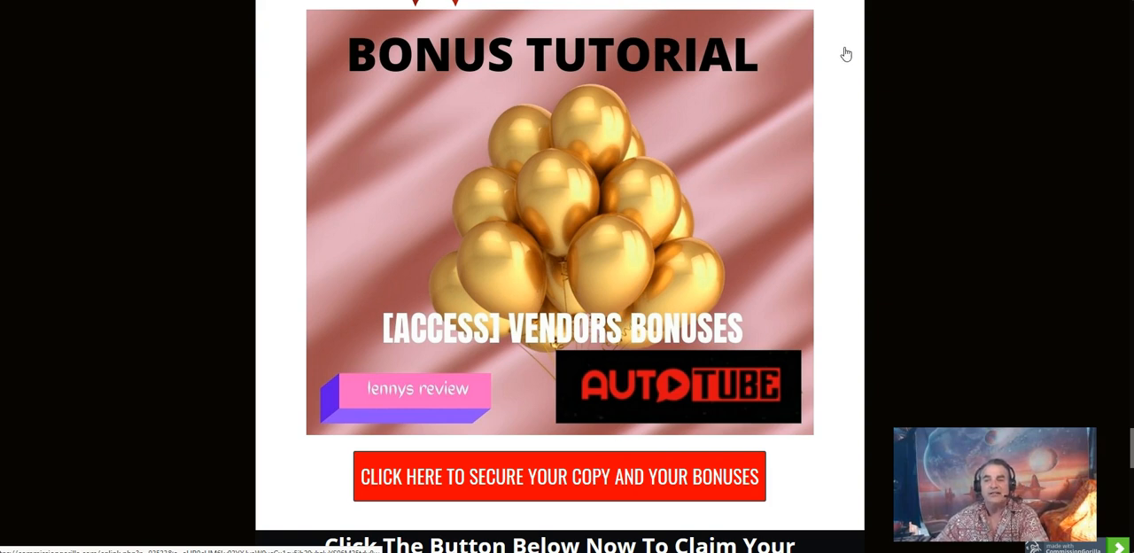
Scroll down to the Access Vendors Bonuses tutorial image
scroll("down", 3)
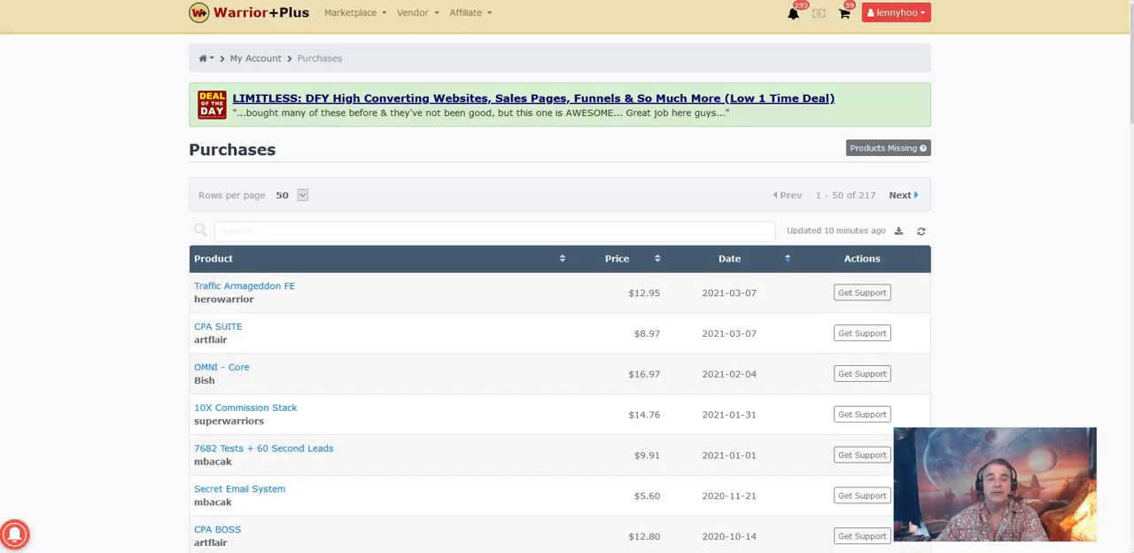
mouse_move(227, 205)
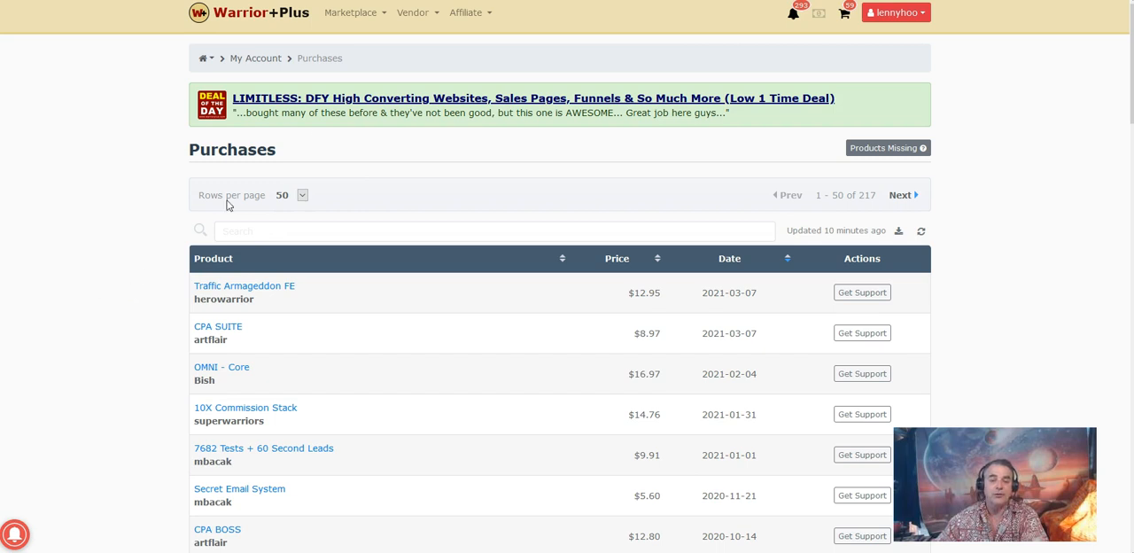
mouse_move(996, 202)
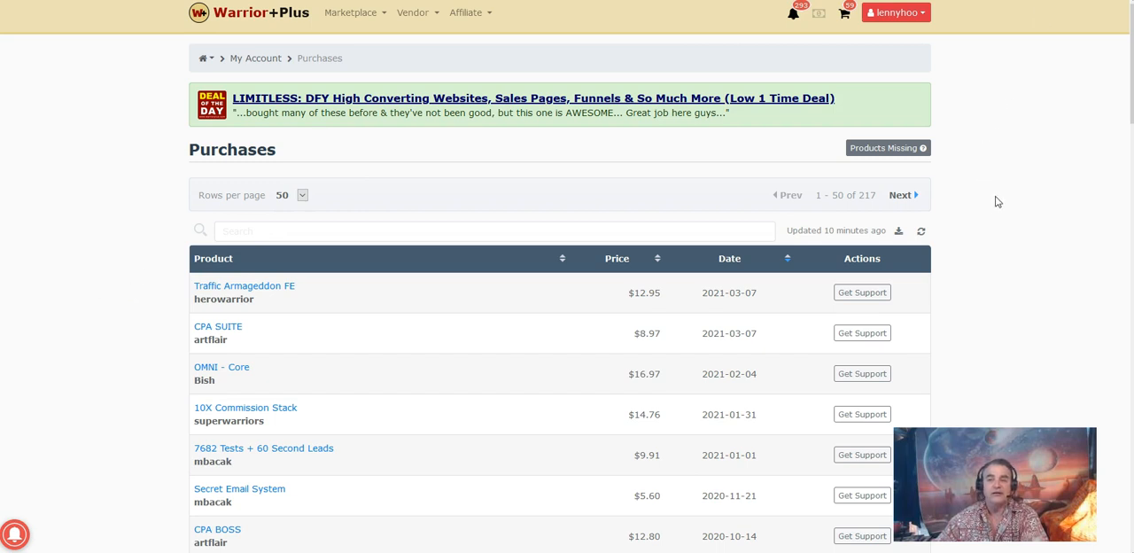
View the WarriorPlus Purchases list and the Traffic Armageddon FE purchase details
left_click(892, 14)
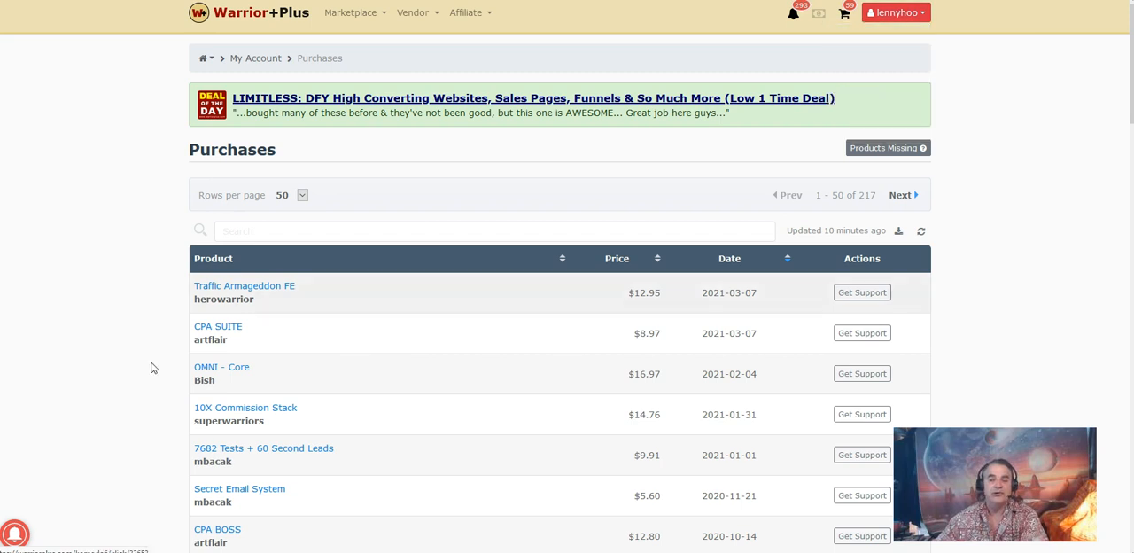
mouse_move(103, 388)
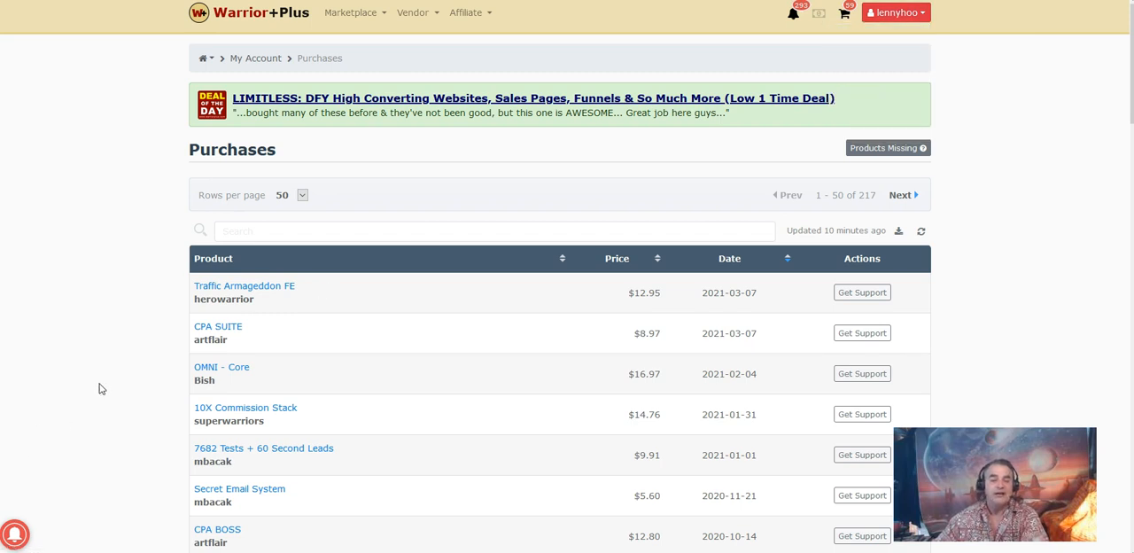
mouse_move(230, 296)
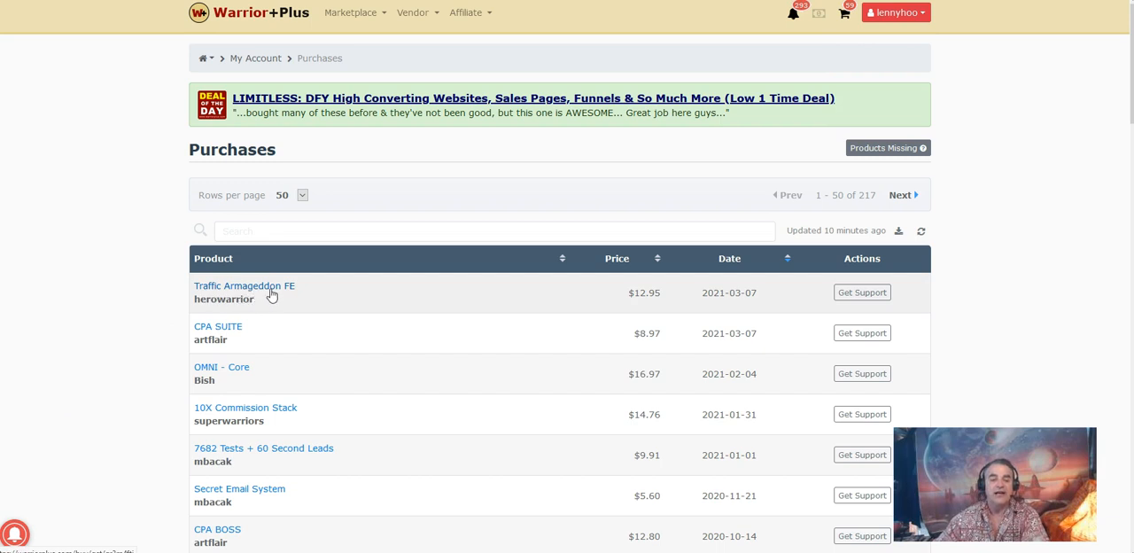
mouse_move(263, 297)
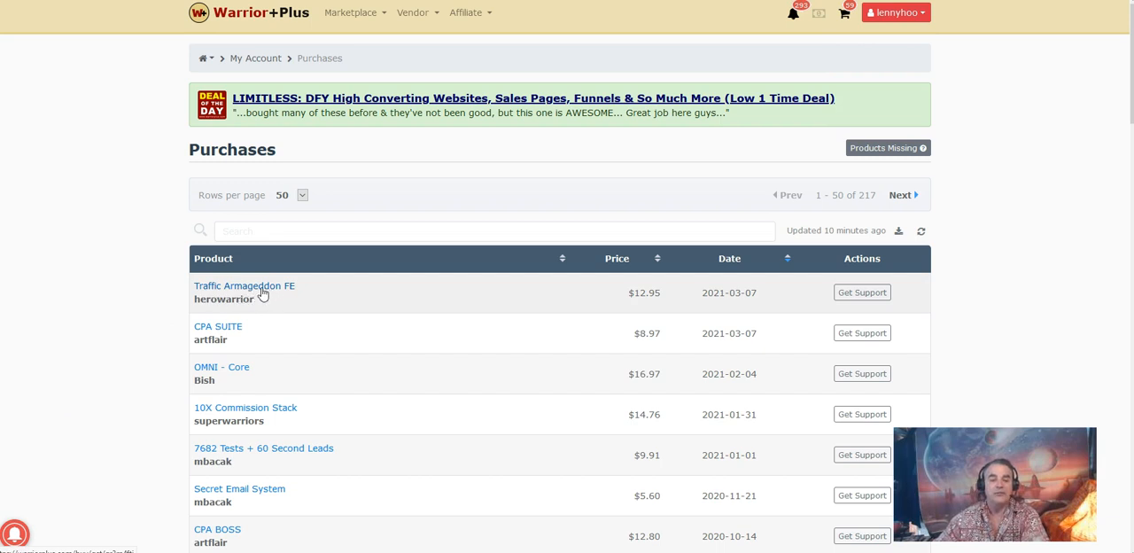
left_click(245, 286)
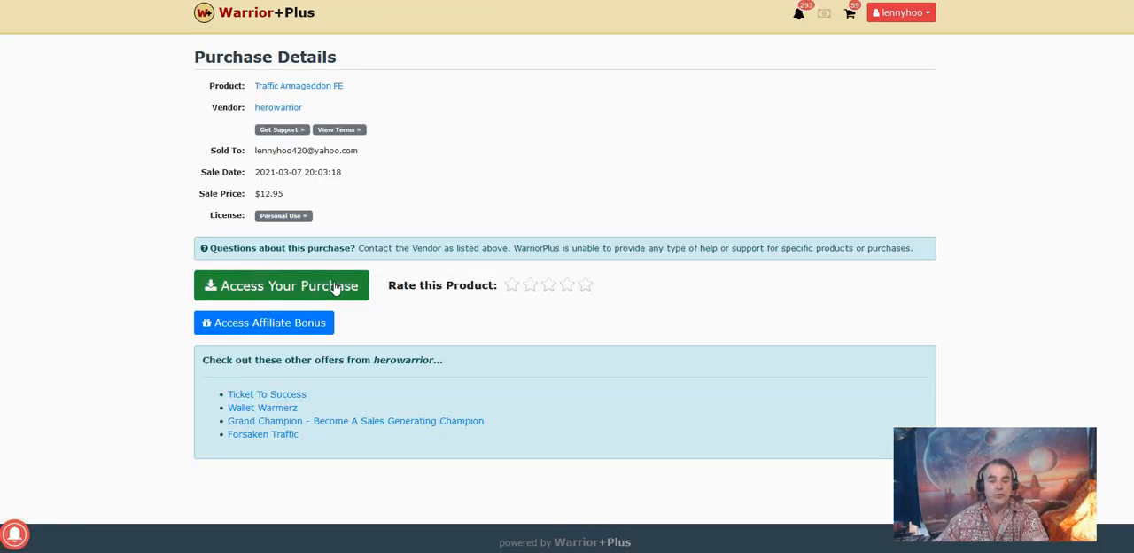
mouse_move(209, 327)
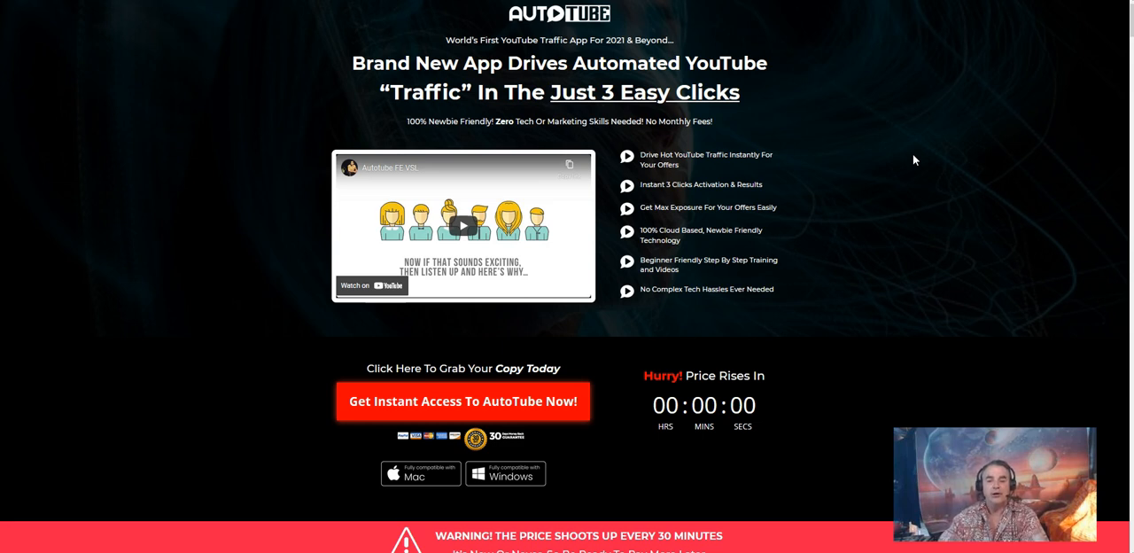
mouse_move(929, 159)
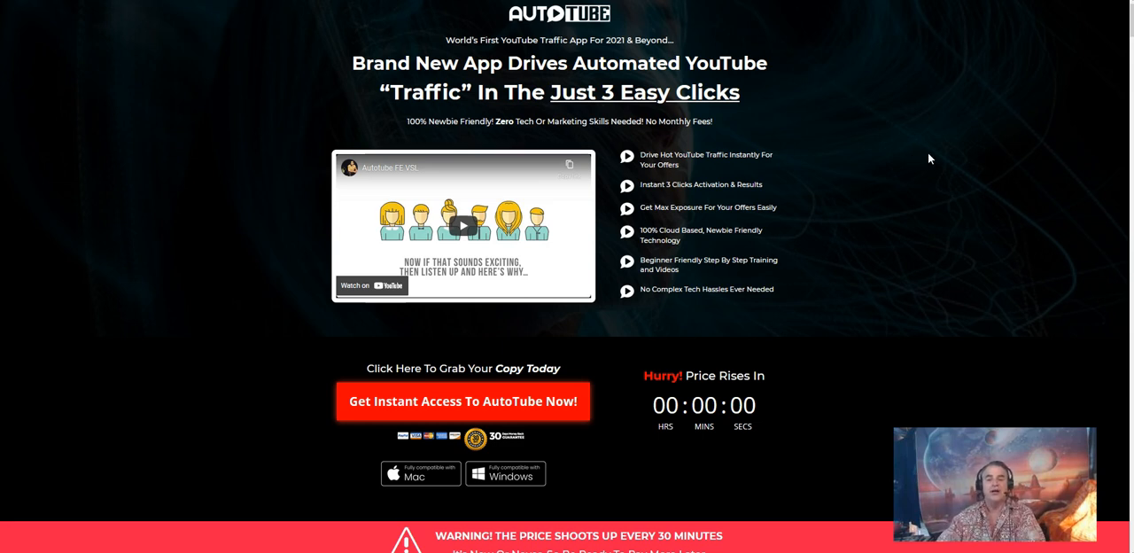
mouse_move(879, 205)
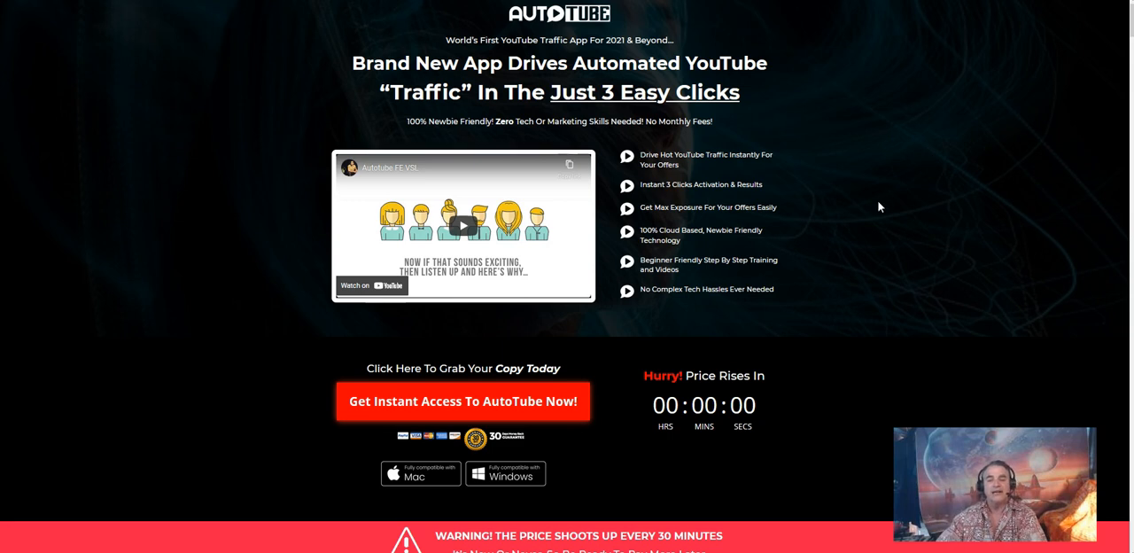
mouse_move(872, 176)
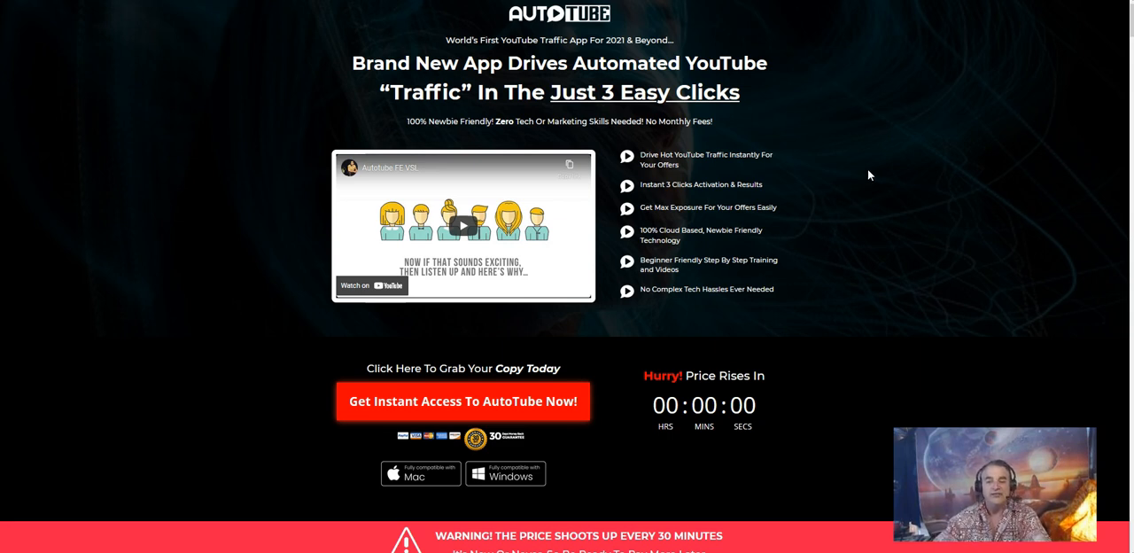
mouse_move(722, 170)
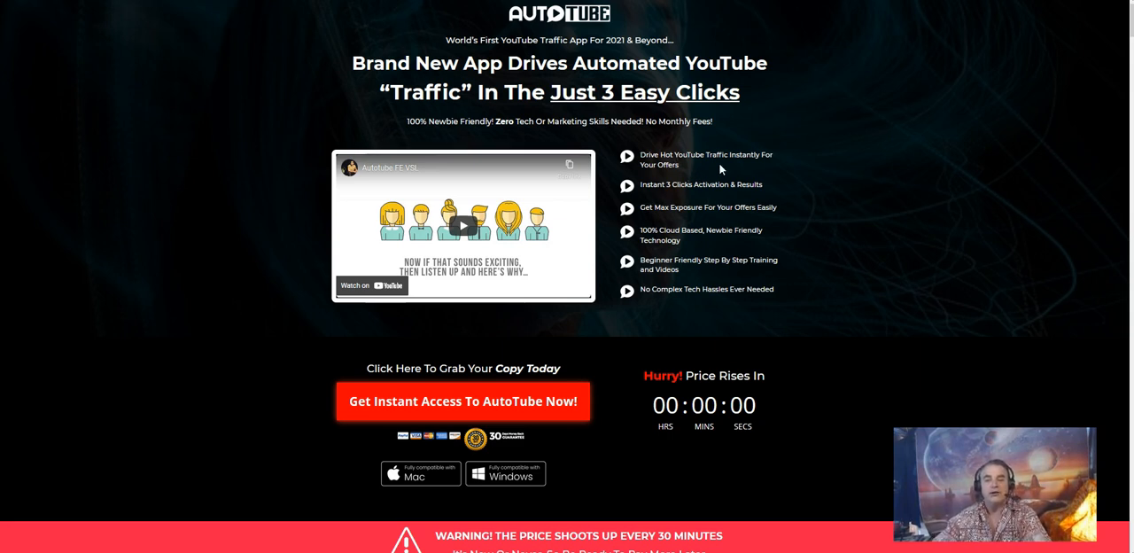
mouse_move(709, 181)
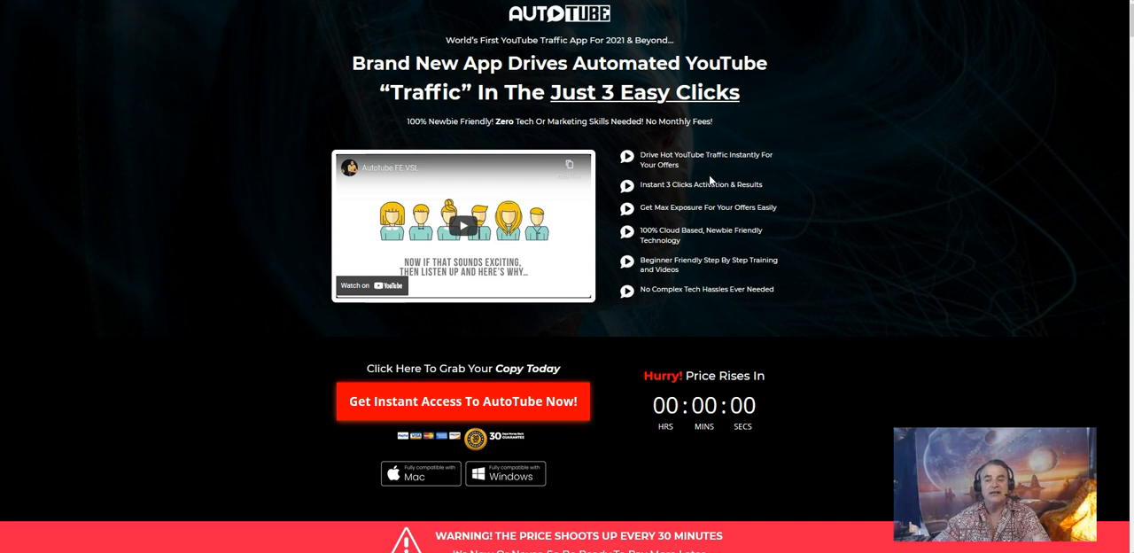
mouse_move(667, 193)
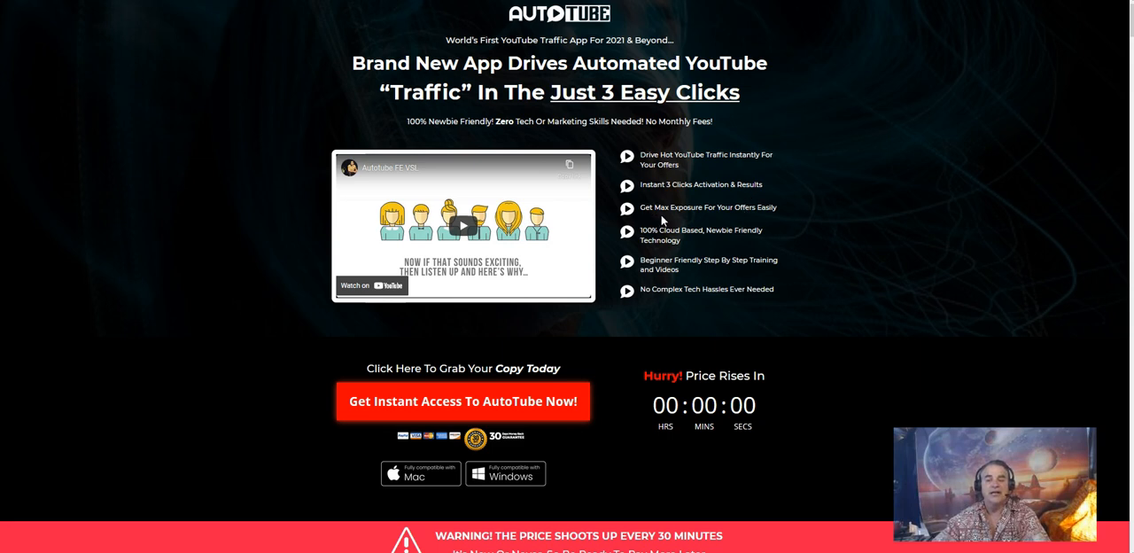
mouse_move(771, 217)
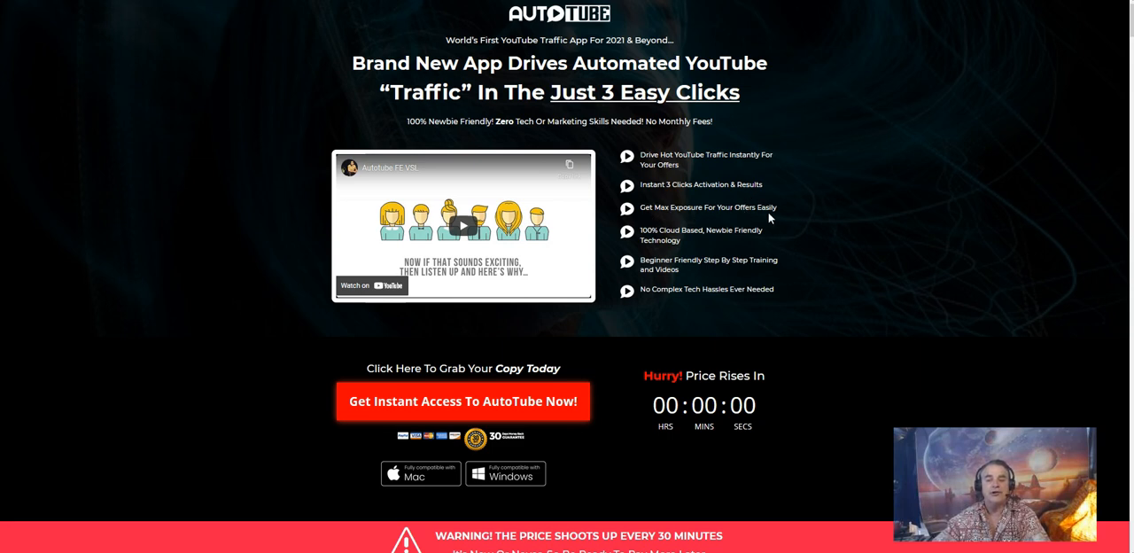
mouse_move(698, 244)
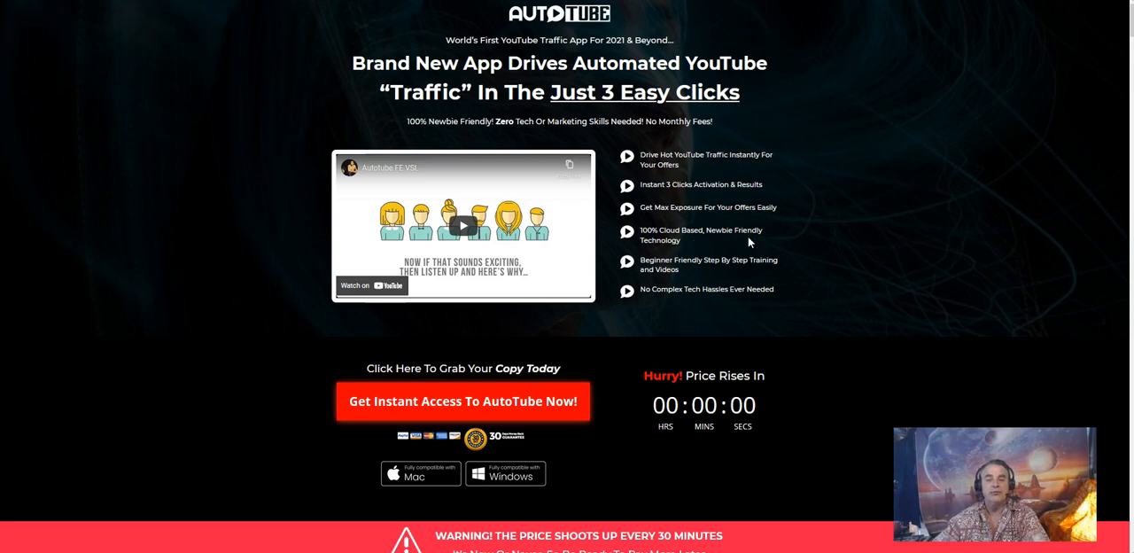
mouse_move(657, 269)
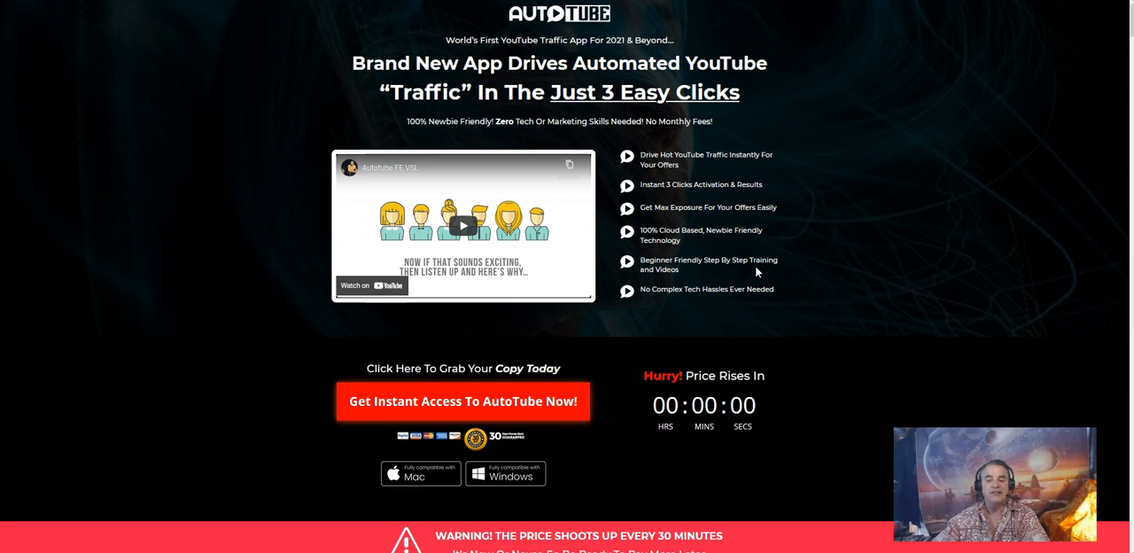
mouse_move(670, 307)
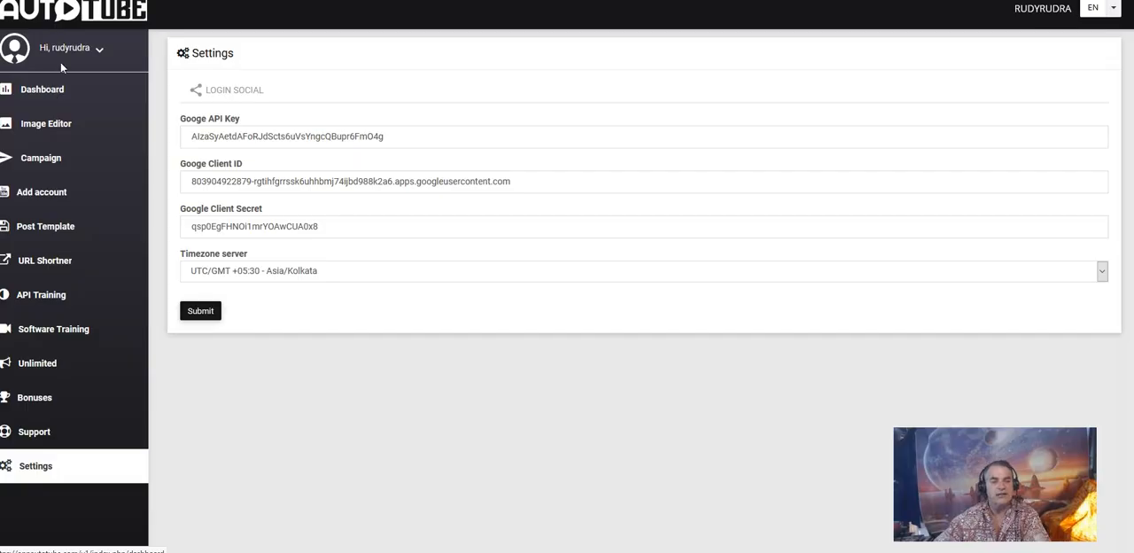
mouse_move(42, 88)
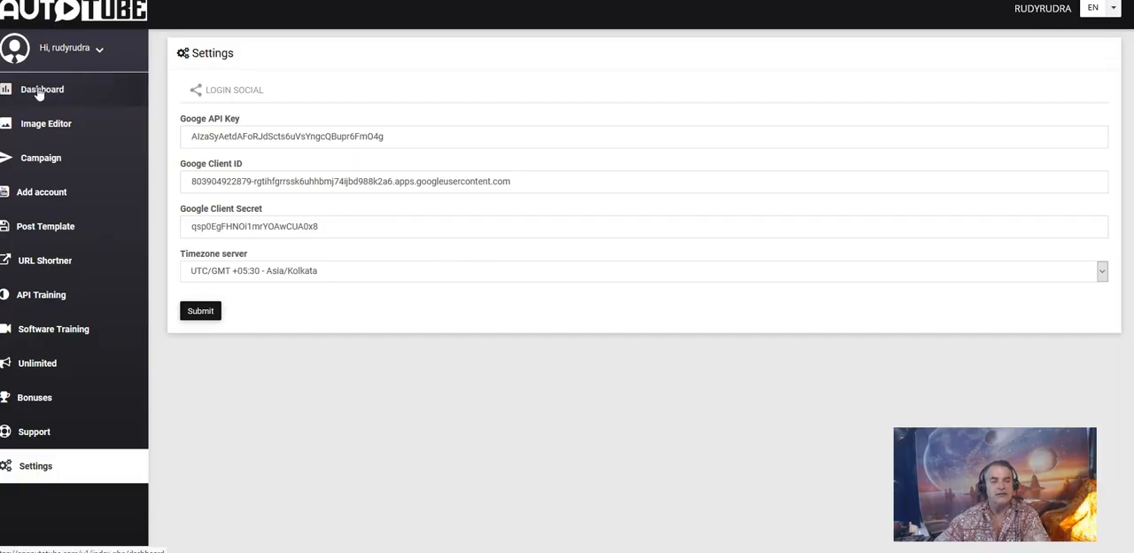
left_click(43, 88)
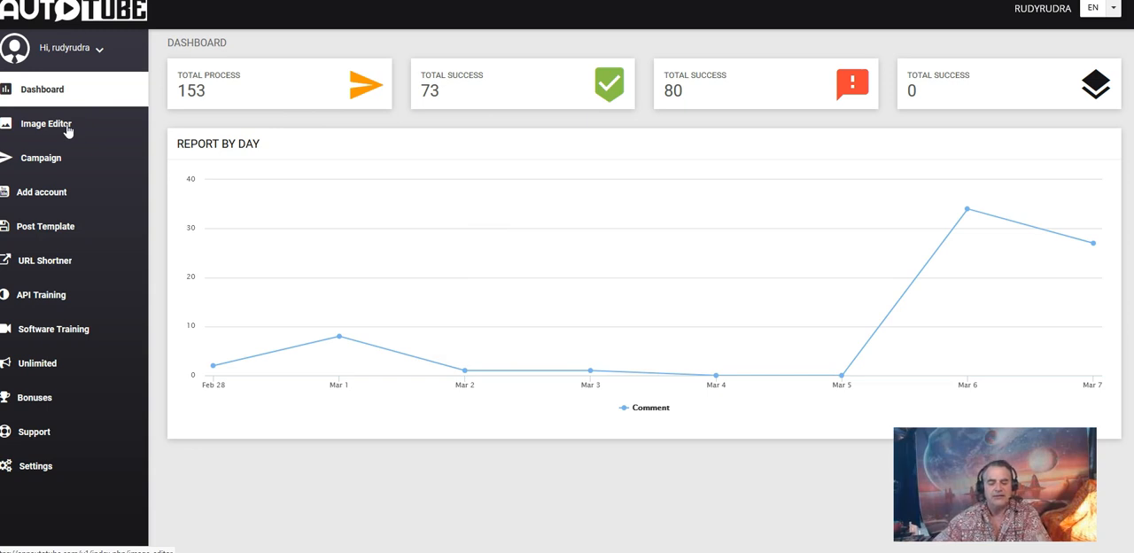
mouse_move(52, 174)
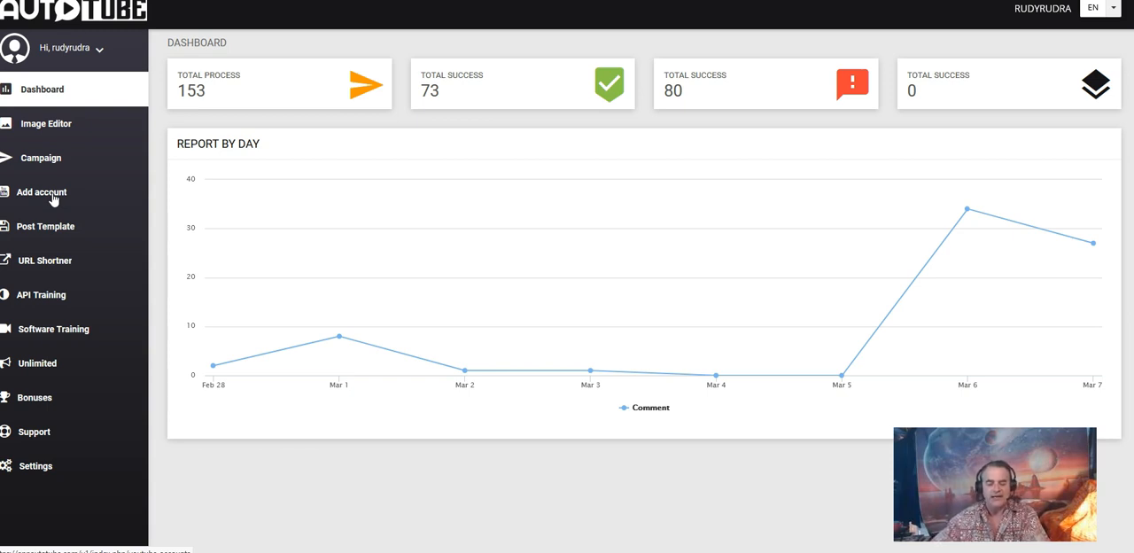
mouse_move(339, 334)
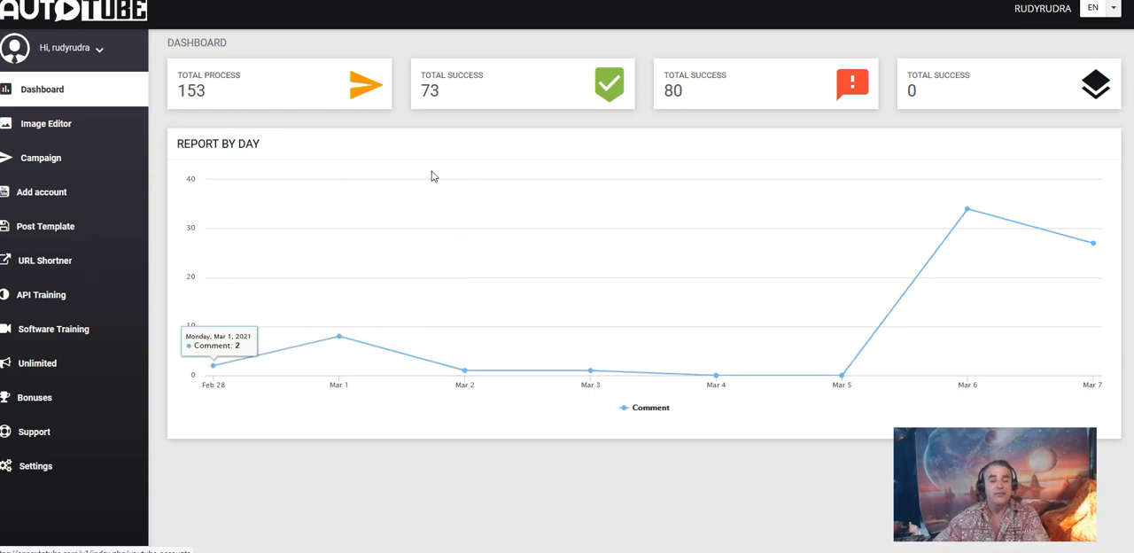
mouse_move(585, 216)
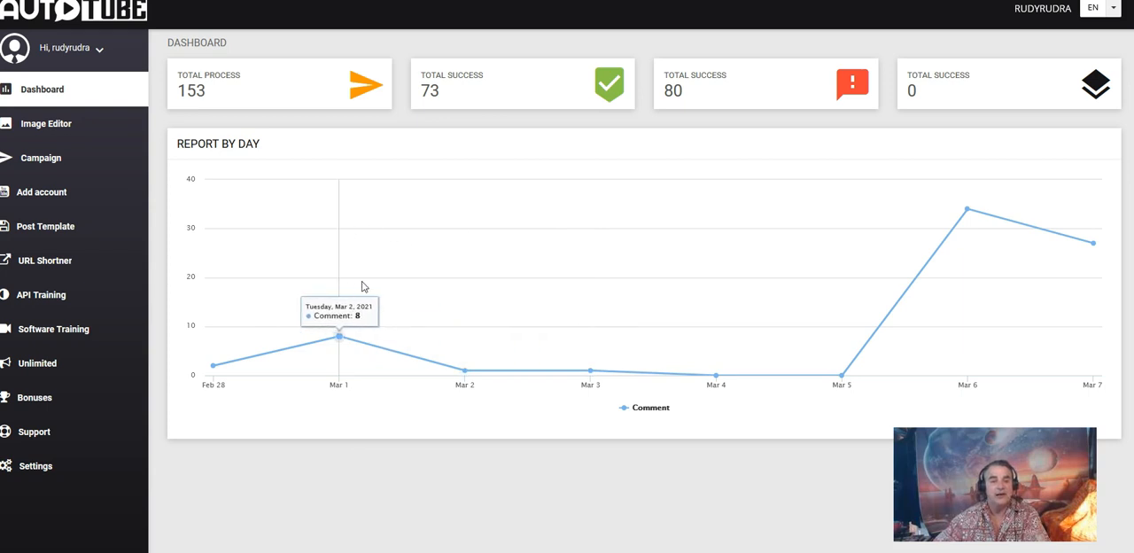
mouse_move(346, 335)
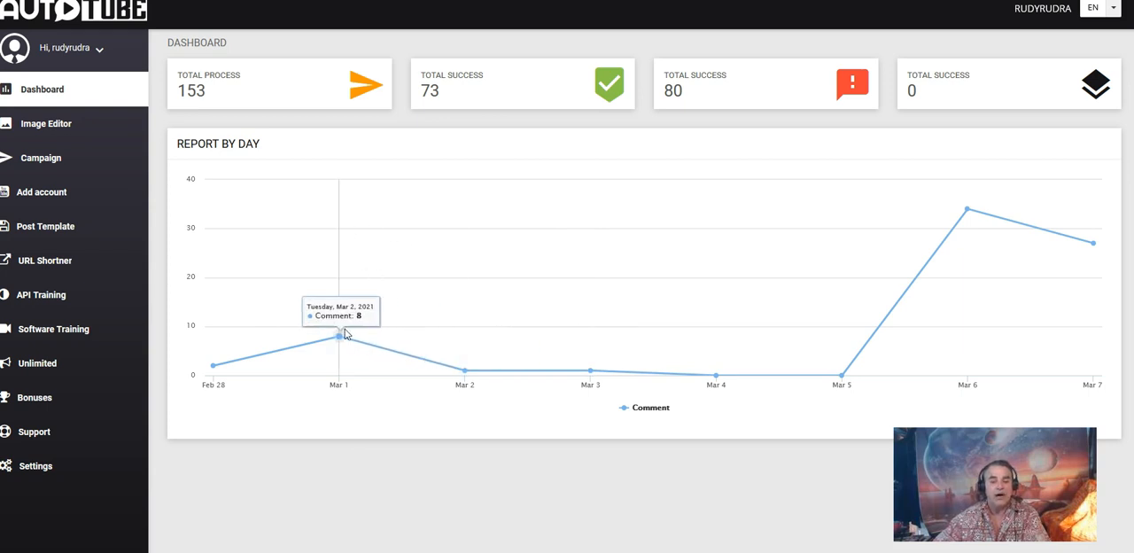
mouse_move(340, 294)
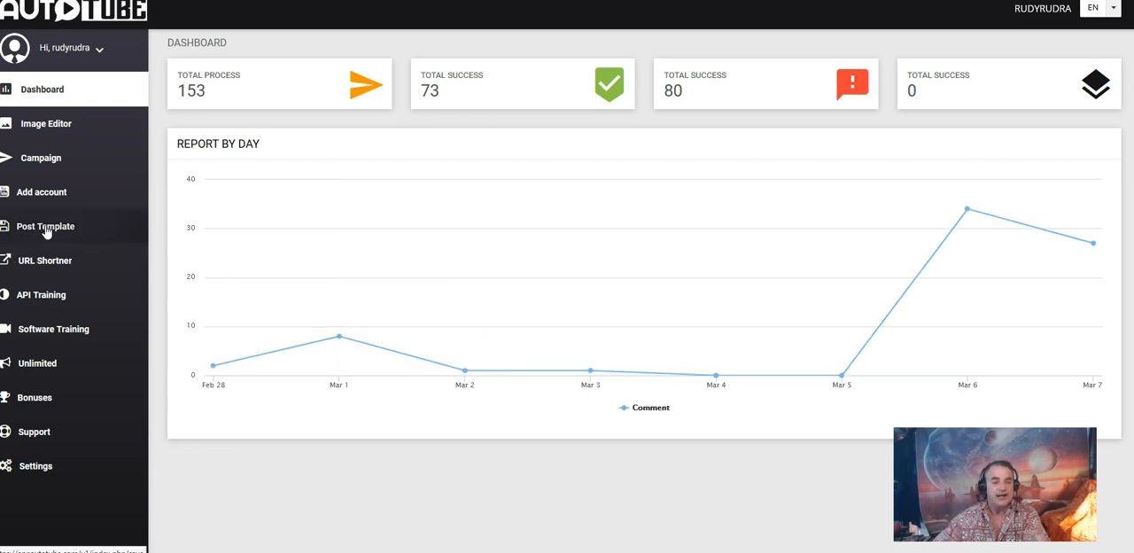
View the saved Post Templates, then go to the Campaign video search page
left_click(46, 227)
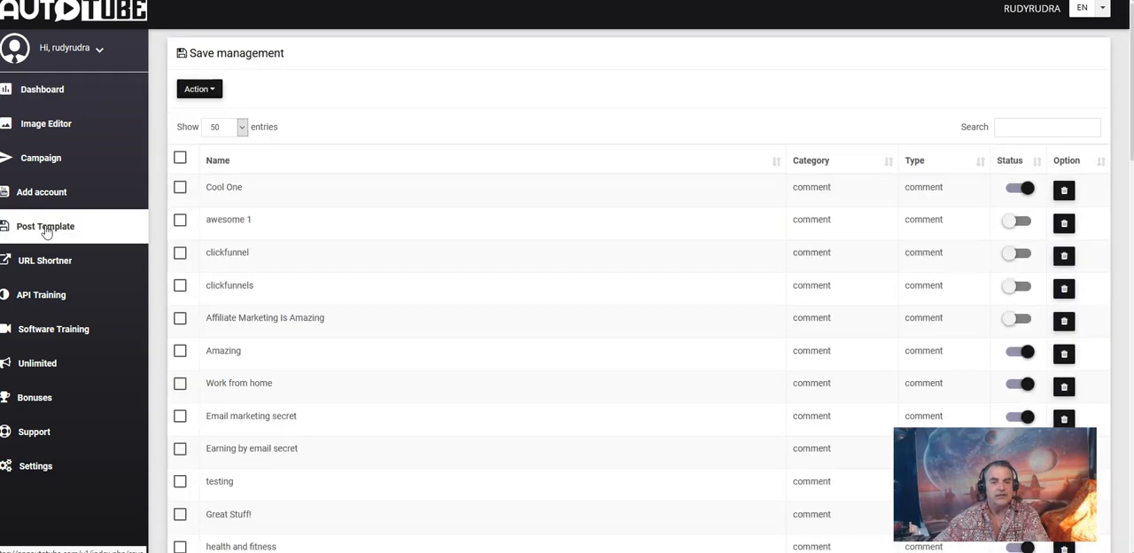
mouse_move(576, 149)
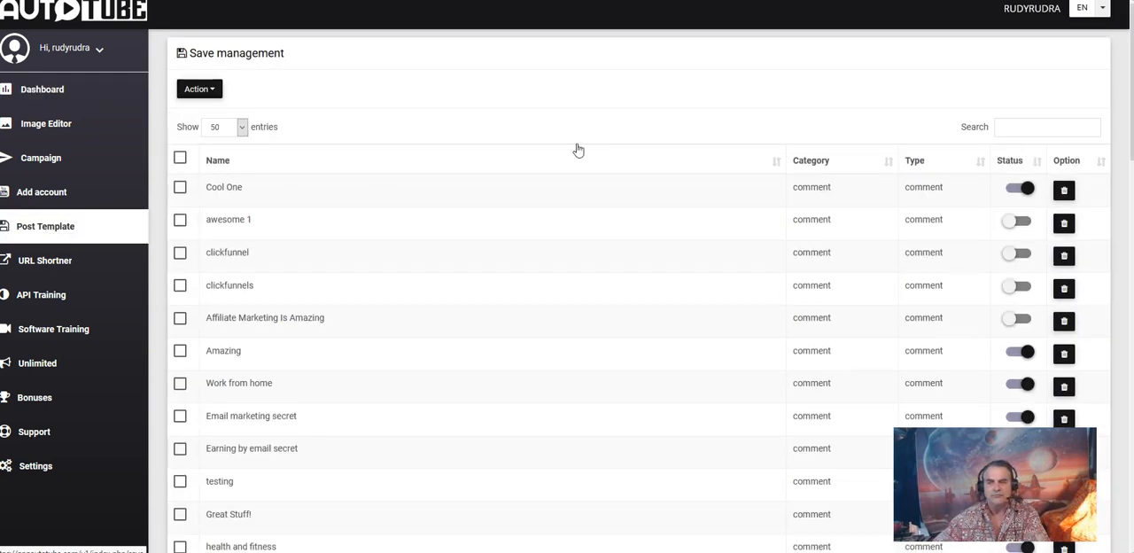
mouse_move(57, 333)
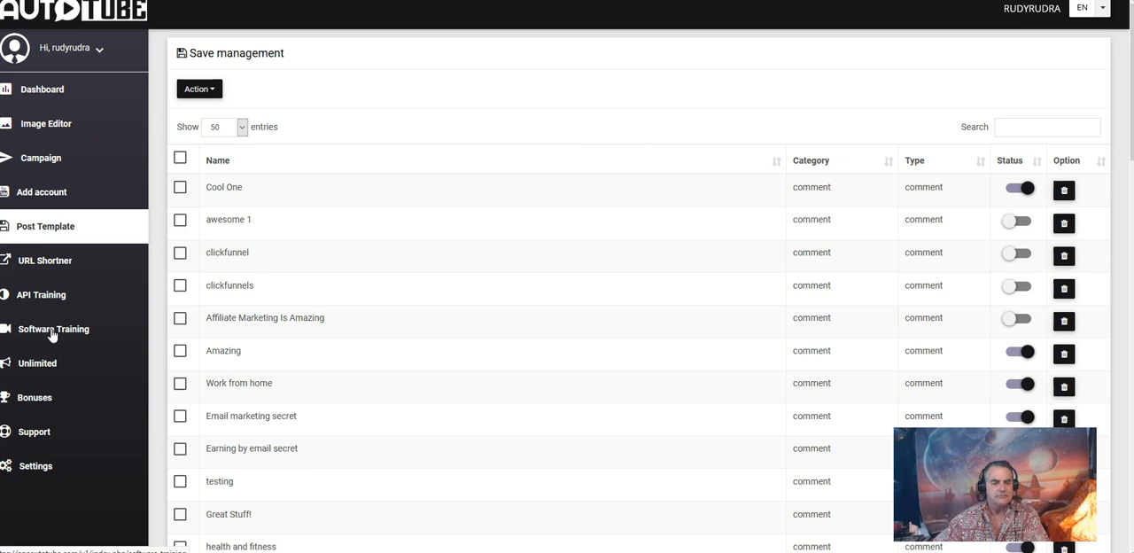
mouse_move(53, 163)
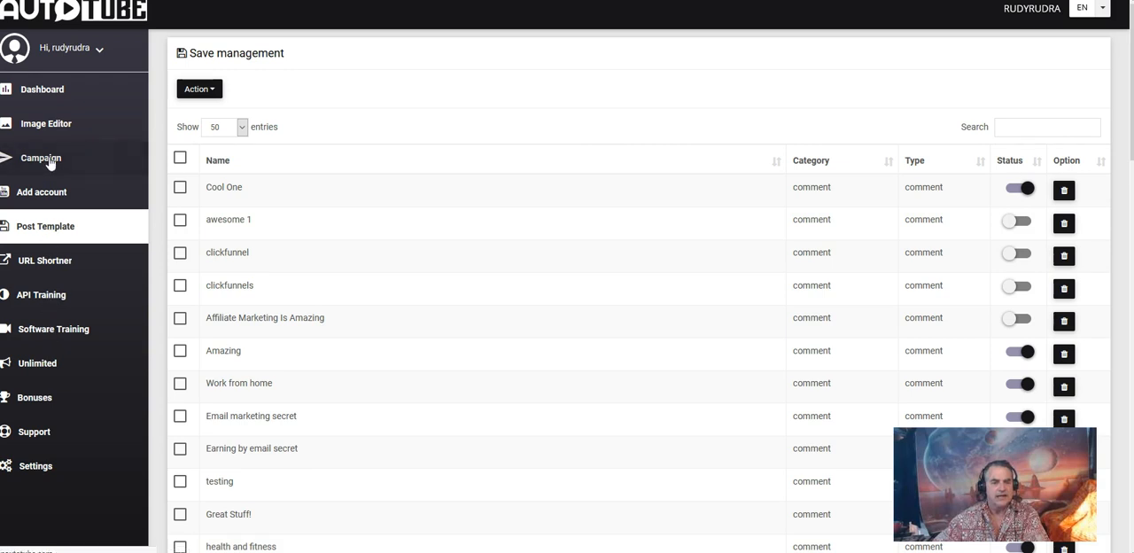
left_click(39, 157)
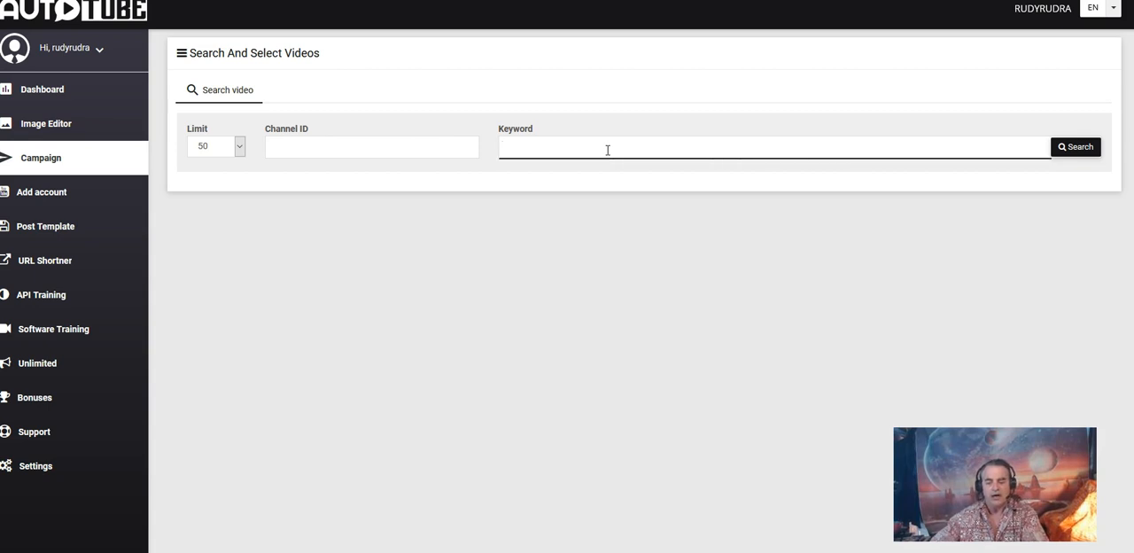
Search videos for 'dogs' and tick the first results for commenting
type("dogs")
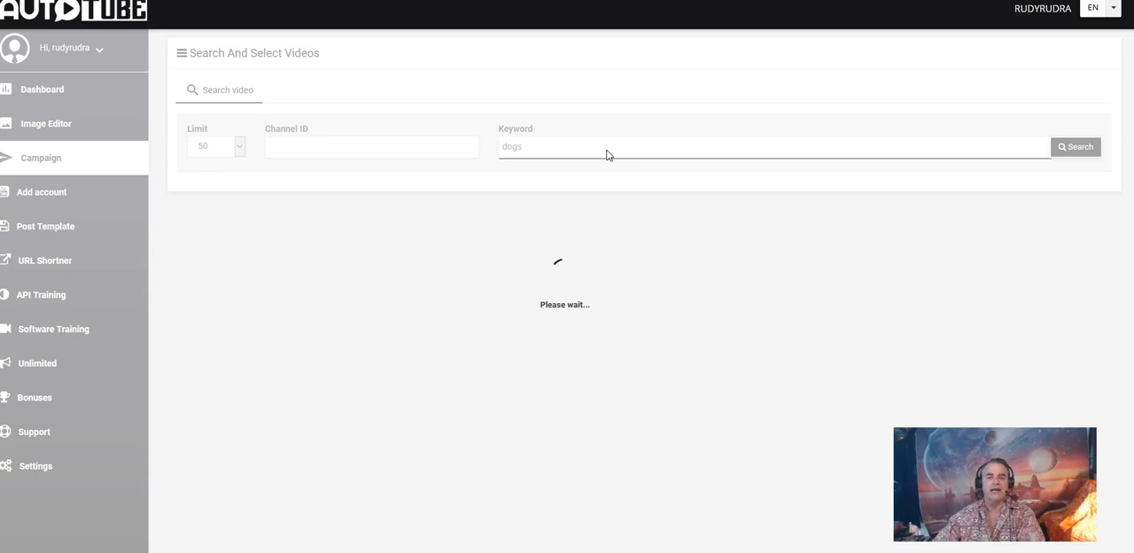
left_click(1076, 147)
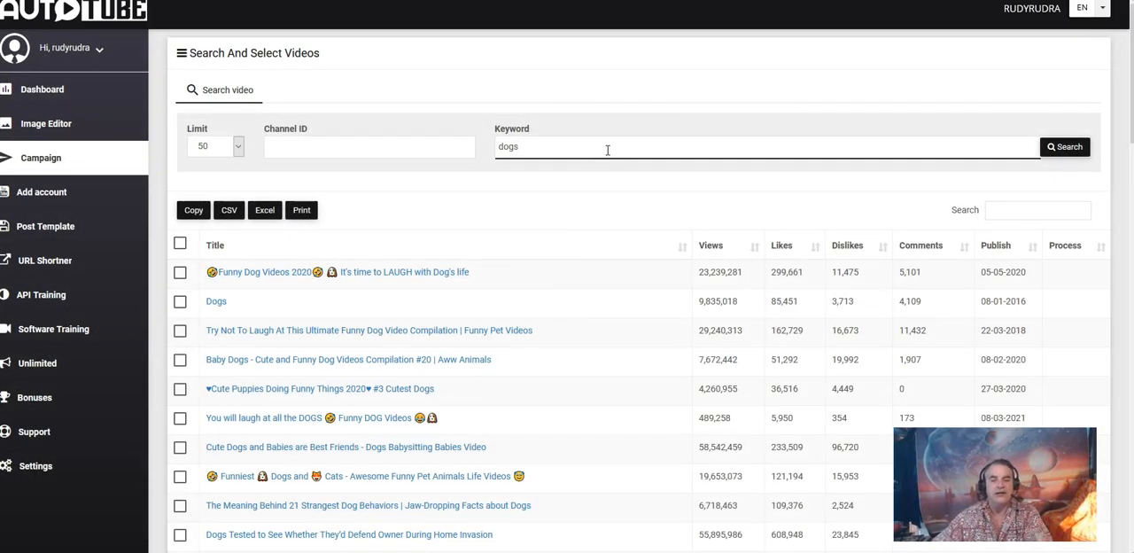
mouse_move(533, 287)
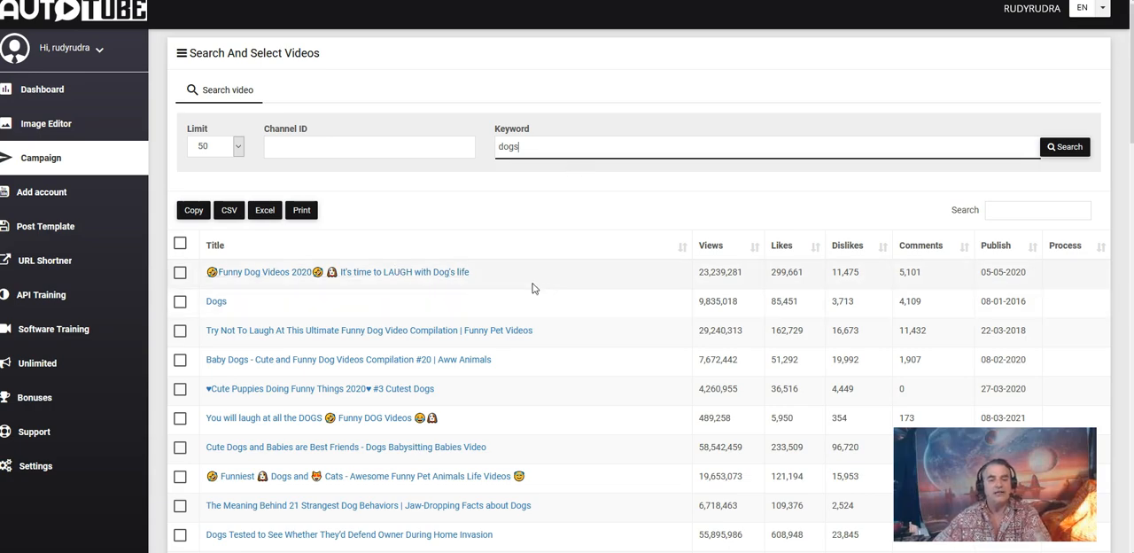
scroll("down", 3)
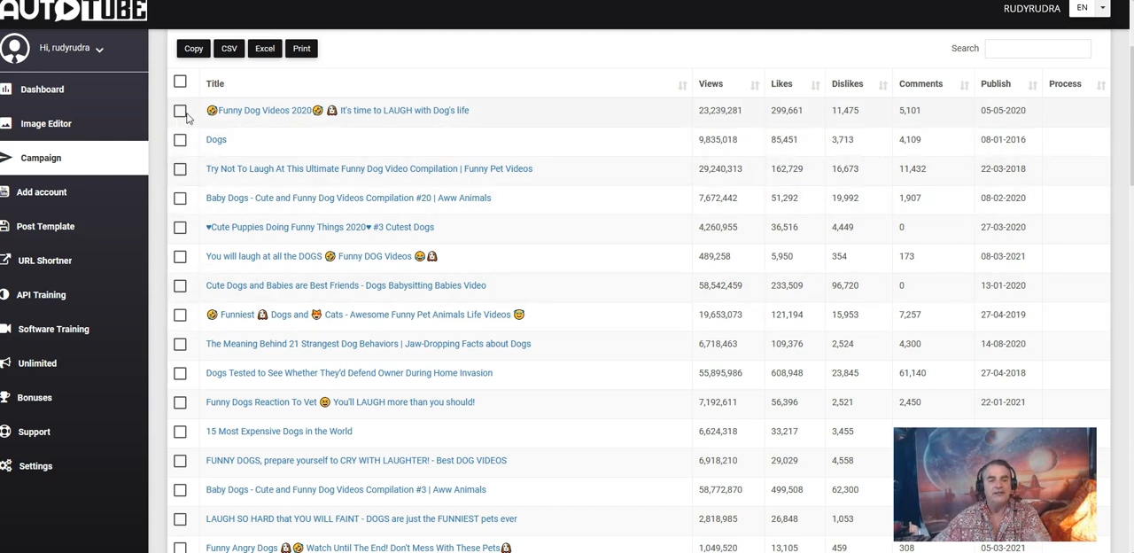
left_click(185, 139)
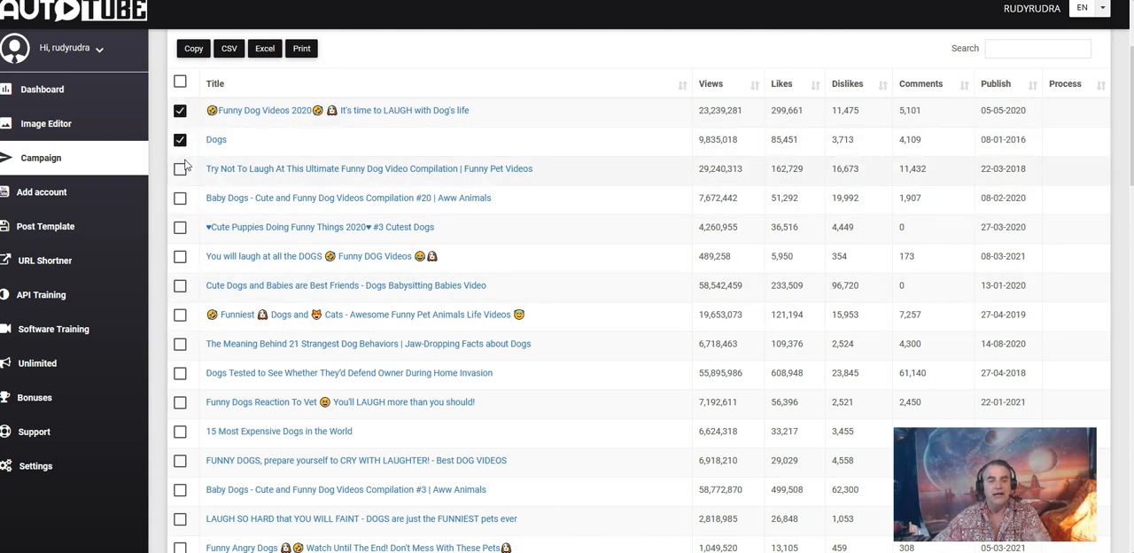
Enter the Auto Comment message 'this is a great video if you want to know more then click my link'
scroll("down", 3)
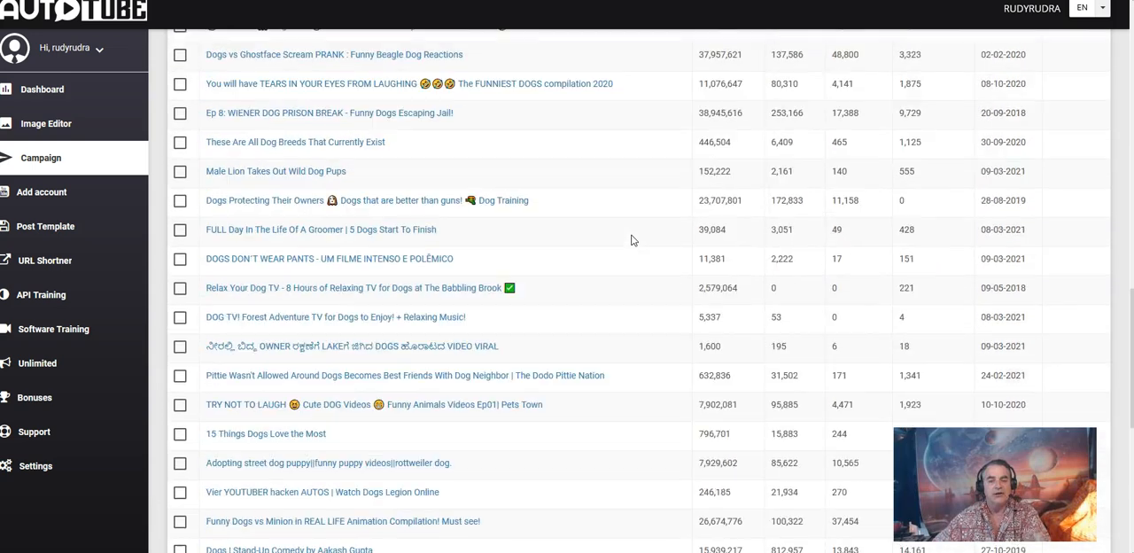
scroll("down", 3)
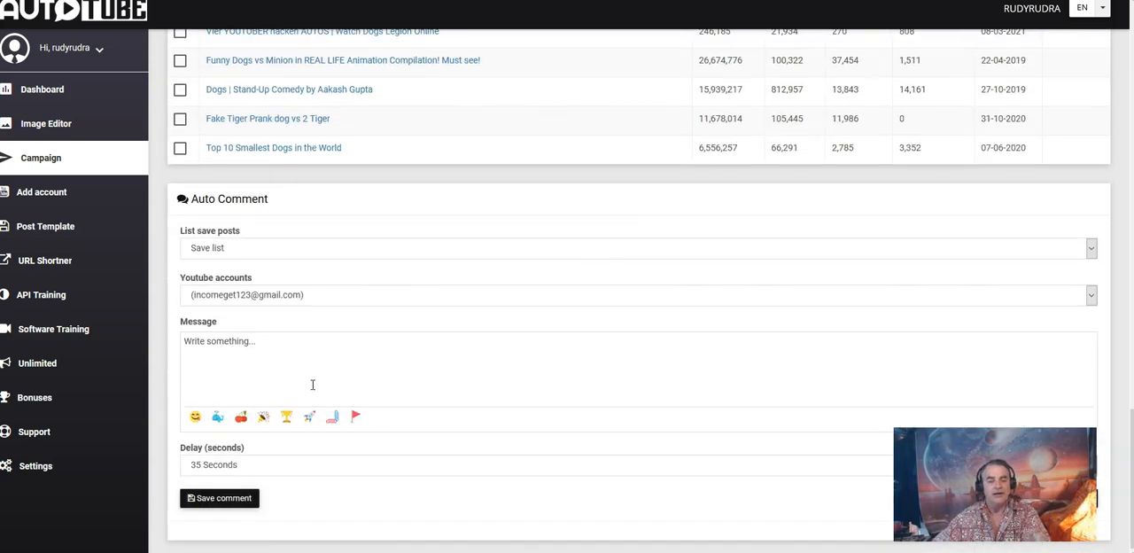
mouse_move(334, 364)
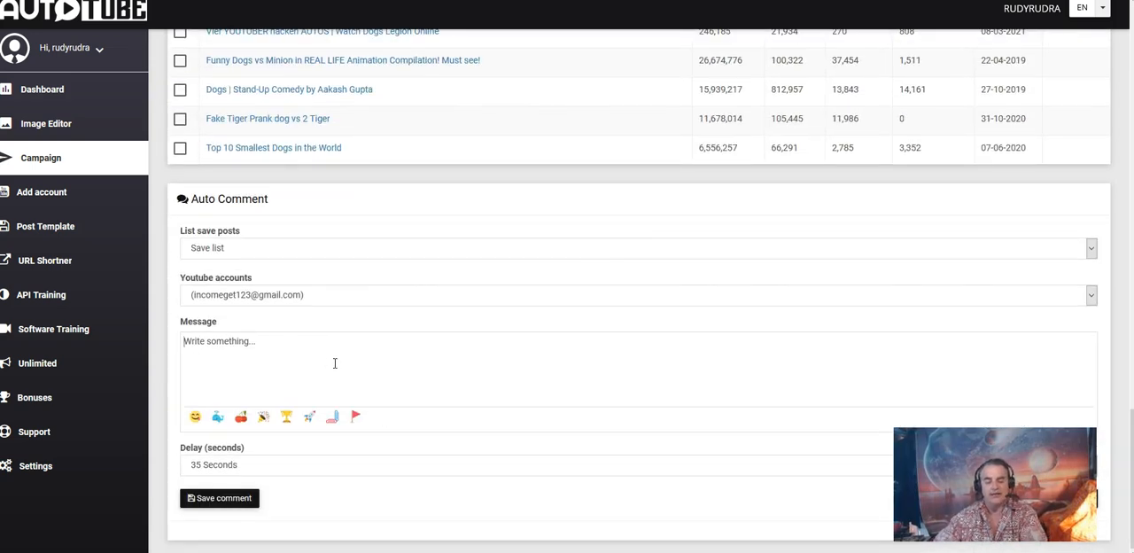
type("this is a grea")
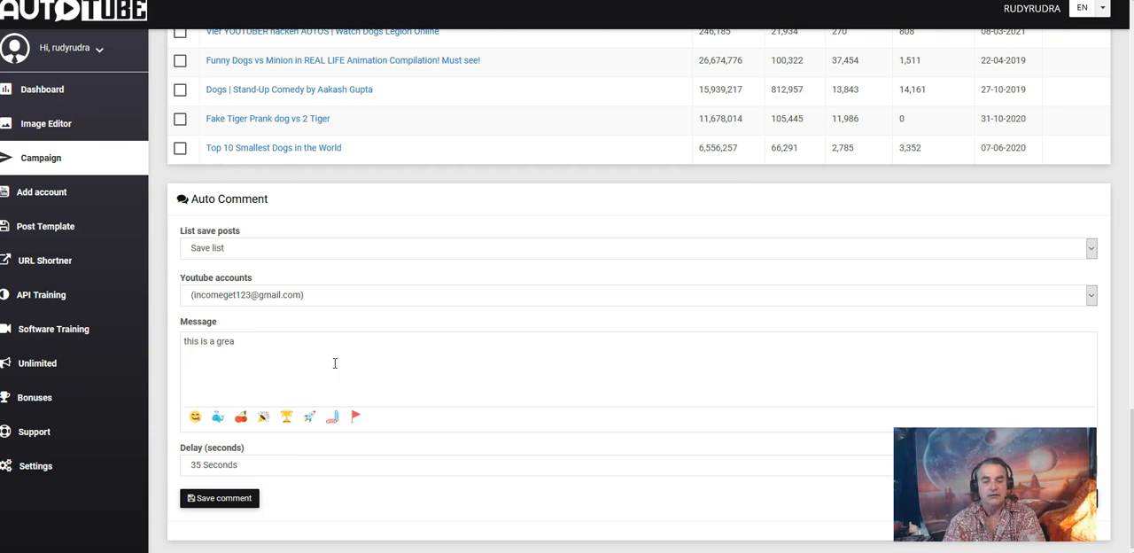
type("t video i")
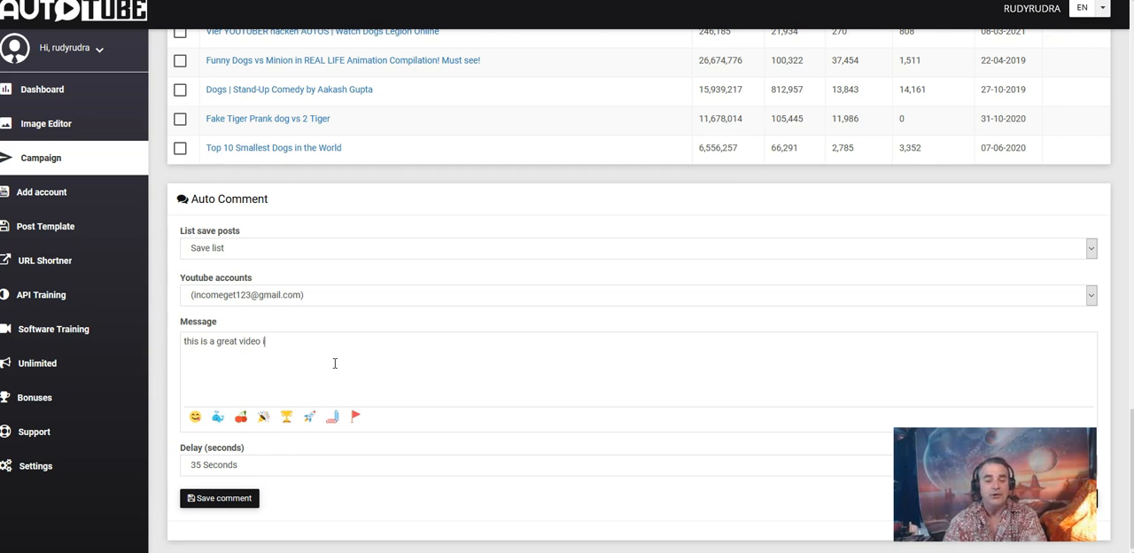
type("f you ant")
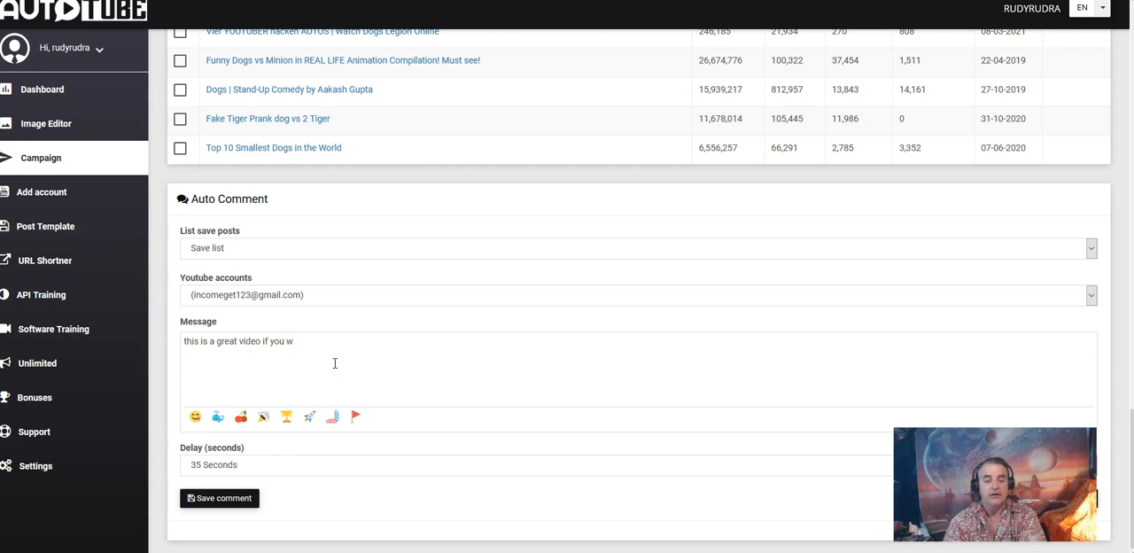
type("ant to")
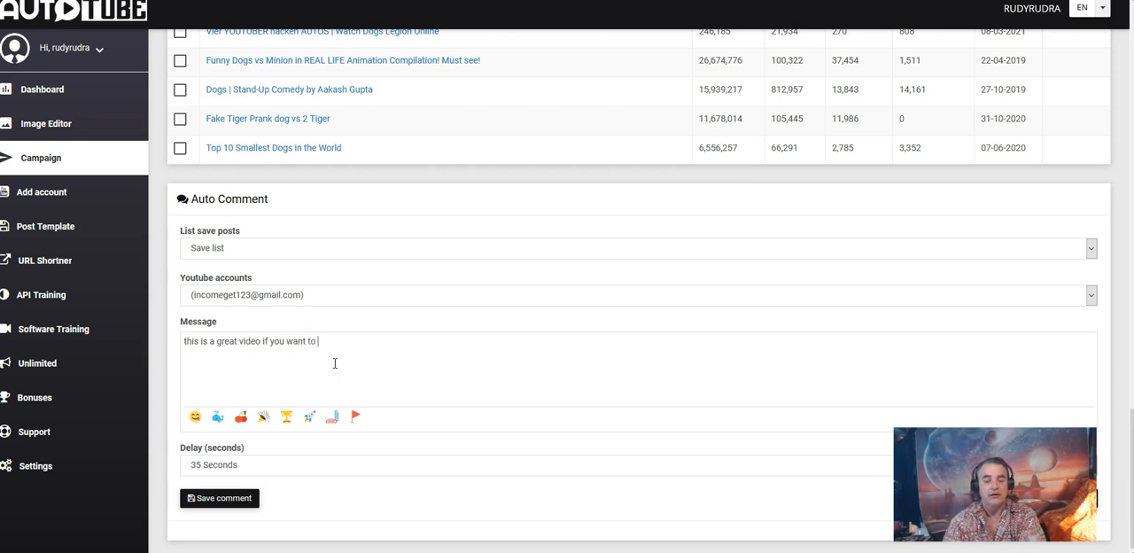
type("know more")
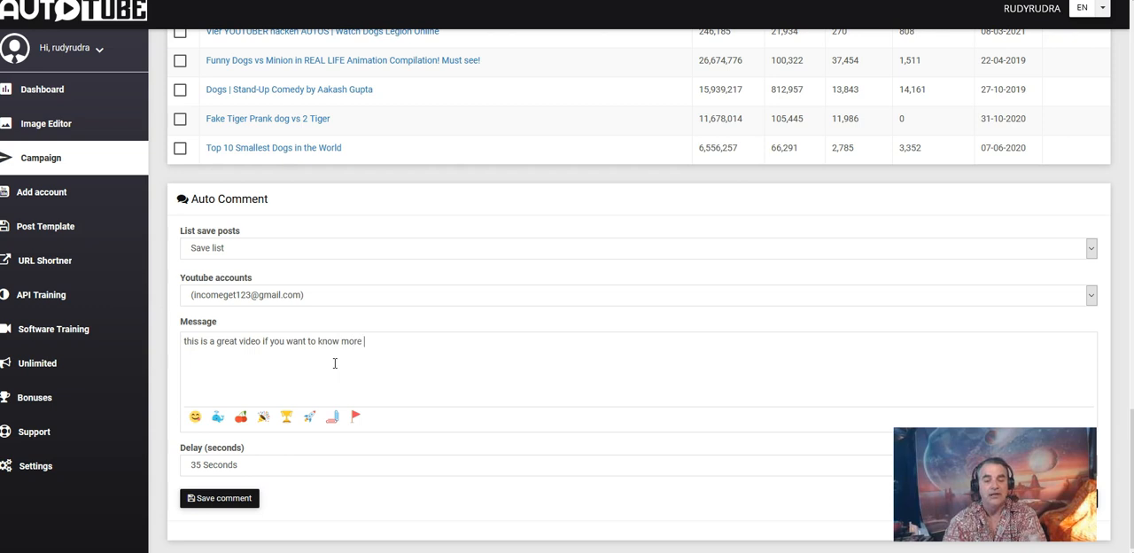
type("then ckick")
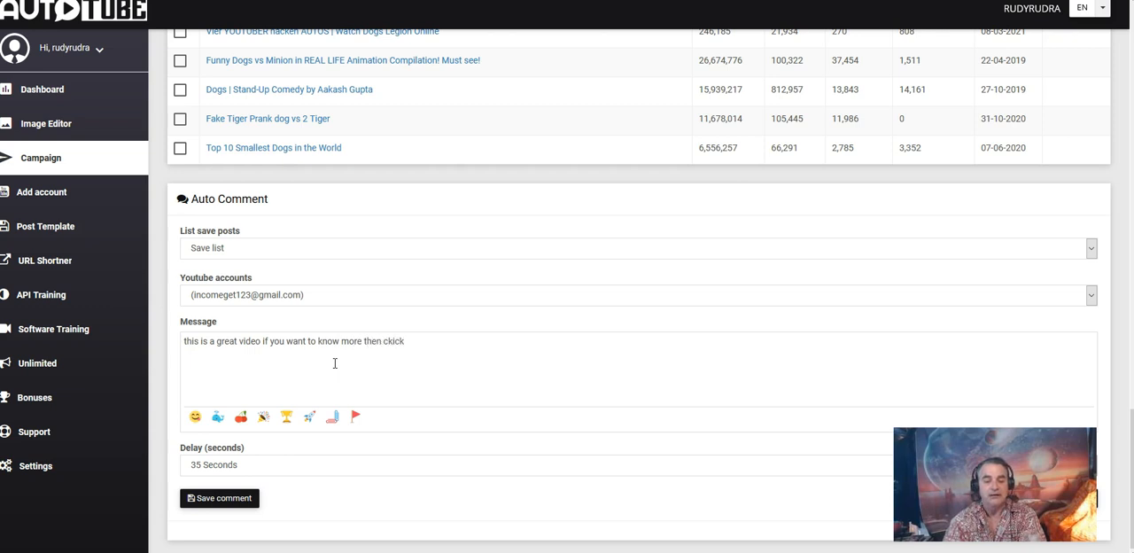
type("click my")
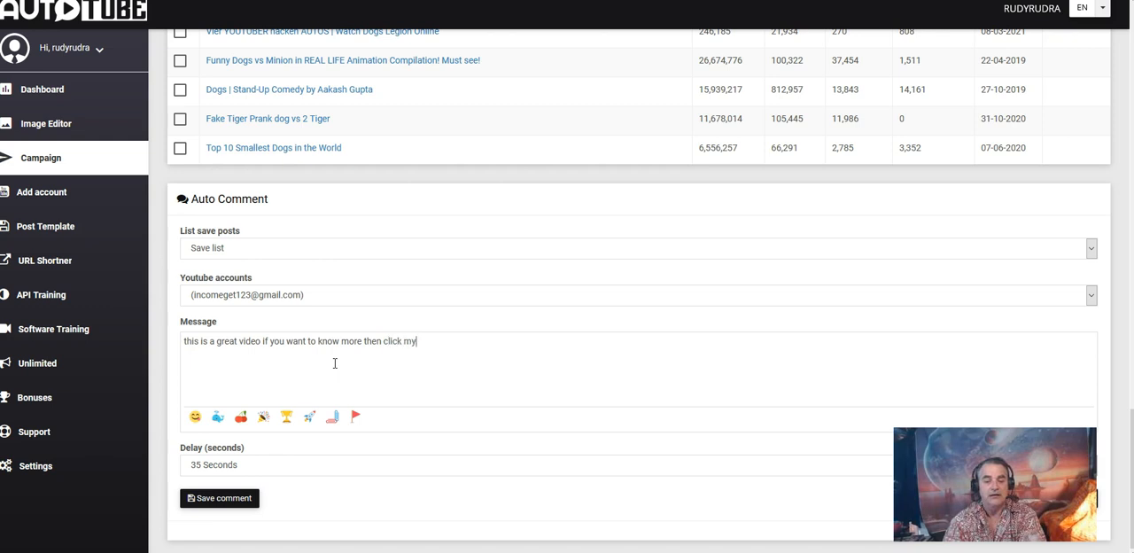
type("link")
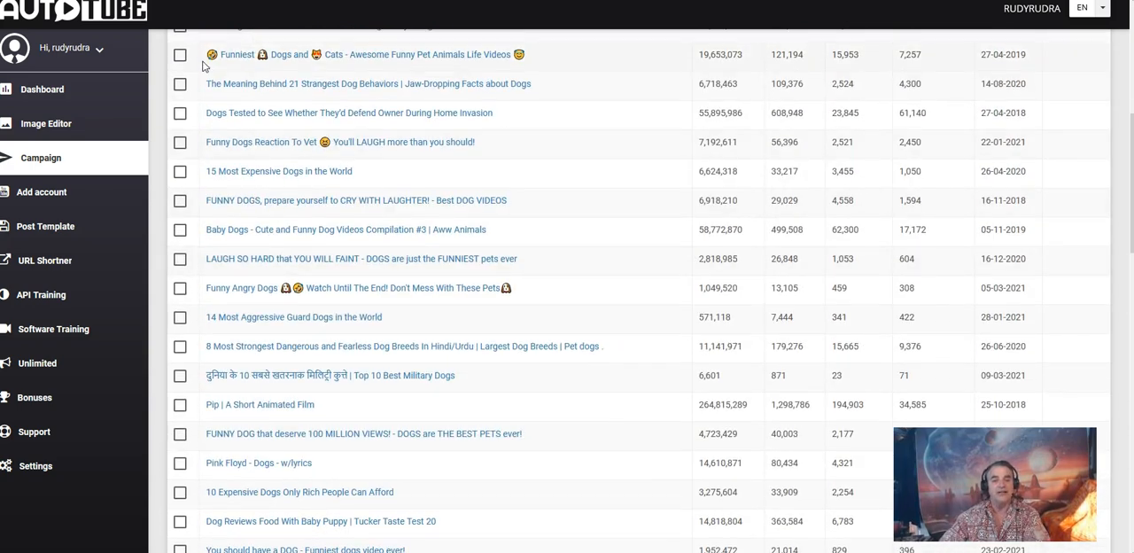
Add the home-invasion dogs video to the selection and return to the message
left_click(181, 142)
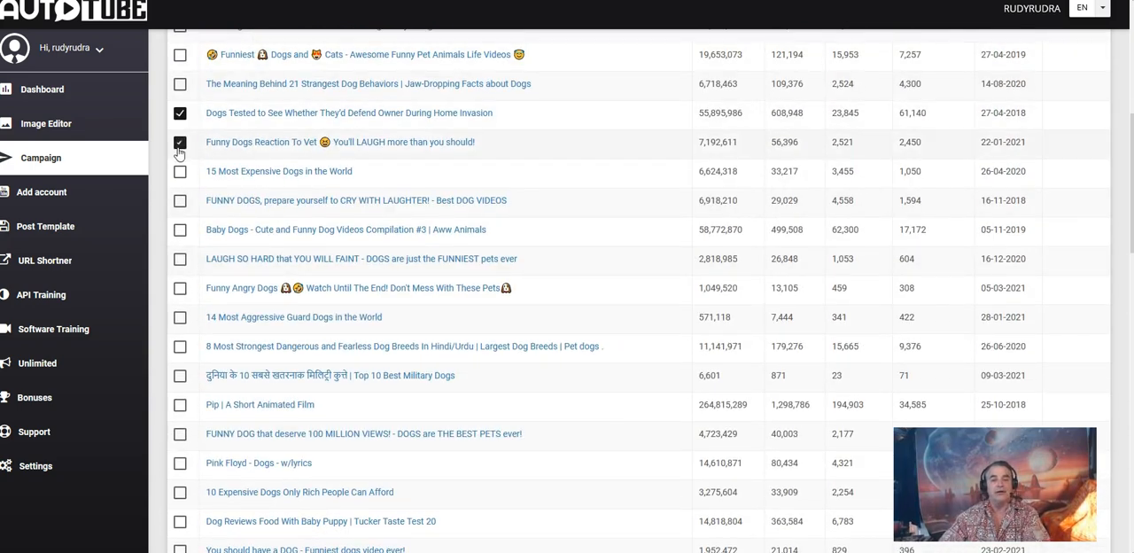
scroll("down", 3)
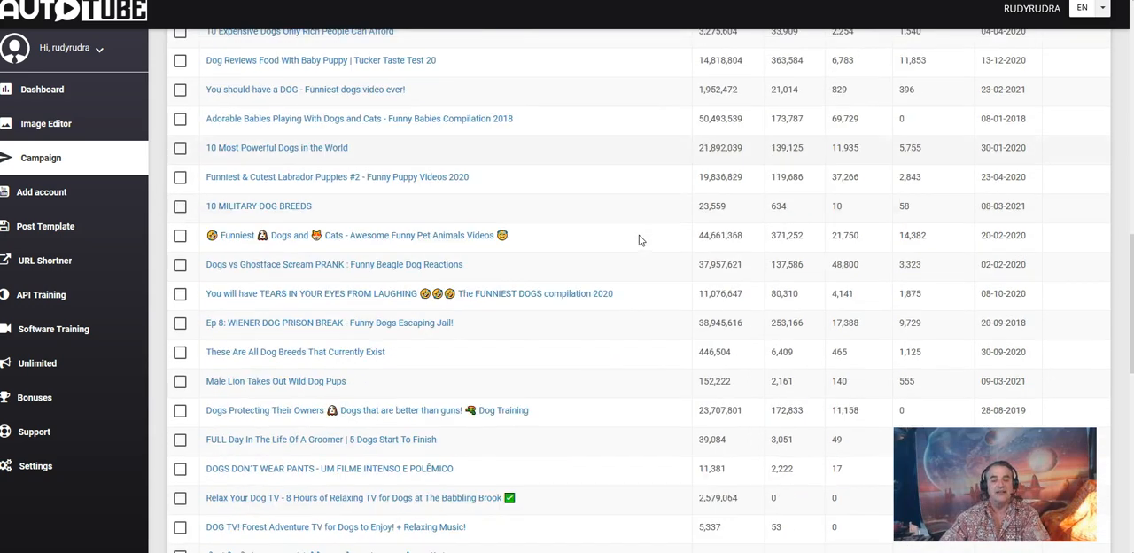
scroll("down", 3)
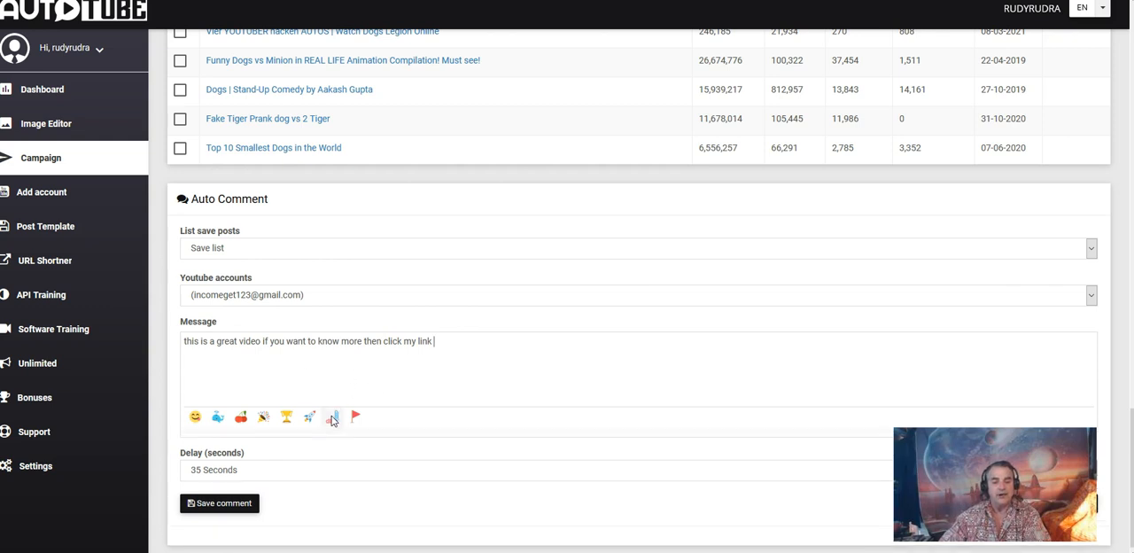
Append a few emojis from the emoji picker after the click-my-link sentence
left_click(332, 418)
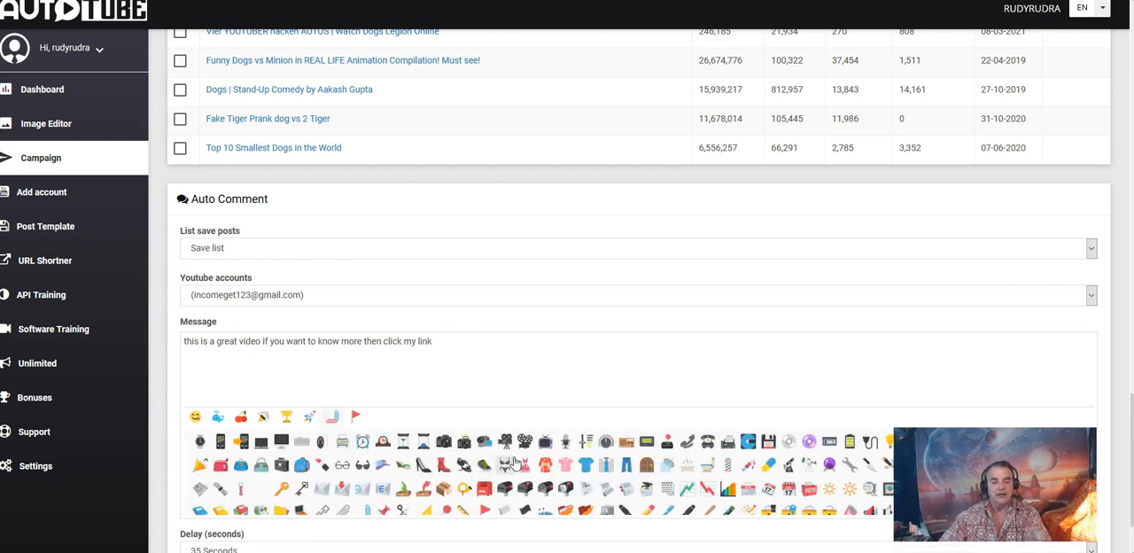
mouse_move(503, 457)
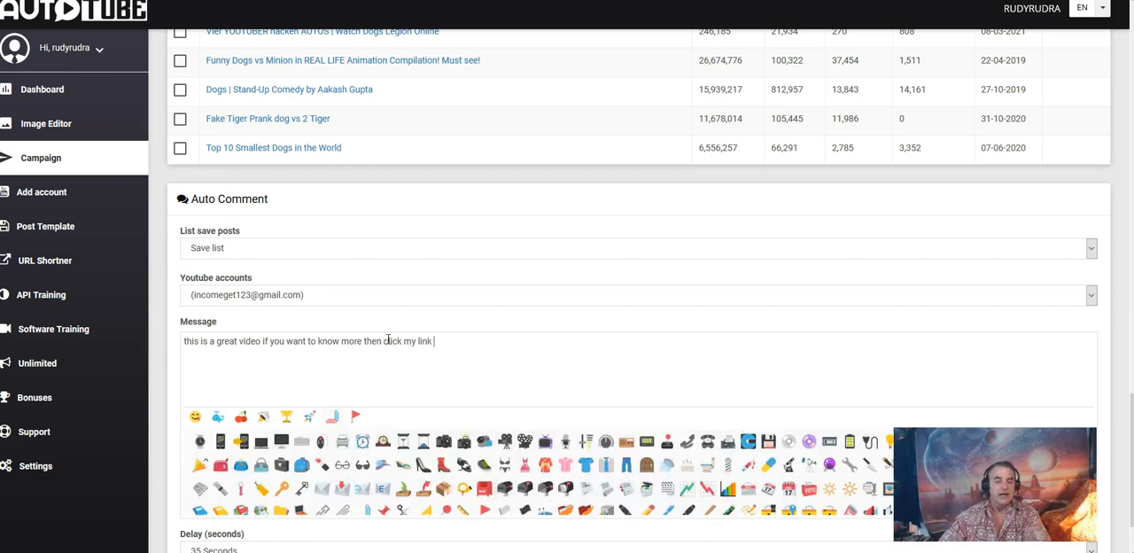
mouse_move(435, 374)
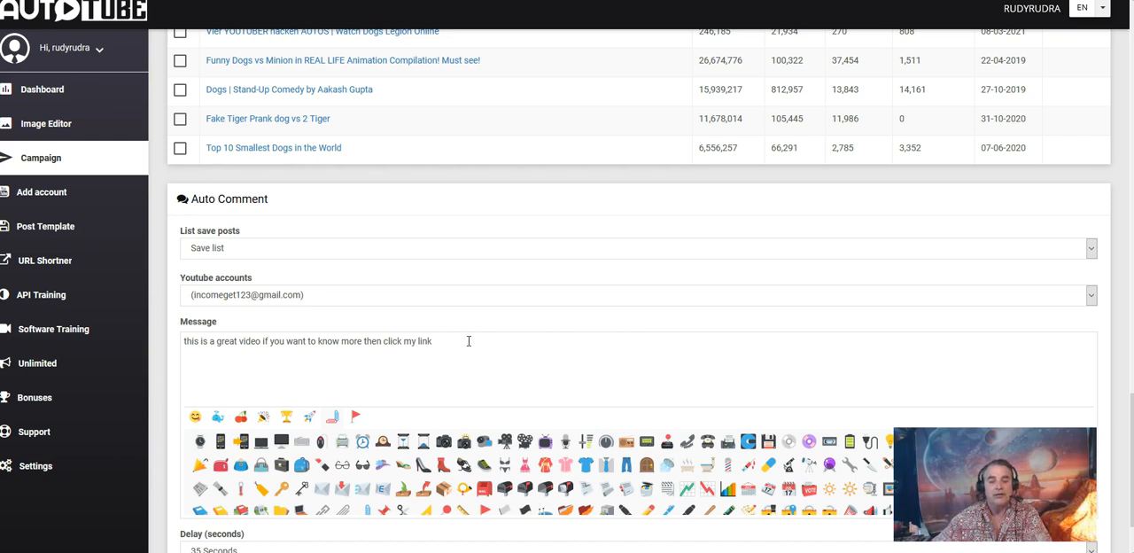
mouse_move(404, 357)
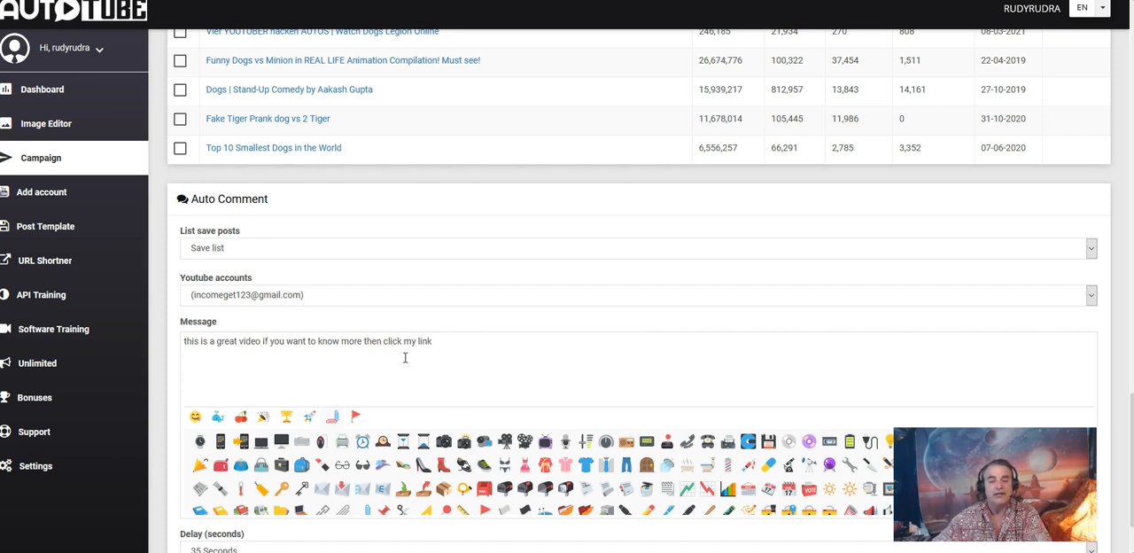
mouse_move(400, 363)
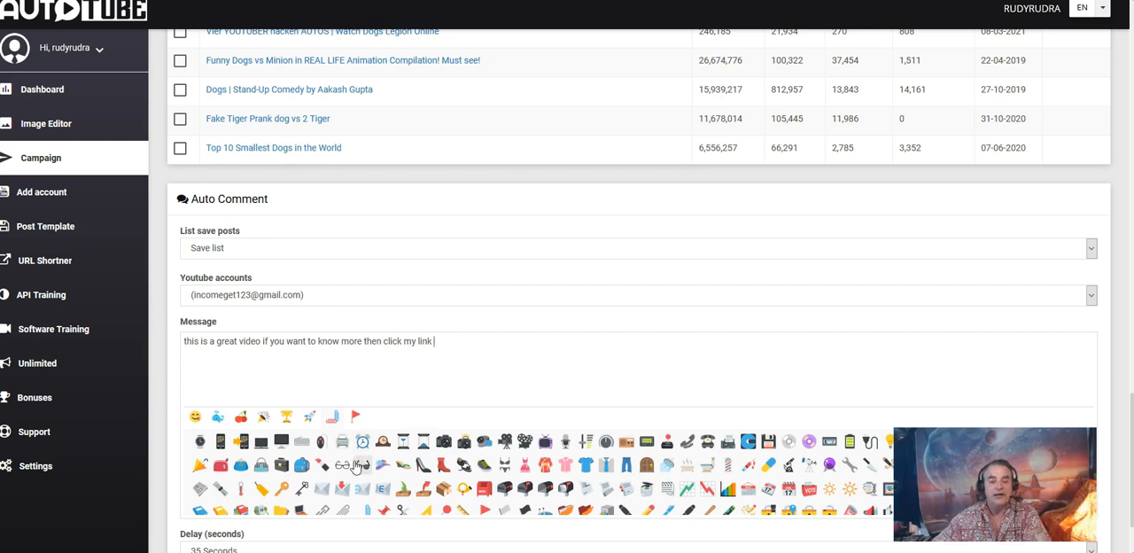
left_click(283, 464)
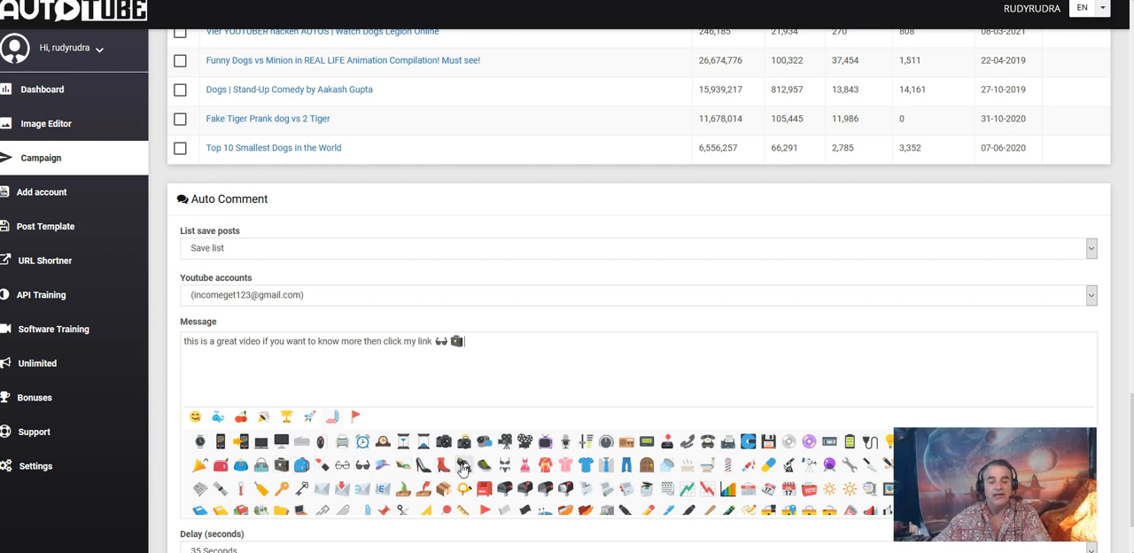
left_click(463, 461)
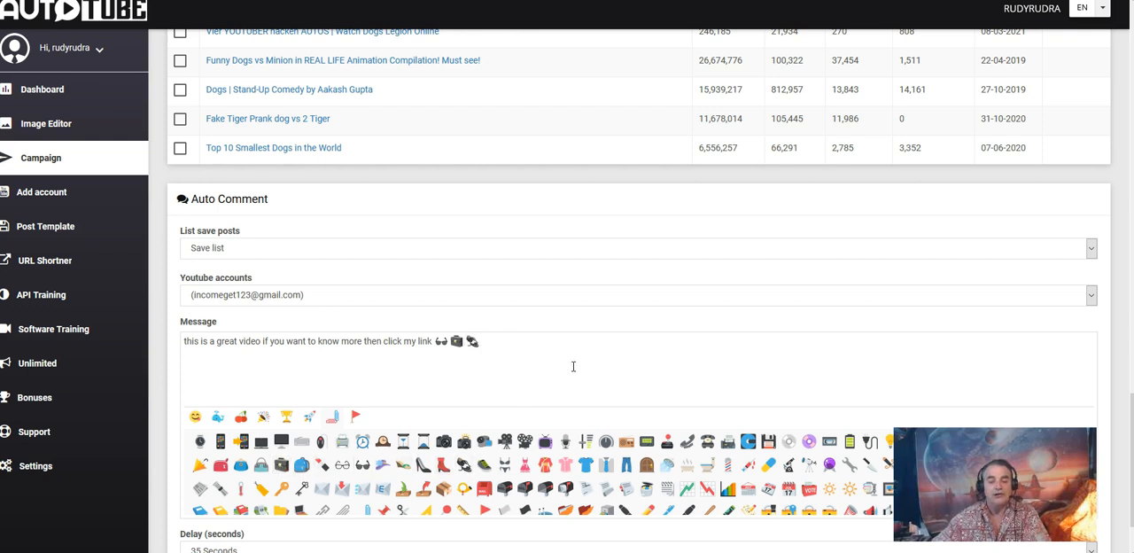
mouse_move(553, 358)
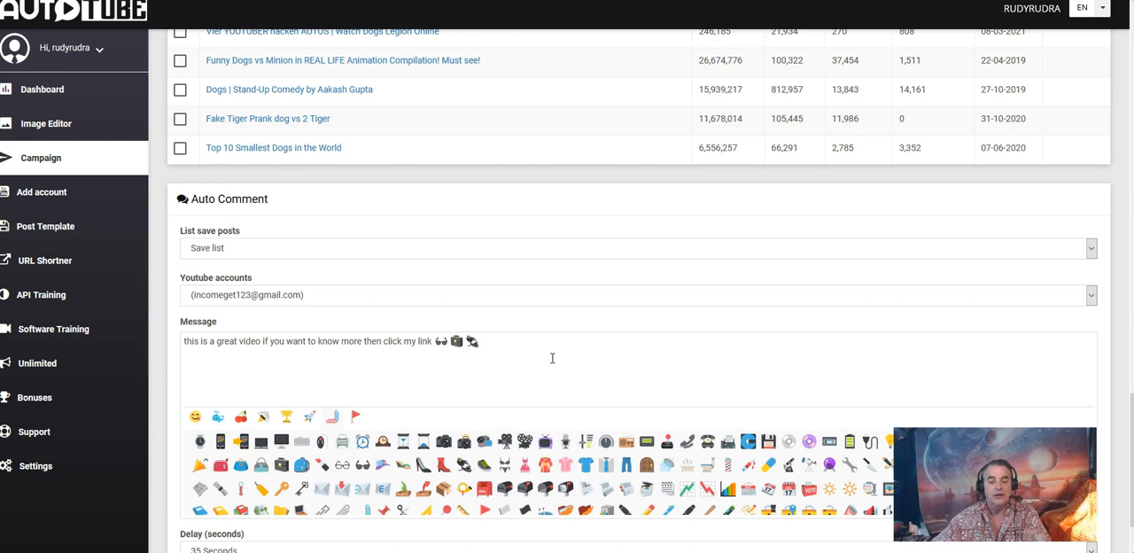
mouse_move(561, 343)
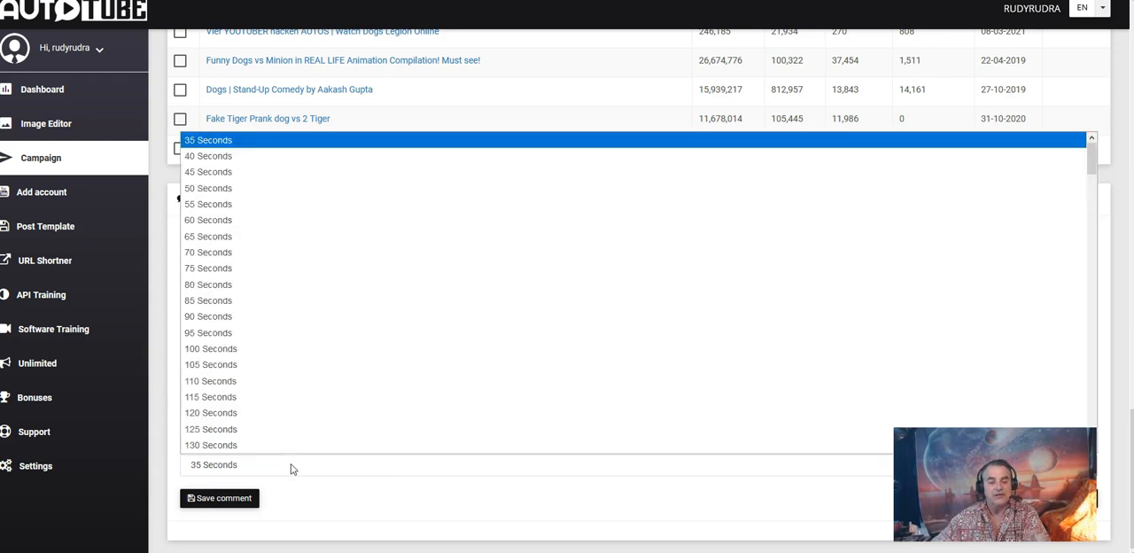
Scroll through the comment delay options, leave it at 35 seconds, and go to API Training
scroll("down", 3)
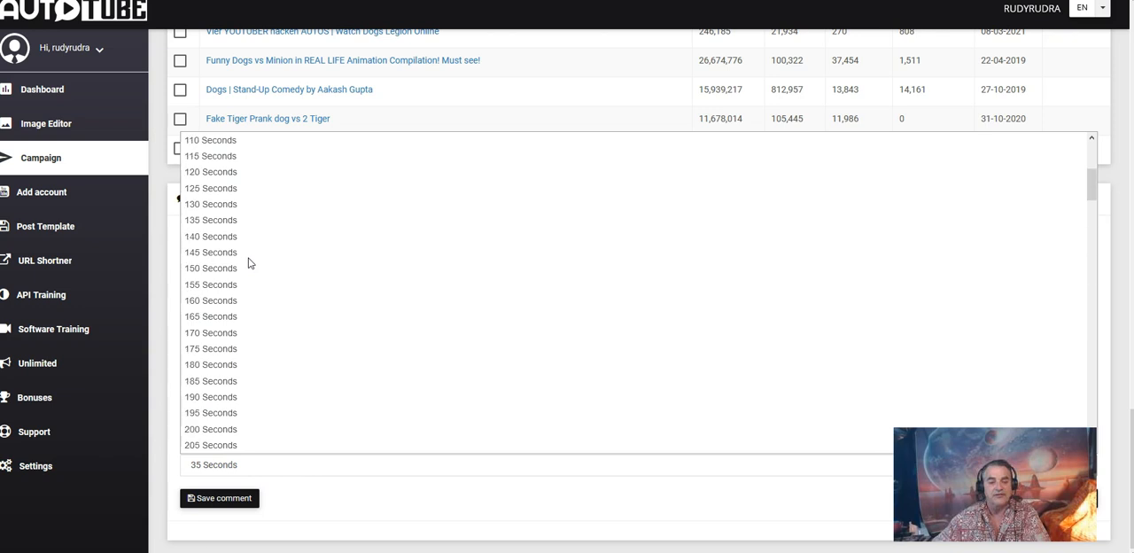
scroll("down", 3)
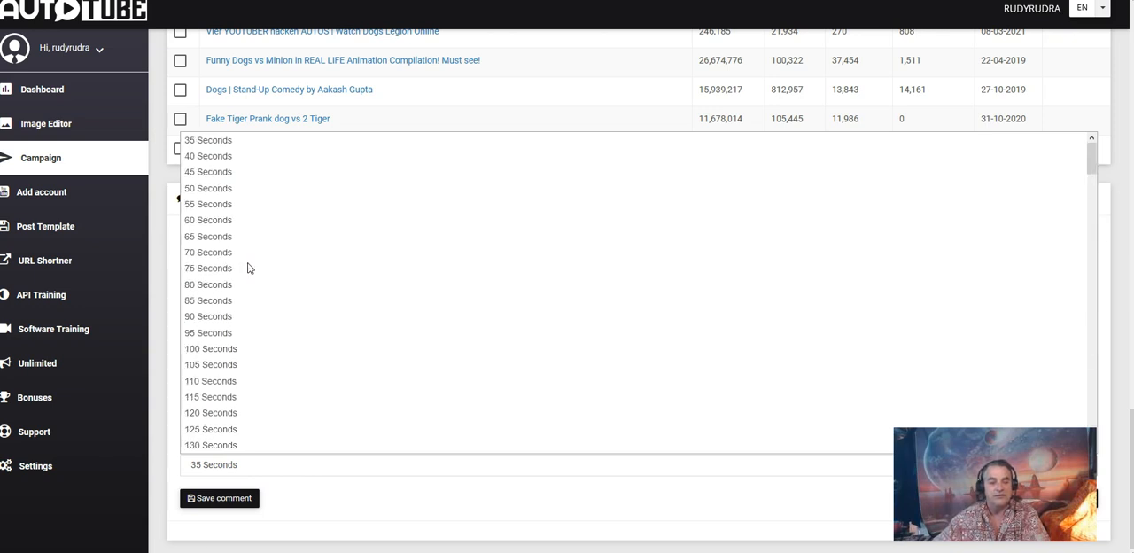
mouse_move(209, 283)
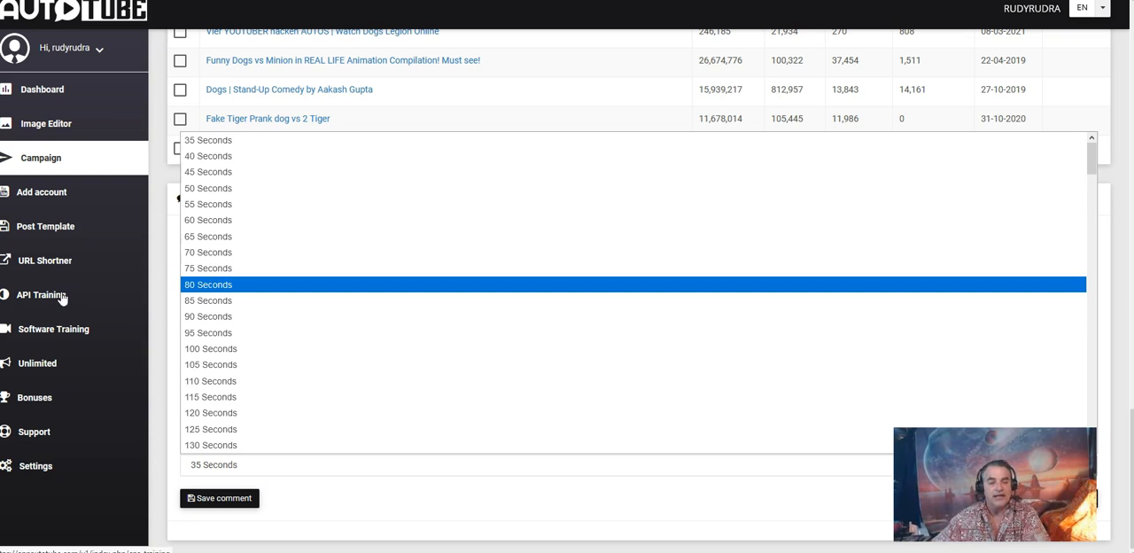
left_click(39, 295)
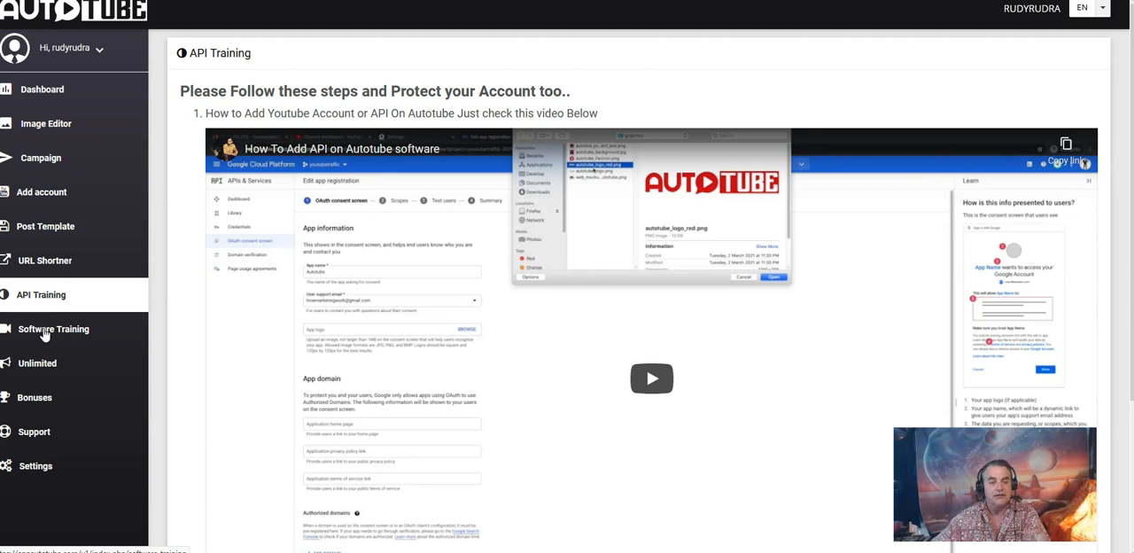
Go to the Software Training page listing tutorial videos for Overview, Image Editor and Campaign
left_click(53, 329)
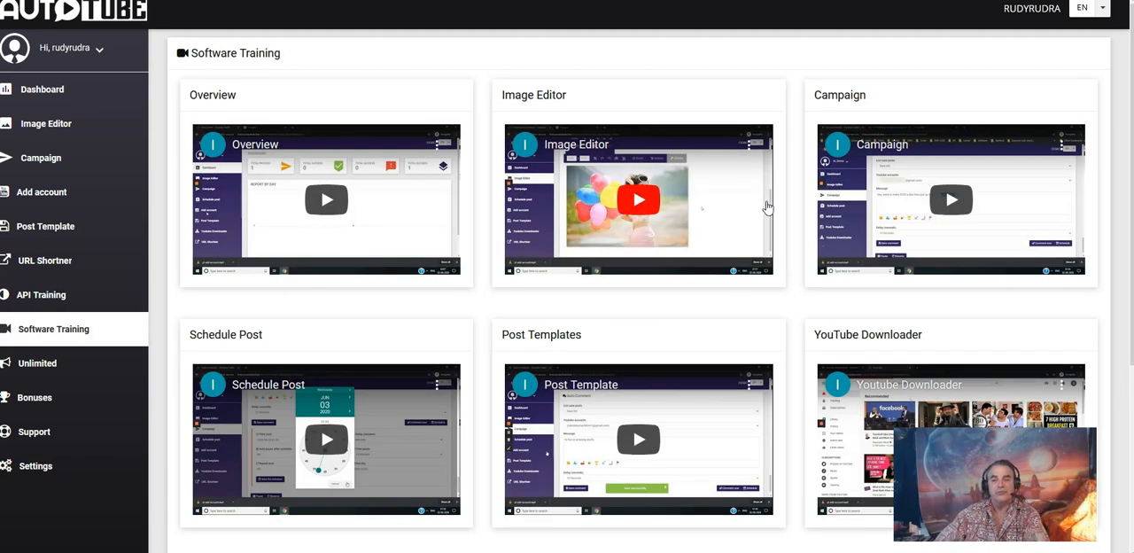
mouse_move(665, 415)
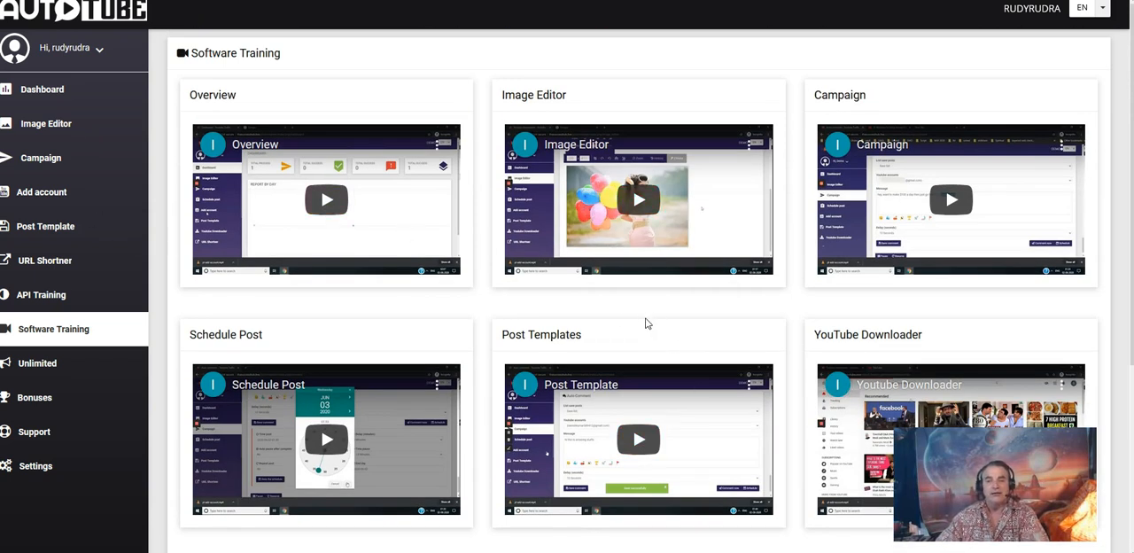
mouse_move(677, 312)
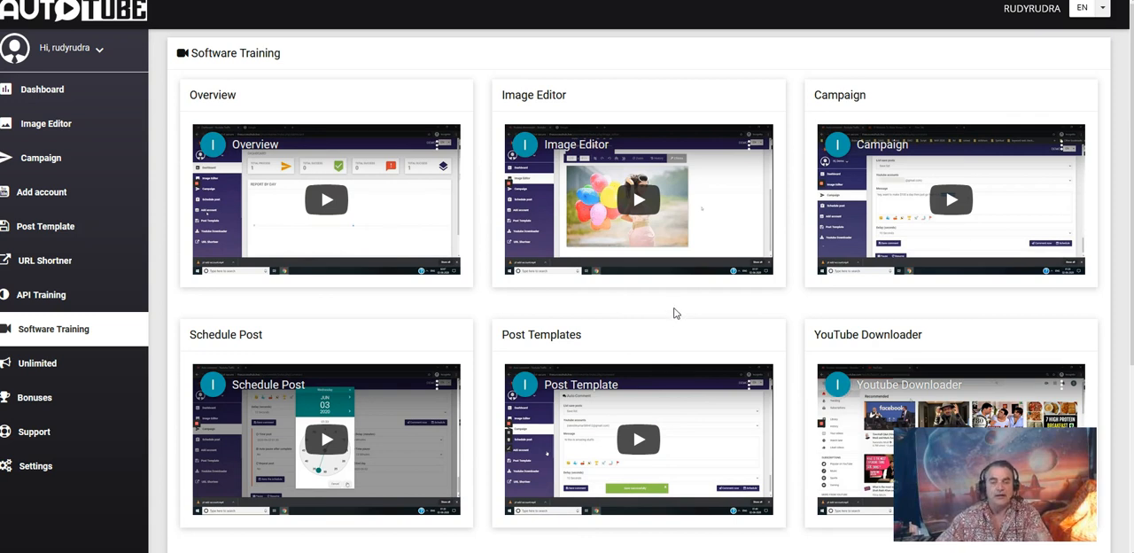
mouse_move(705, 236)
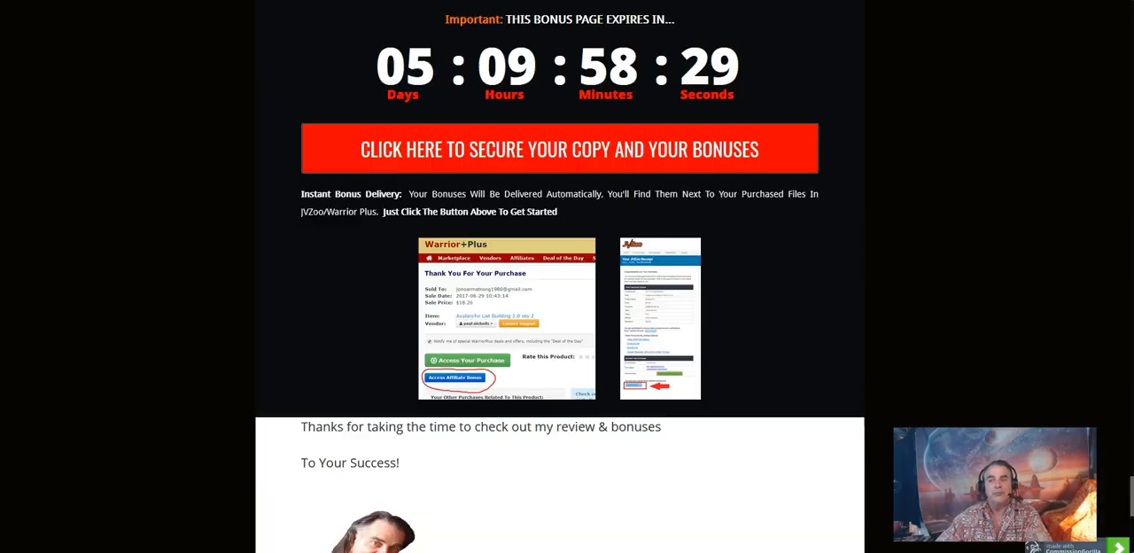
Scroll the sales page to the Early Bird price details with FE, OTO 2 and OTO 3 tiers
scroll("down", 3)
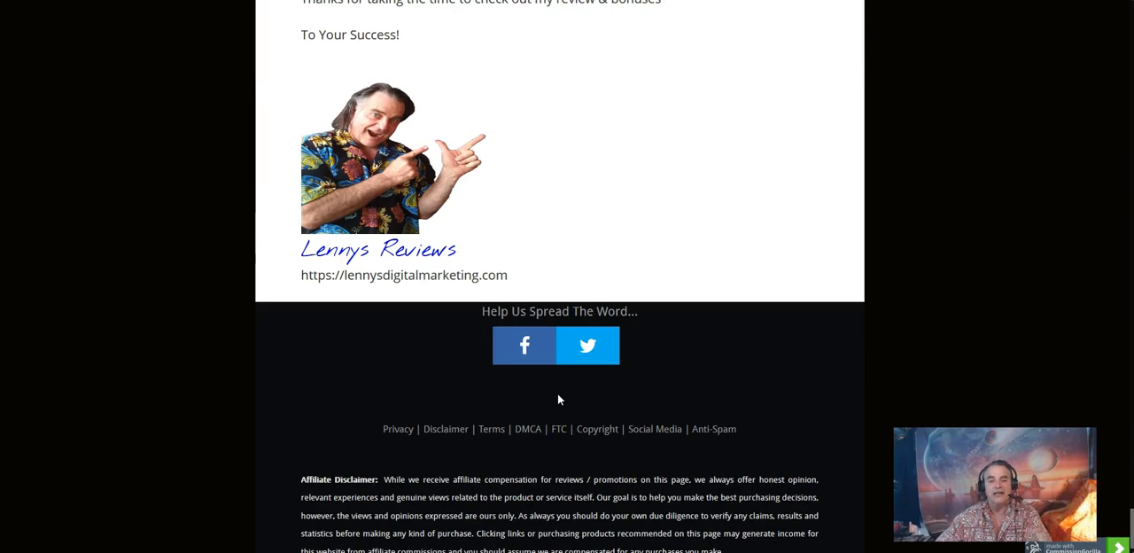
scroll("up", 3)
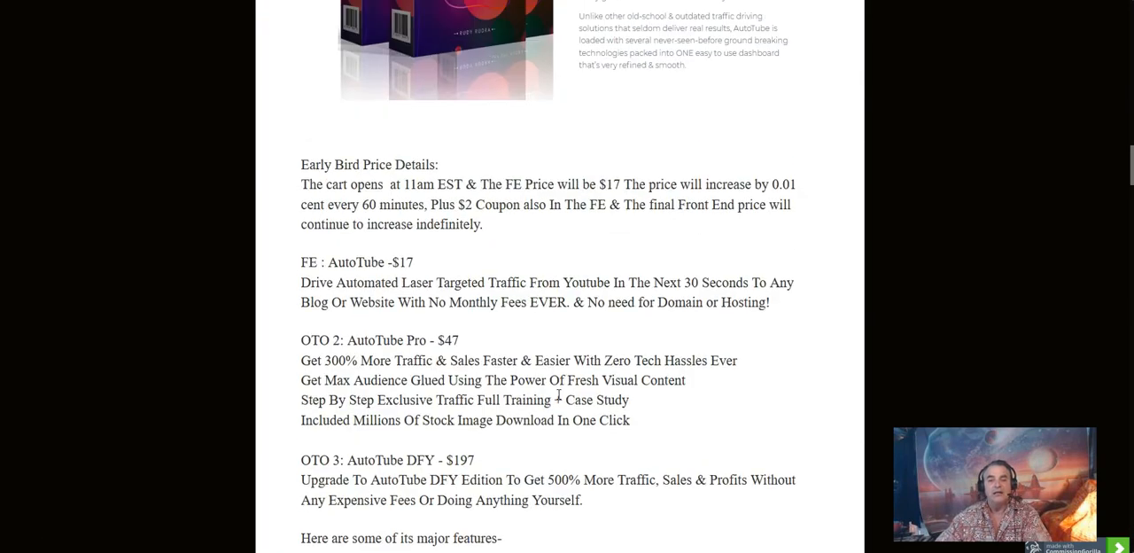
scroll("up", 3)
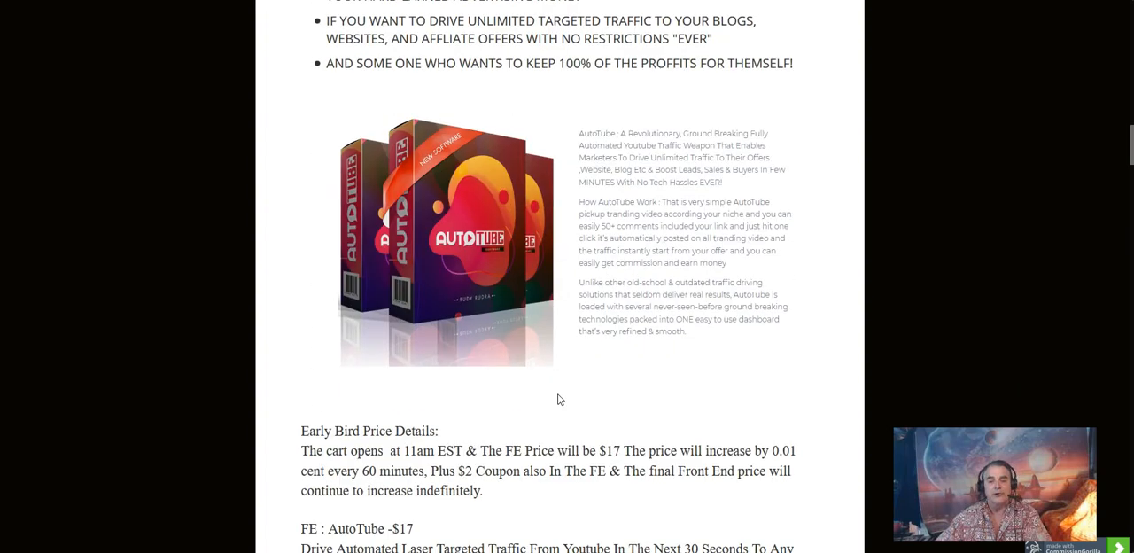
scroll("down", 3)
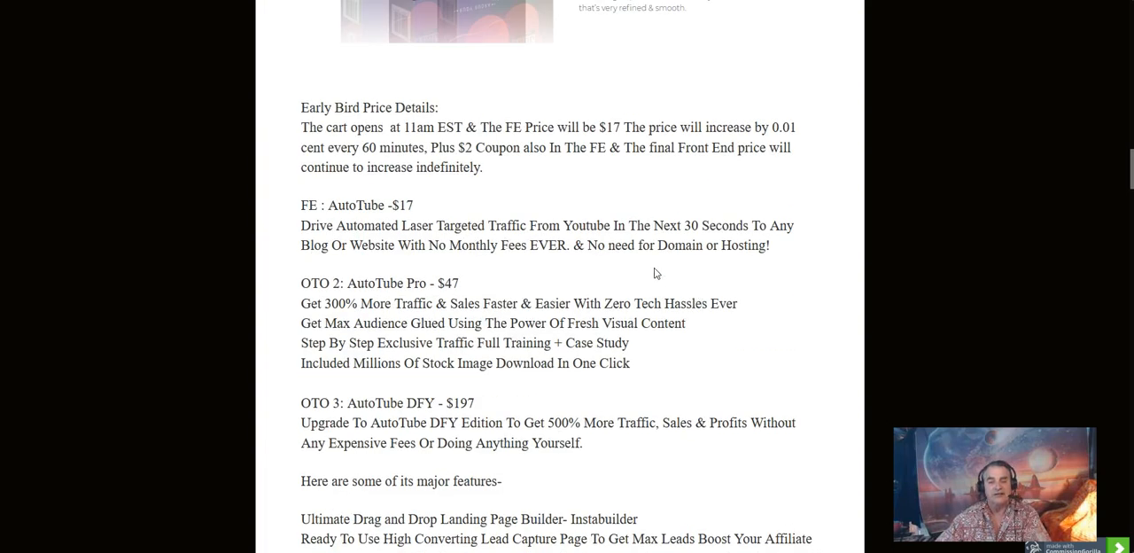
mouse_move(302, 205)
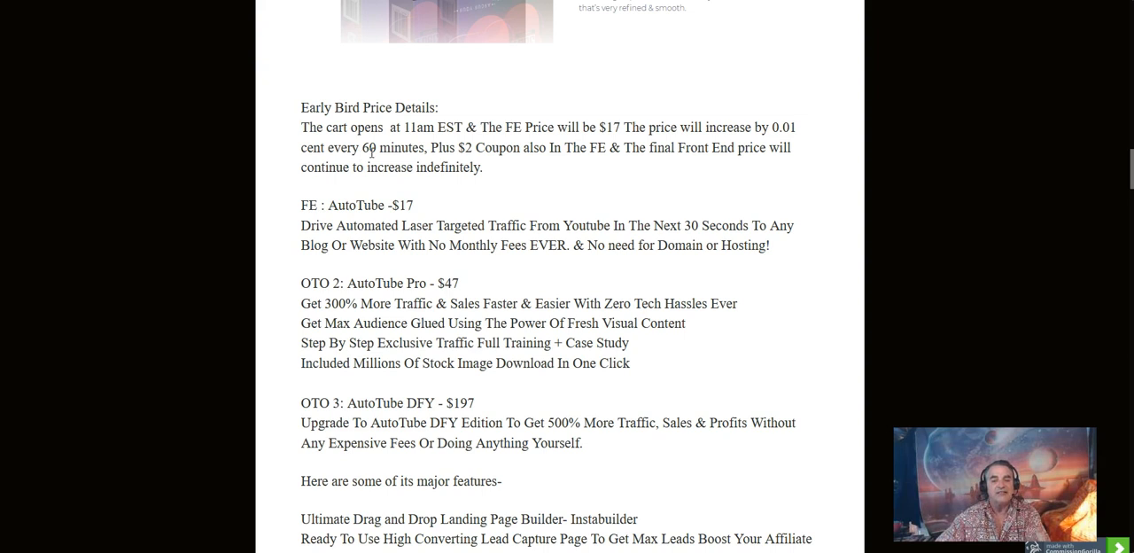
mouse_move(484, 151)
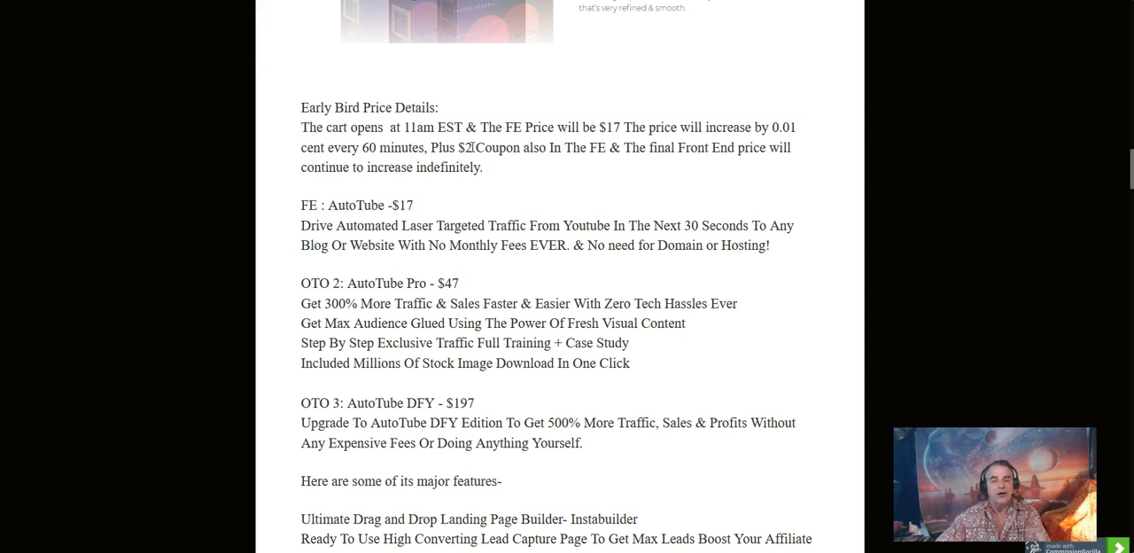
mouse_move(599, 202)
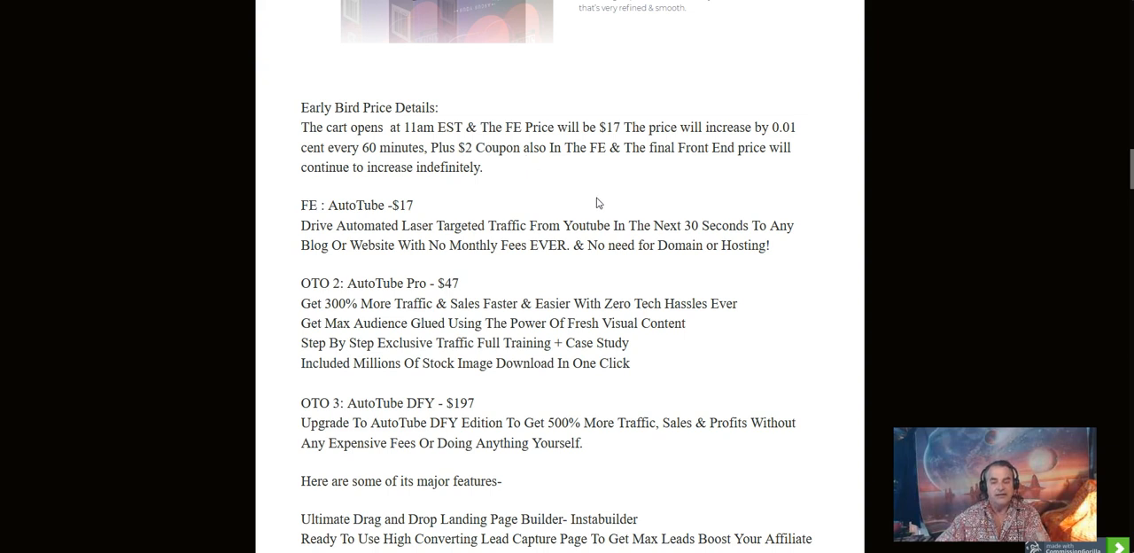
mouse_move(437, 219)
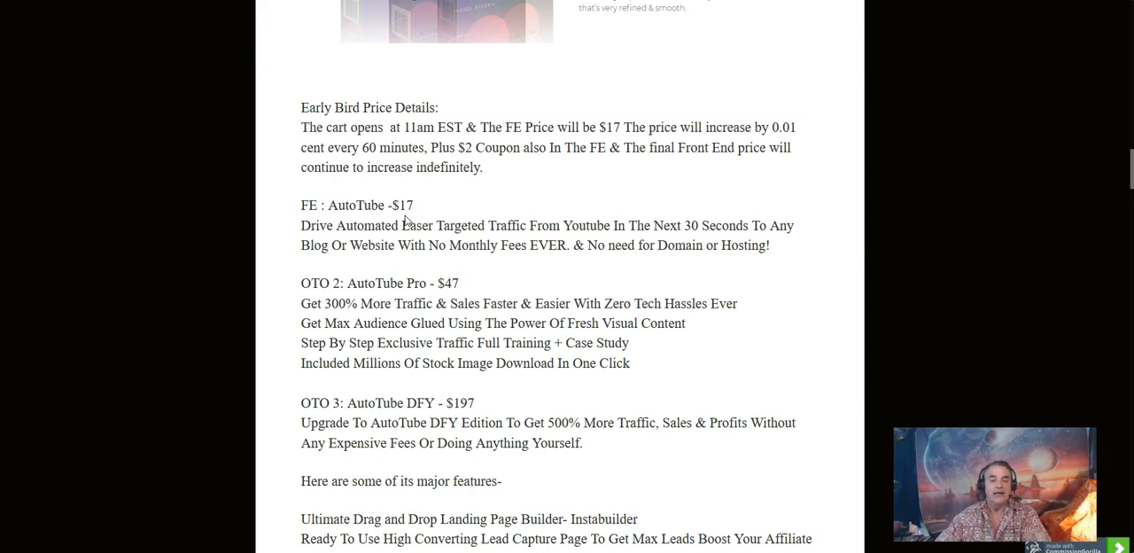
mouse_move(383, 258)
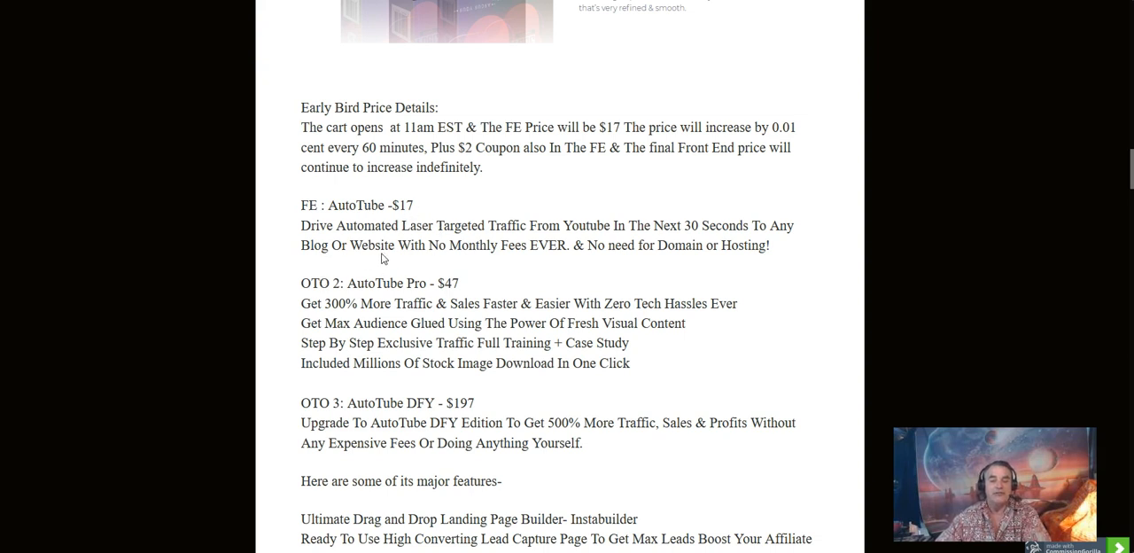
mouse_move(525, 244)
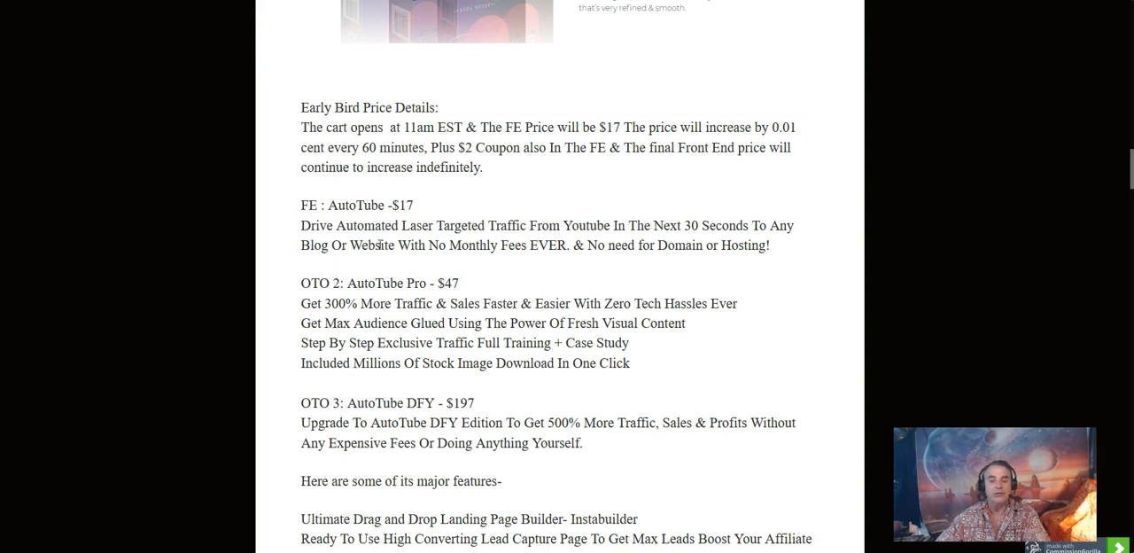
mouse_move(514, 252)
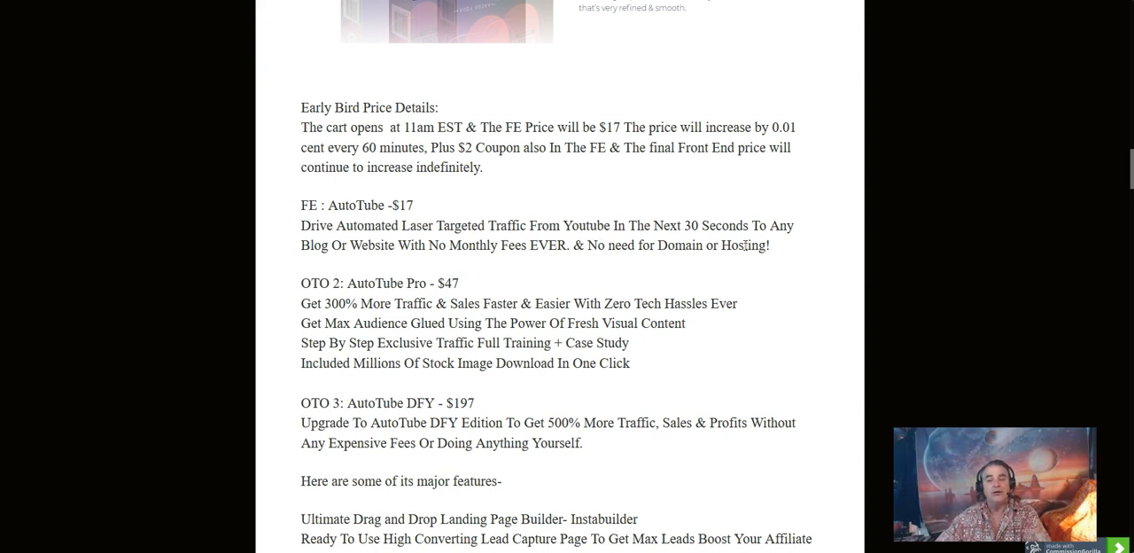
mouse_move(287, 295)
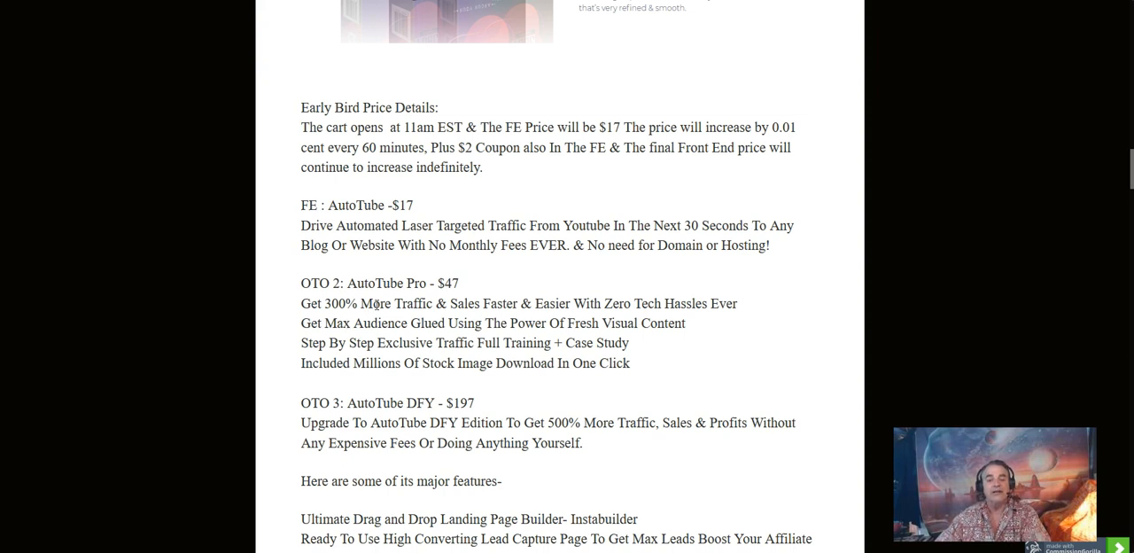
mouse_move(340, 328)
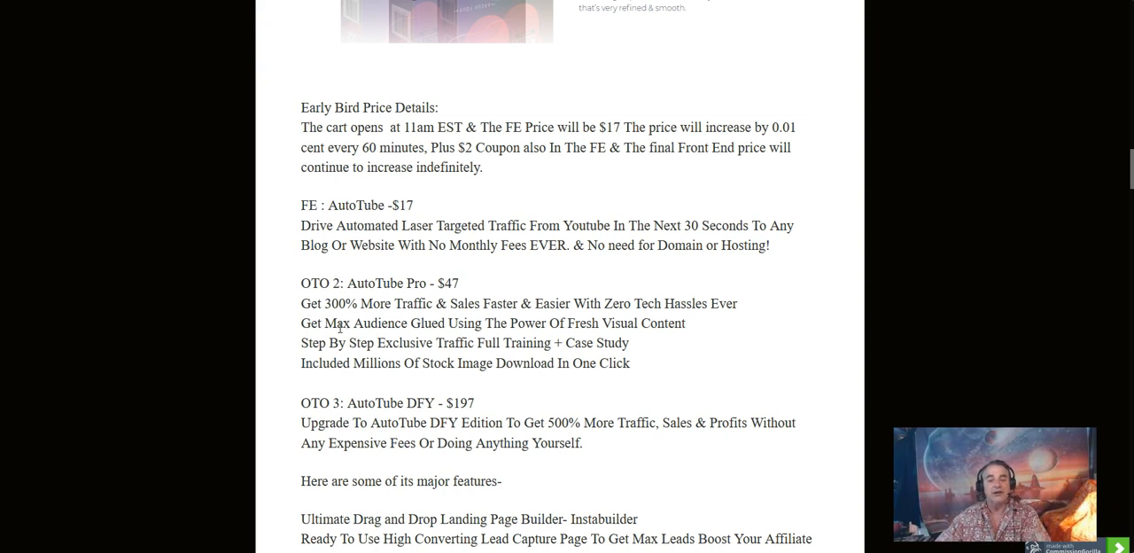
scroll("down", 3)
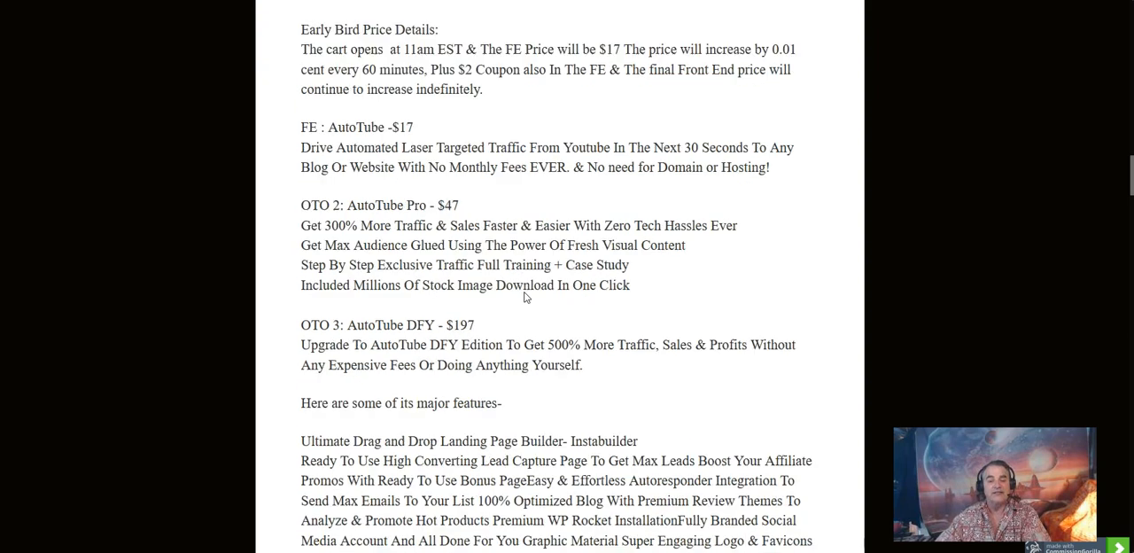
scroll("down", 3)
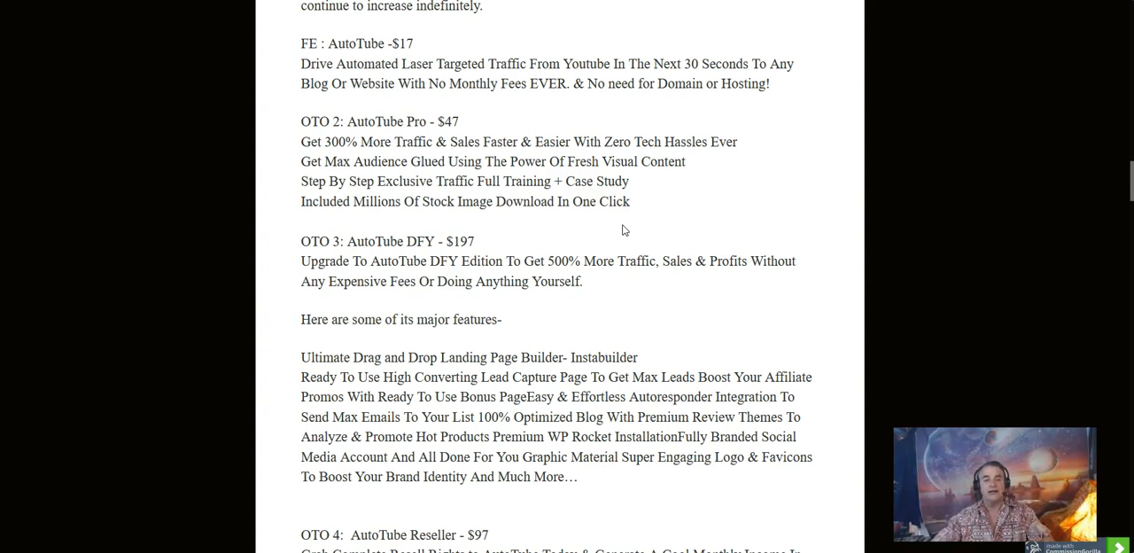
scroll("down", 3)
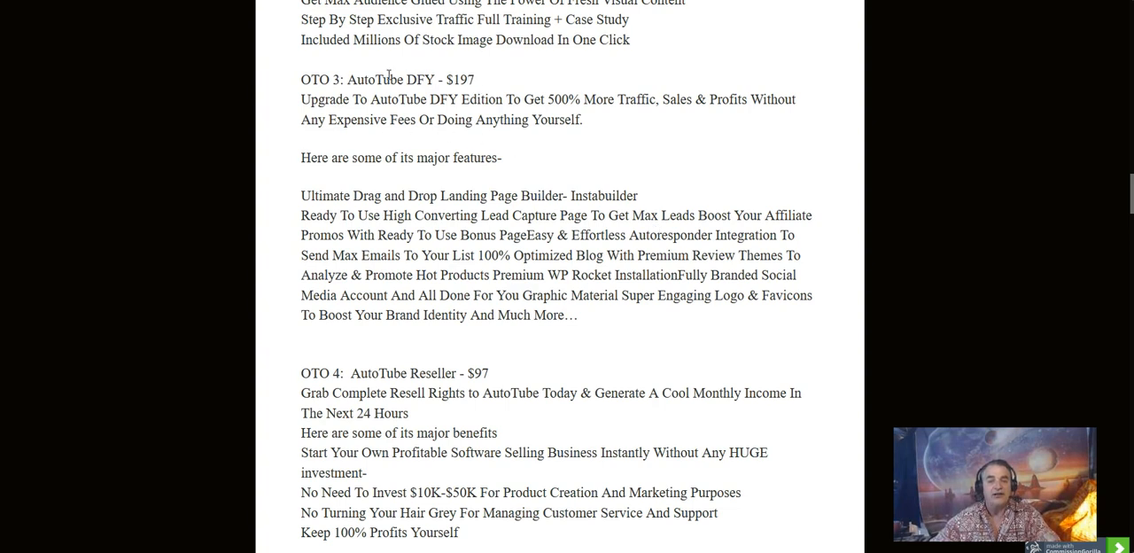
mouse_move(461, 100)
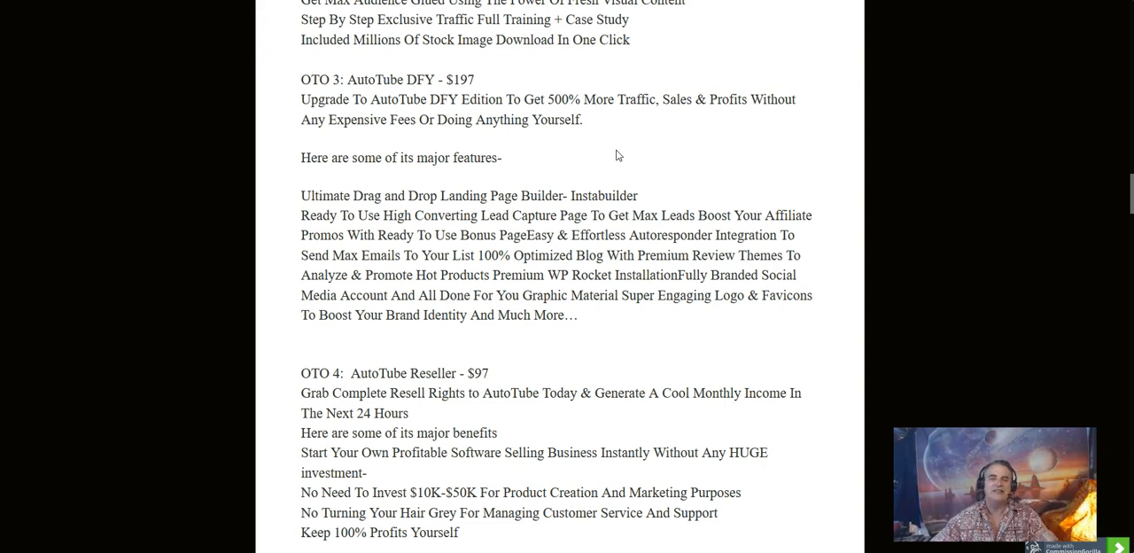
mouse_move(629, 120)
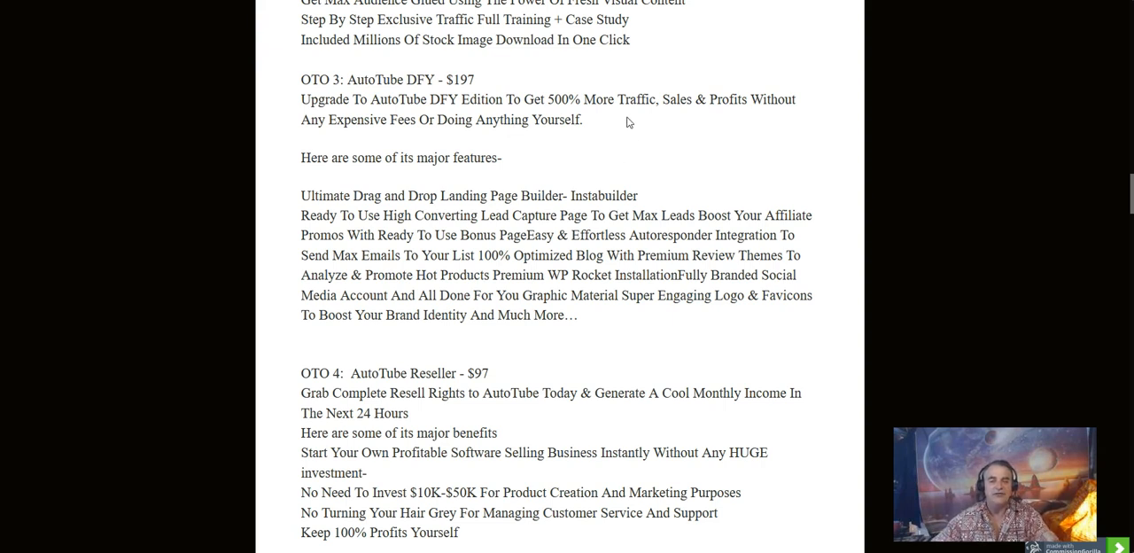
Scroll to the OTO 4 $97 Reseller tier and the secure-your-copy call to action
scroll("down", 3)
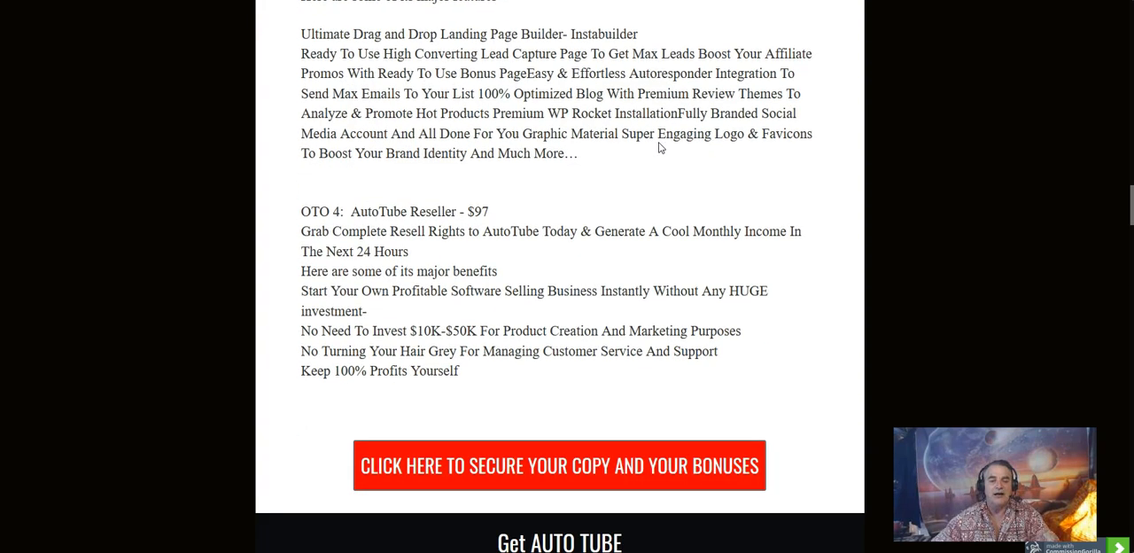
mouse_move(631, 130)
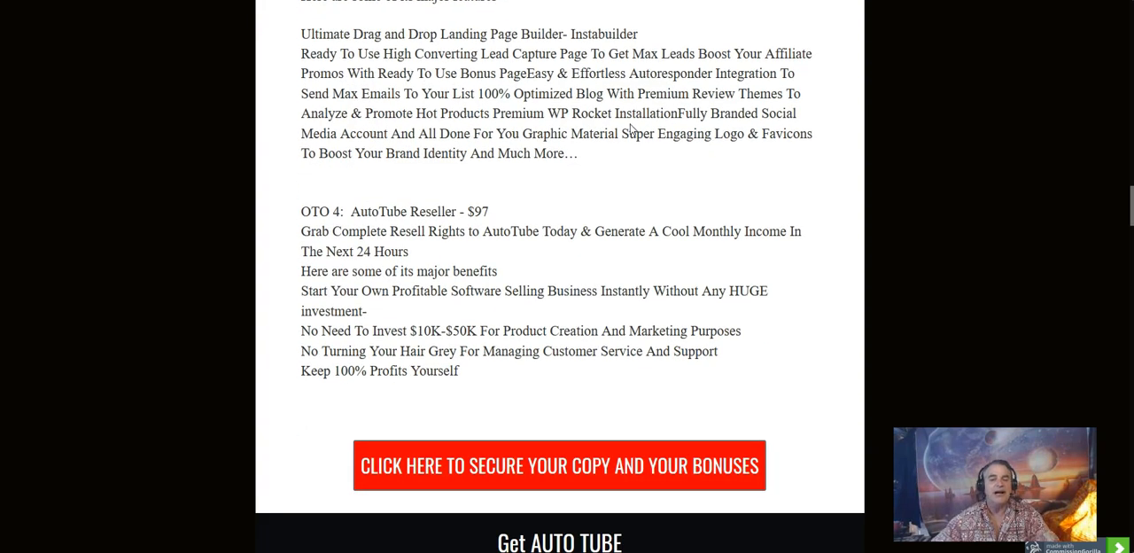
mouse_move(404, 231)
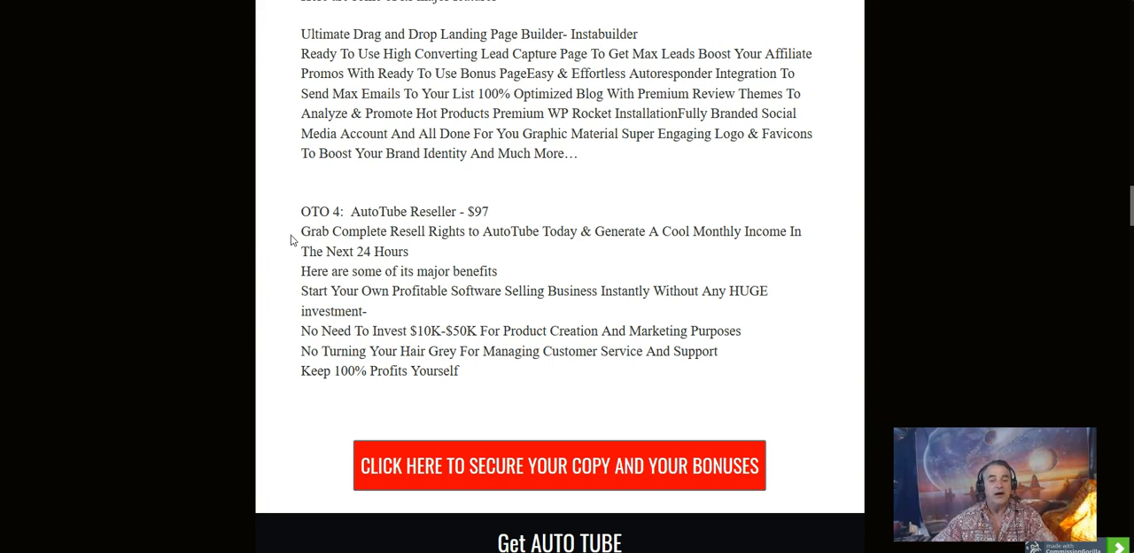
mouse_move(298, 255)
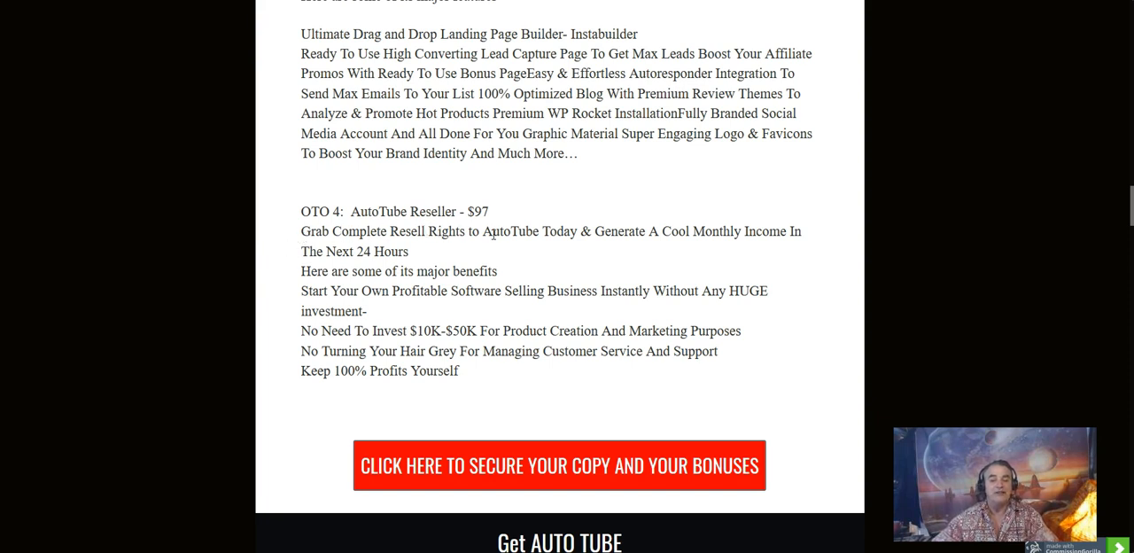
mouse_move(539, 259)
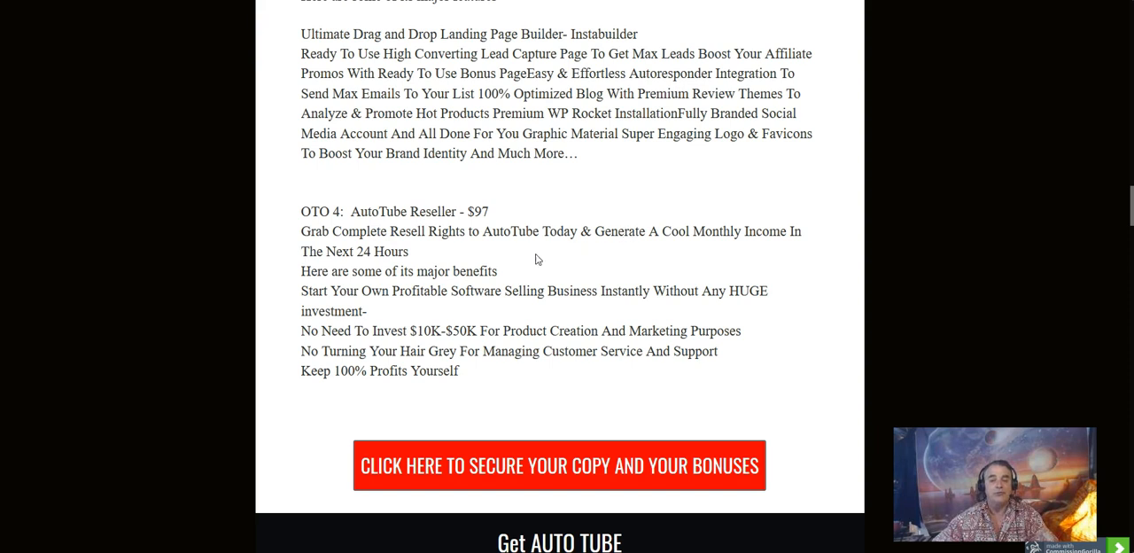
mouse_move(772, 249)
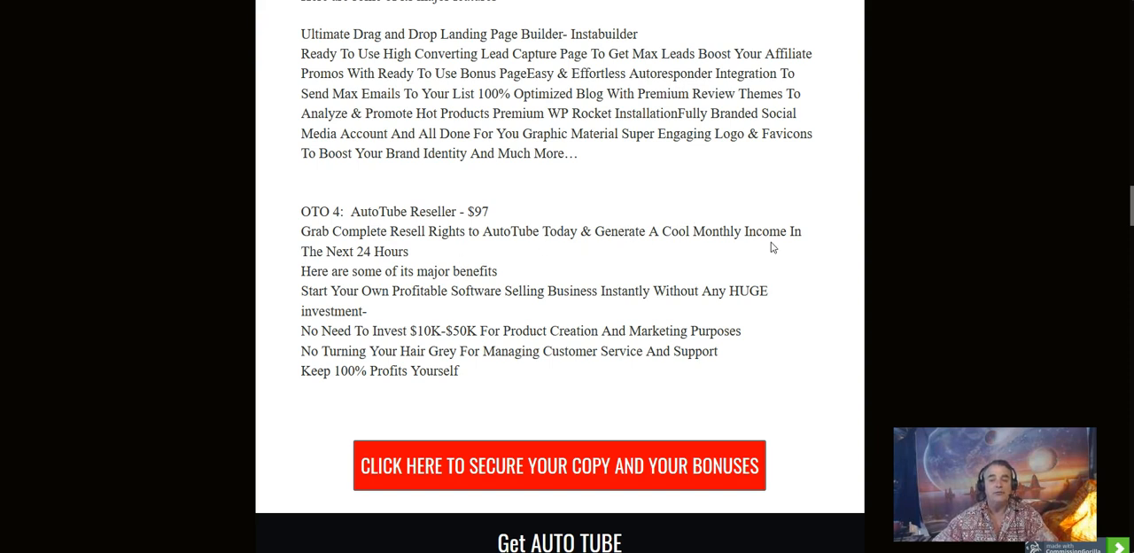
mouse_move(321, 291)
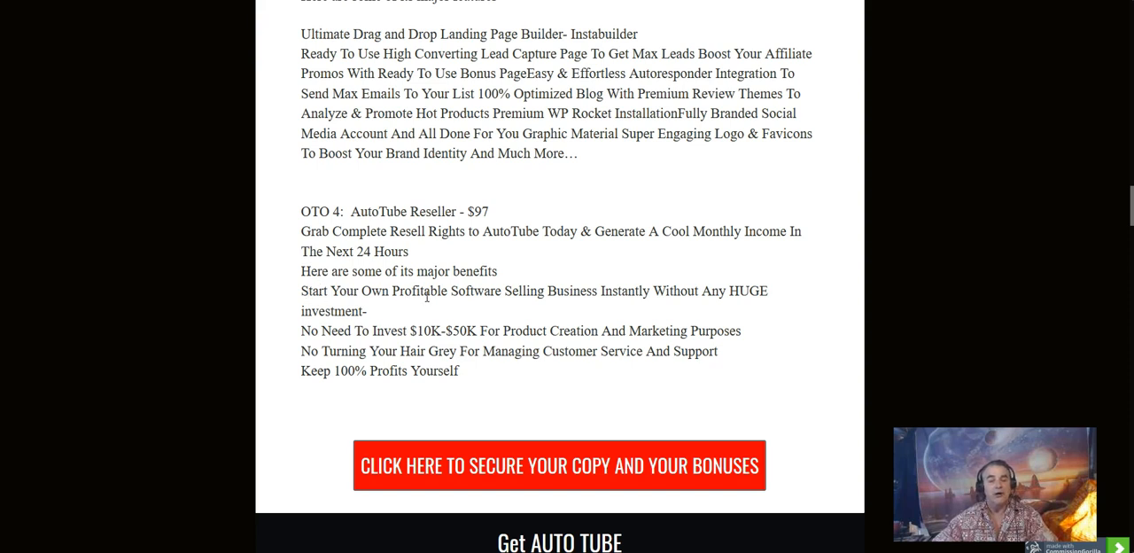
mouse_move(624, 298)
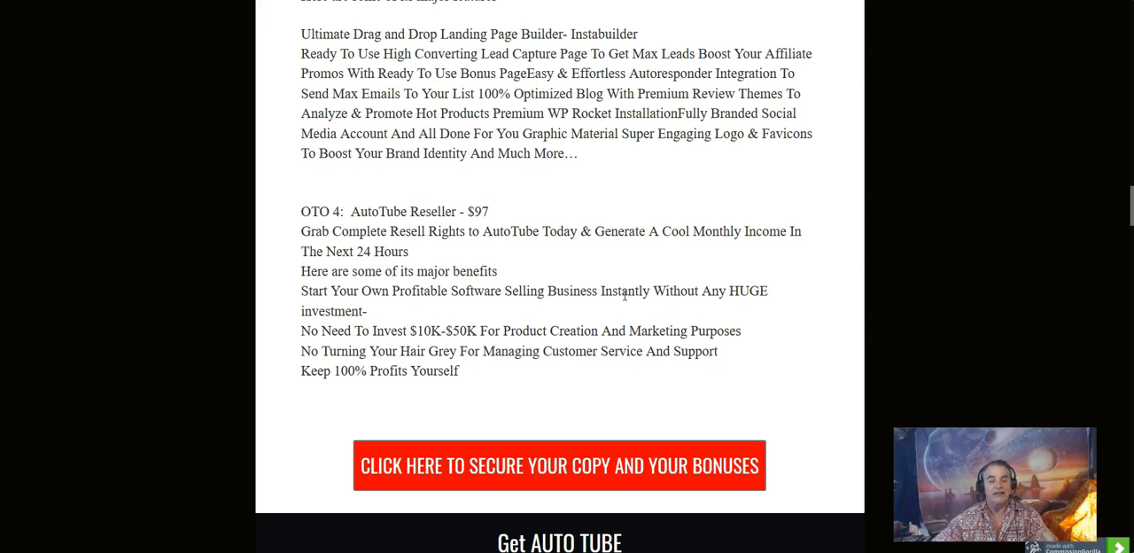
mouse_move(714, 313)
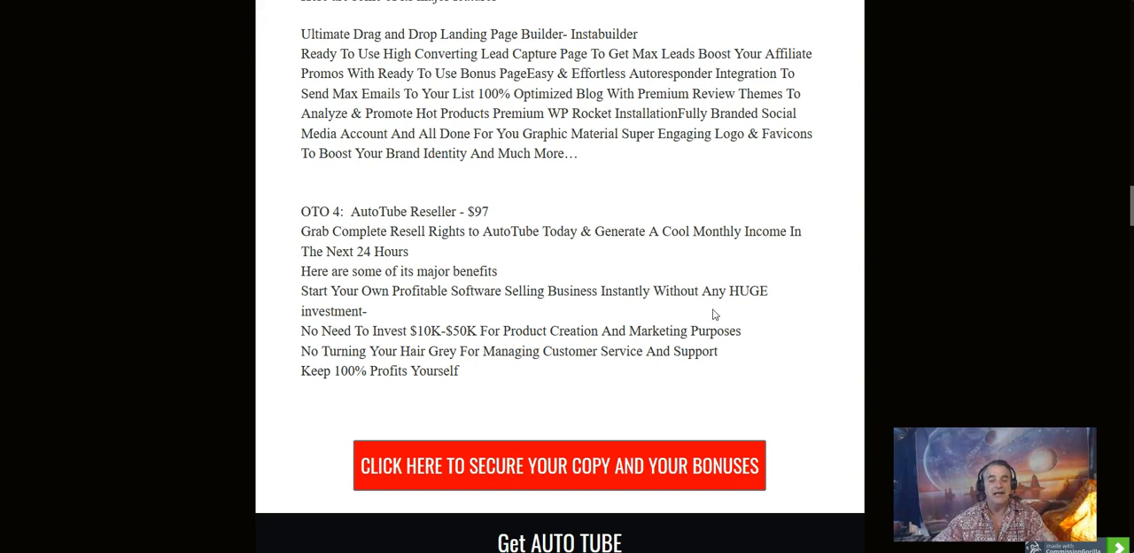
mouse_move(277, 351)
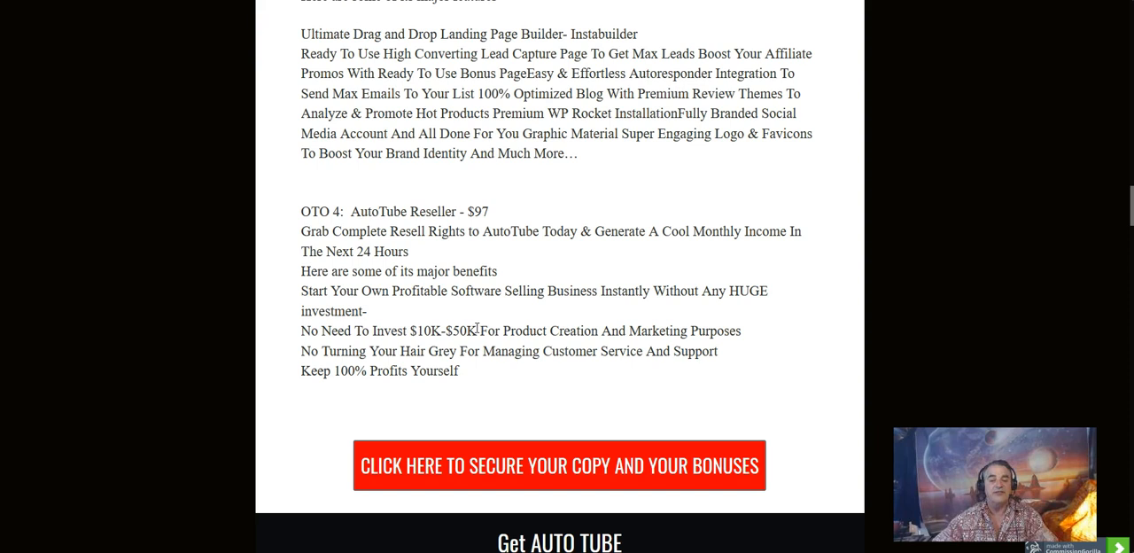
mouse_move(647, 333)
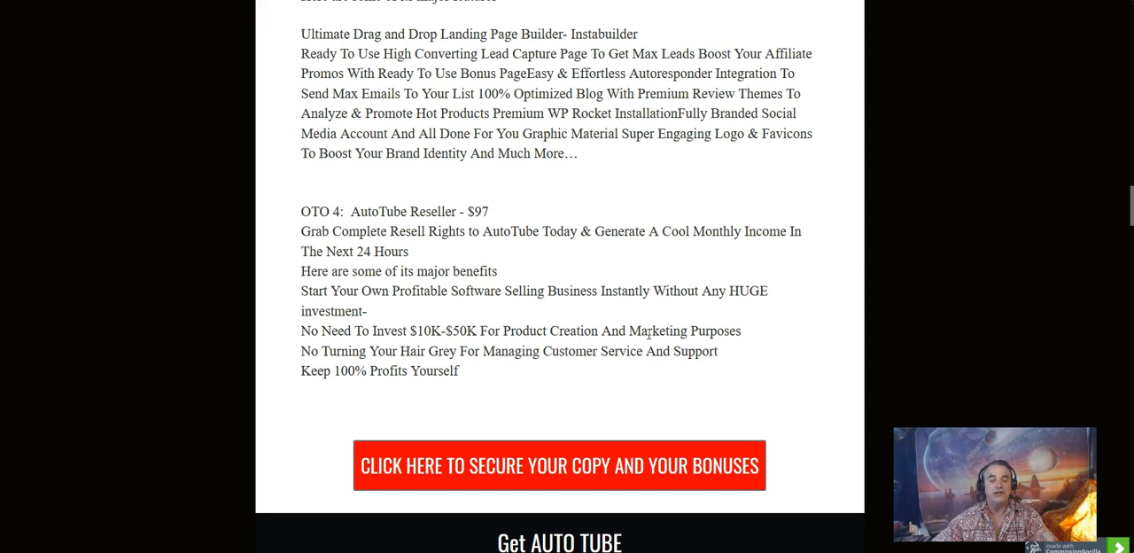
mouse_move(748, 336)
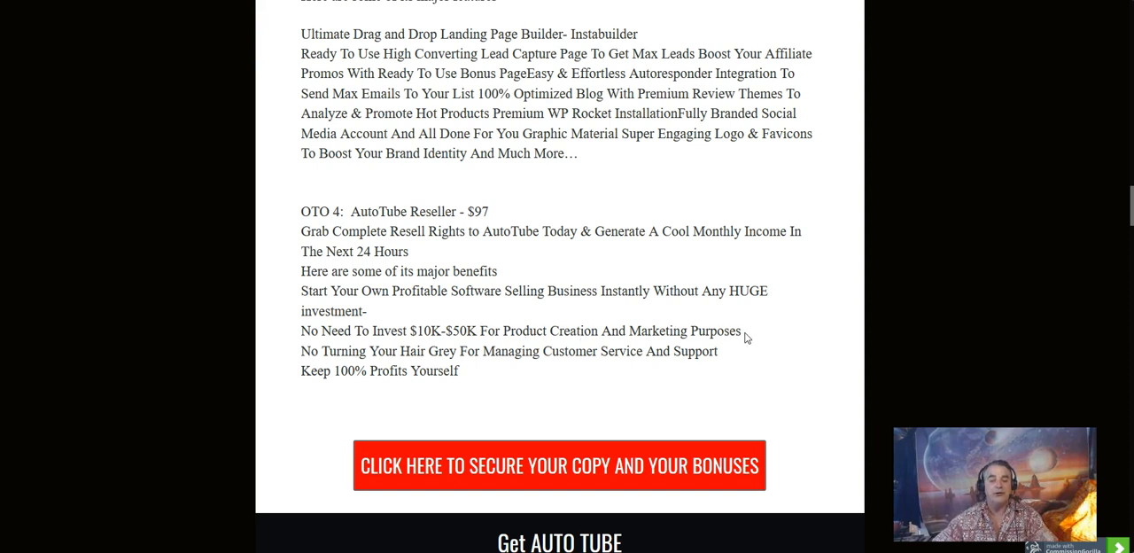
mouse_move(227, 439)
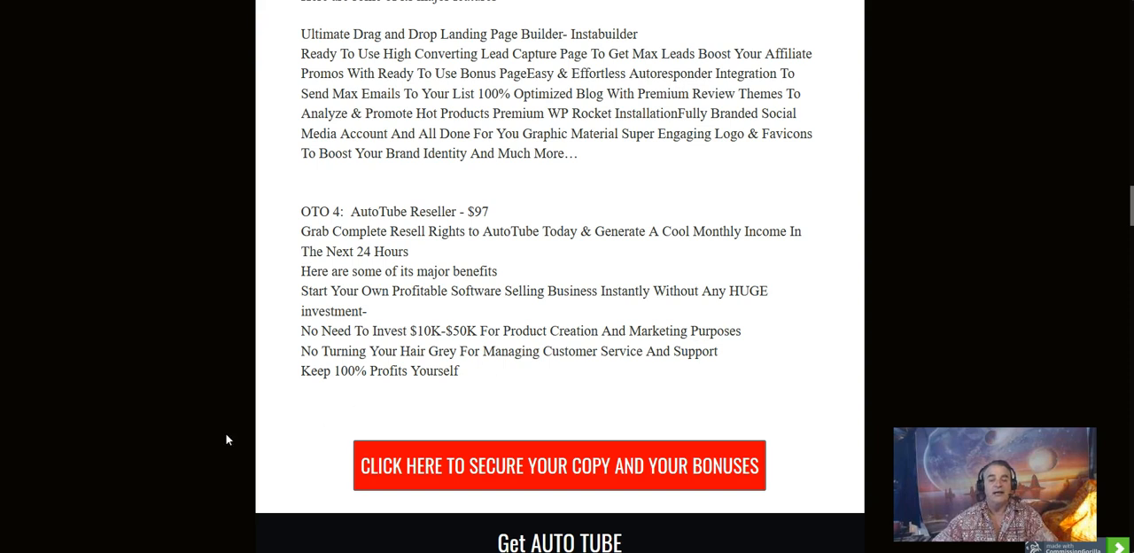
scroll("down", 3)
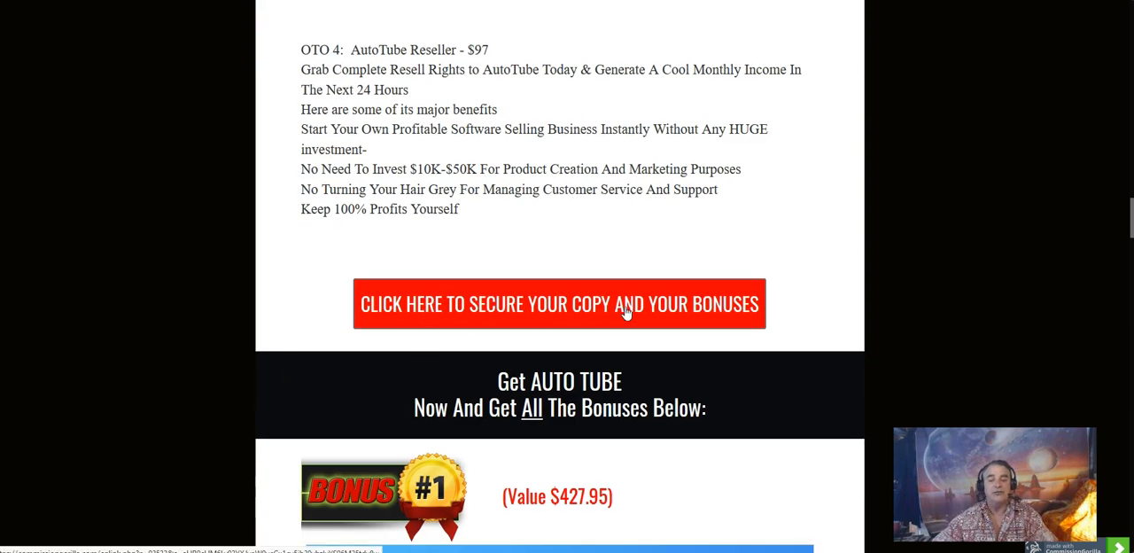
mouse_move(862, 241)
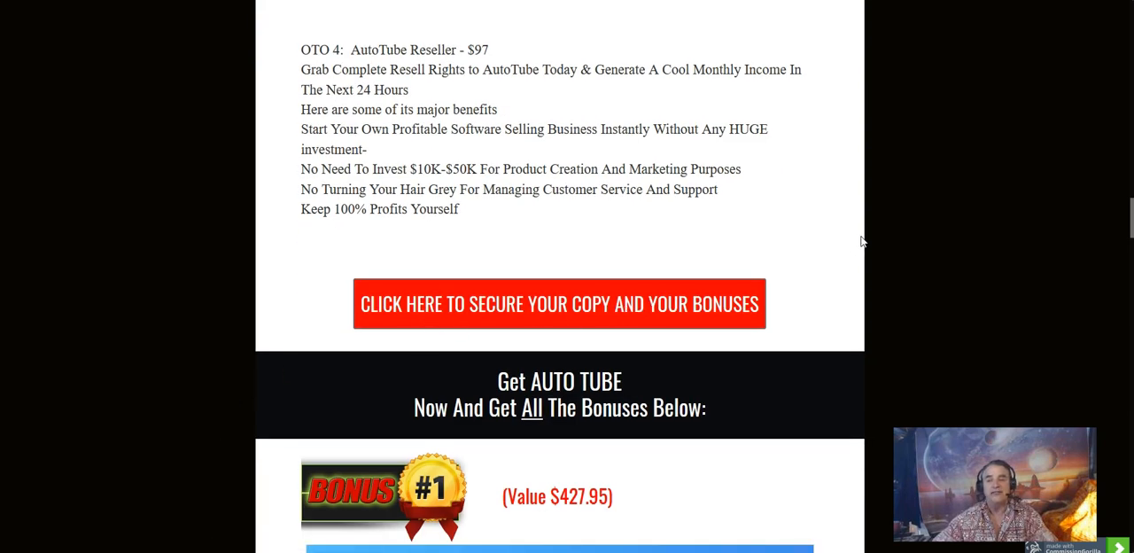
scroll("up", 3)
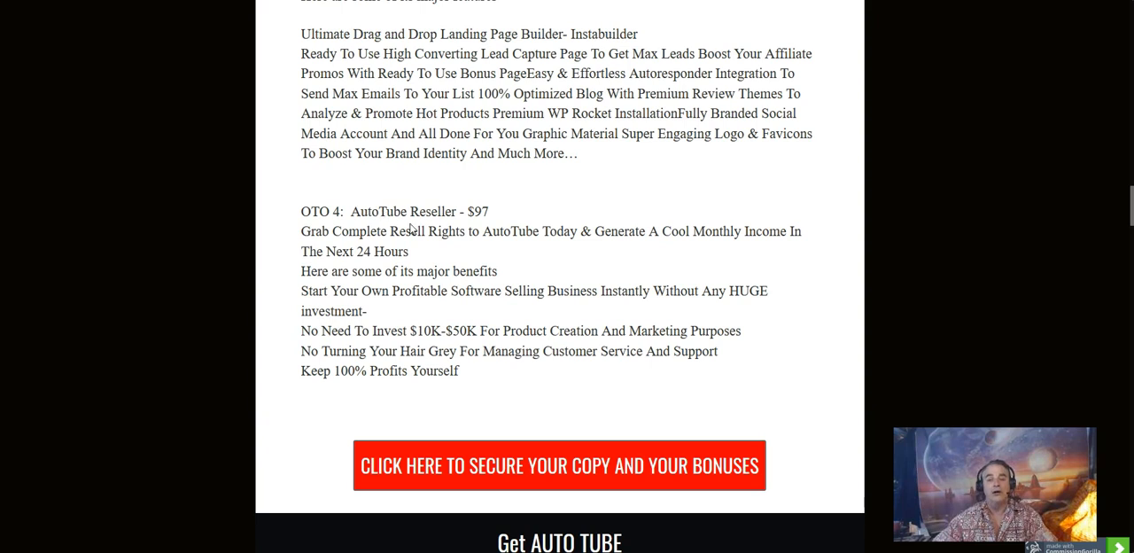
mouse_move(439, 267)
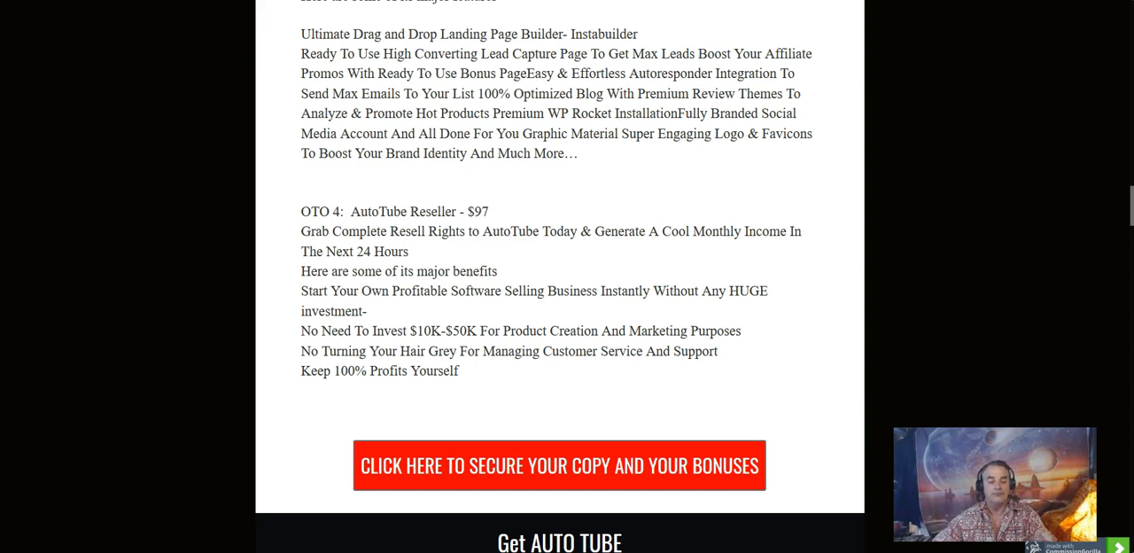
Scroll to the Who Is This For section listing YouTube traffic audiences beside the product box
scroll("down", 3)
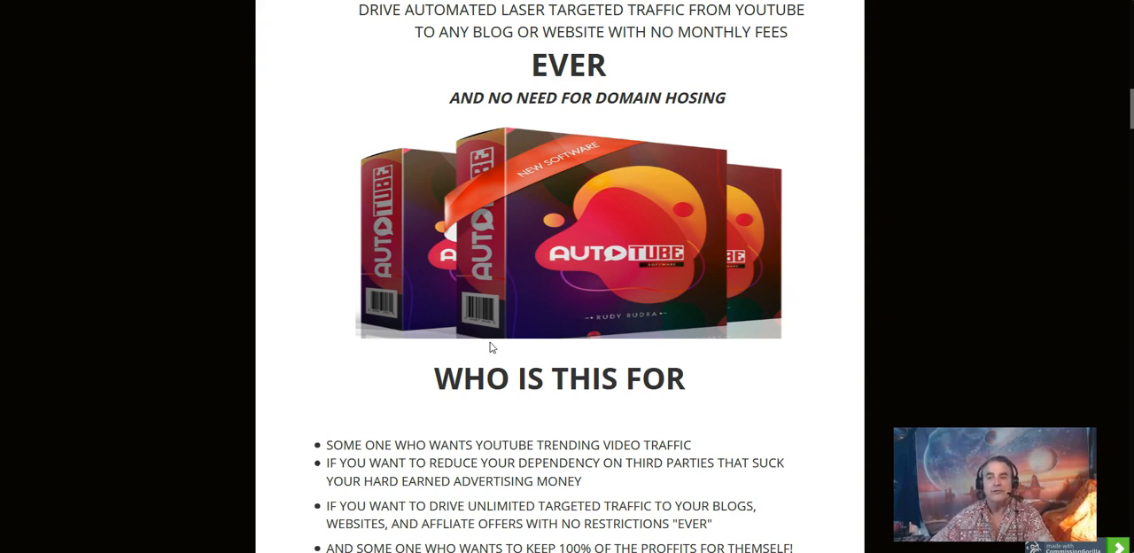
scroll("down", 3)
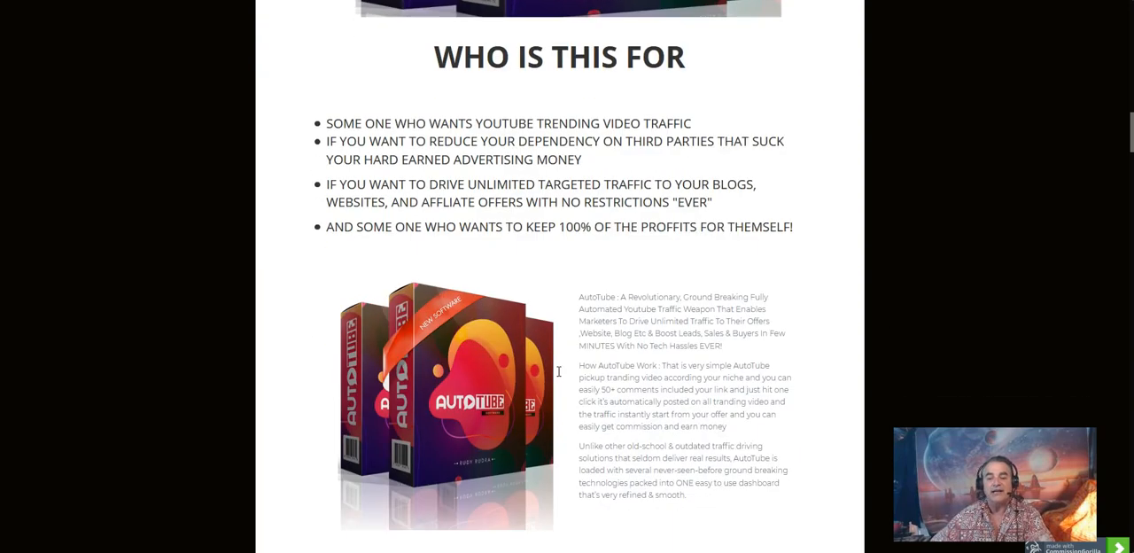
Scroll past the Get AUTO TUBE banner through Bonus #1 list-building tutorial to Bonus #2 at $46.95
scroll("down", 3)
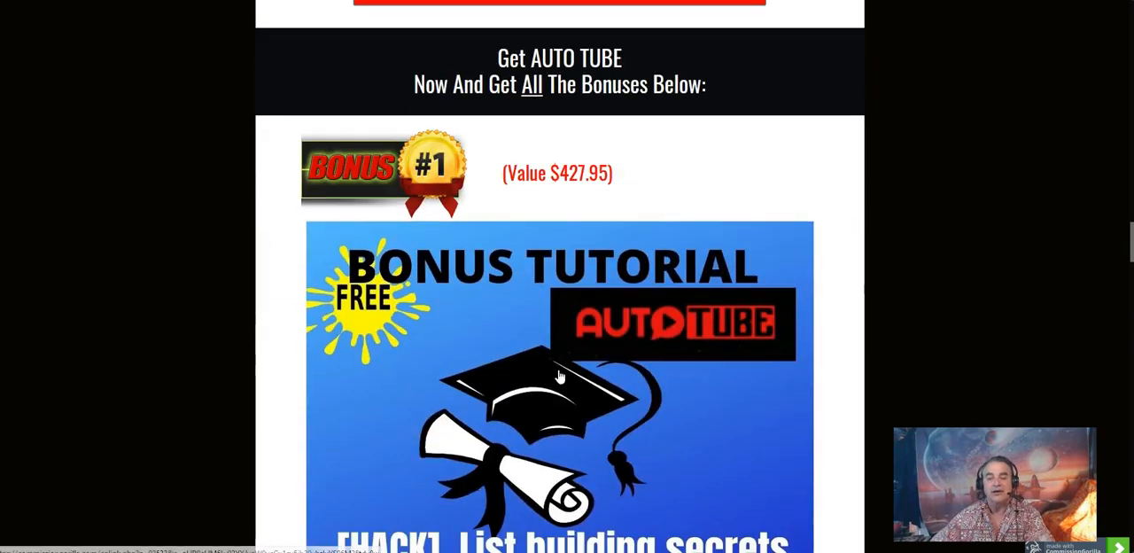
scroll("up", 3)
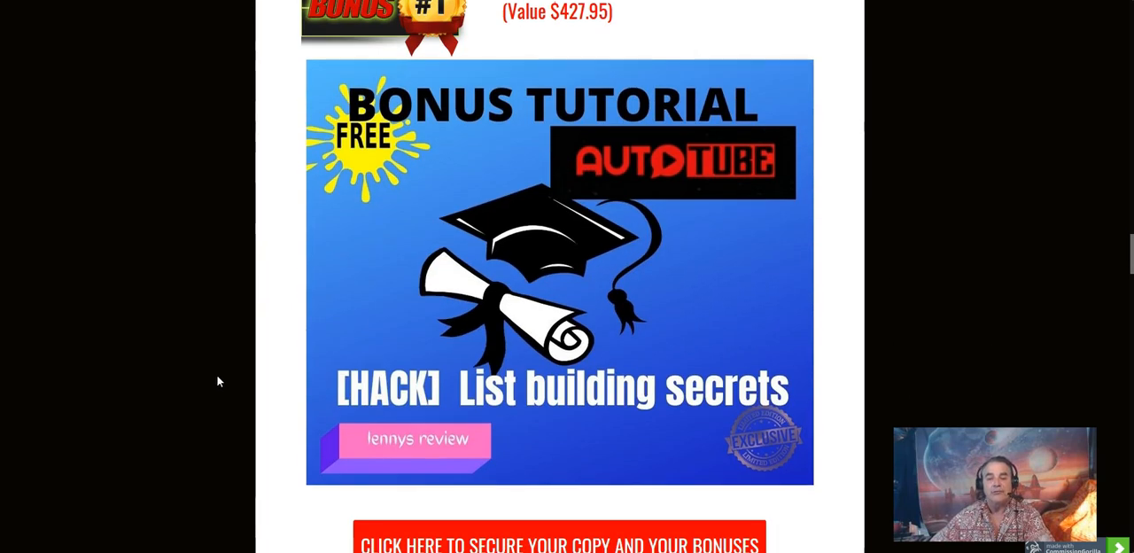
scroll("down", 3)
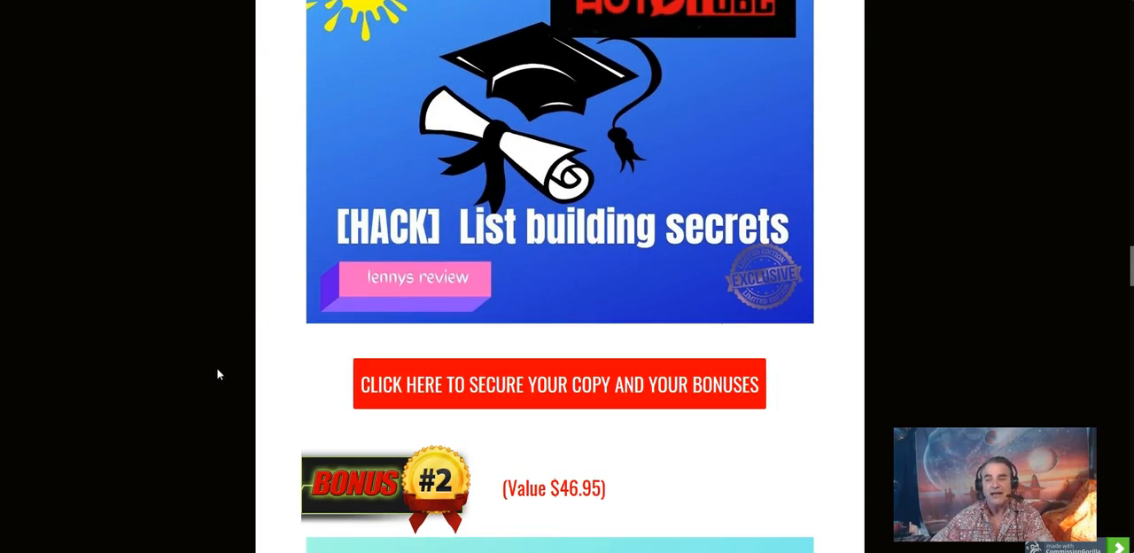
mouse_move(228, 340)
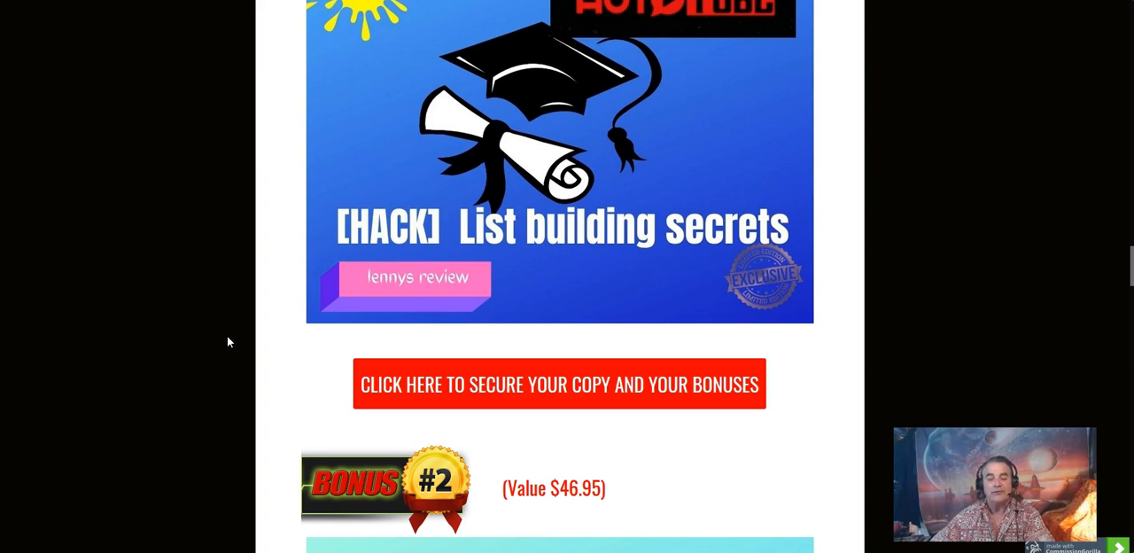
mouse_move(240, 294)
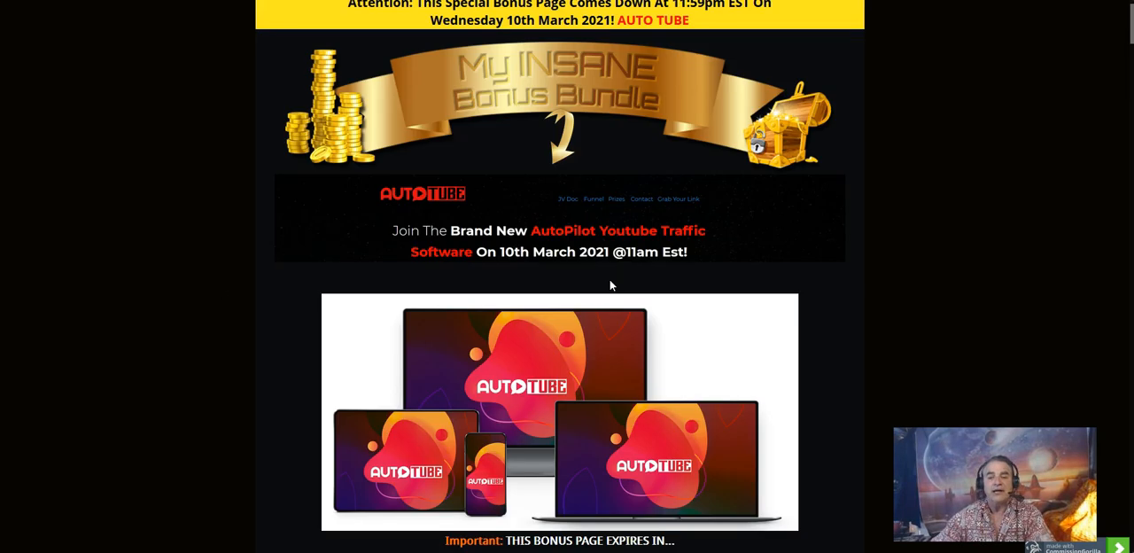
mouse_move(174, 333)
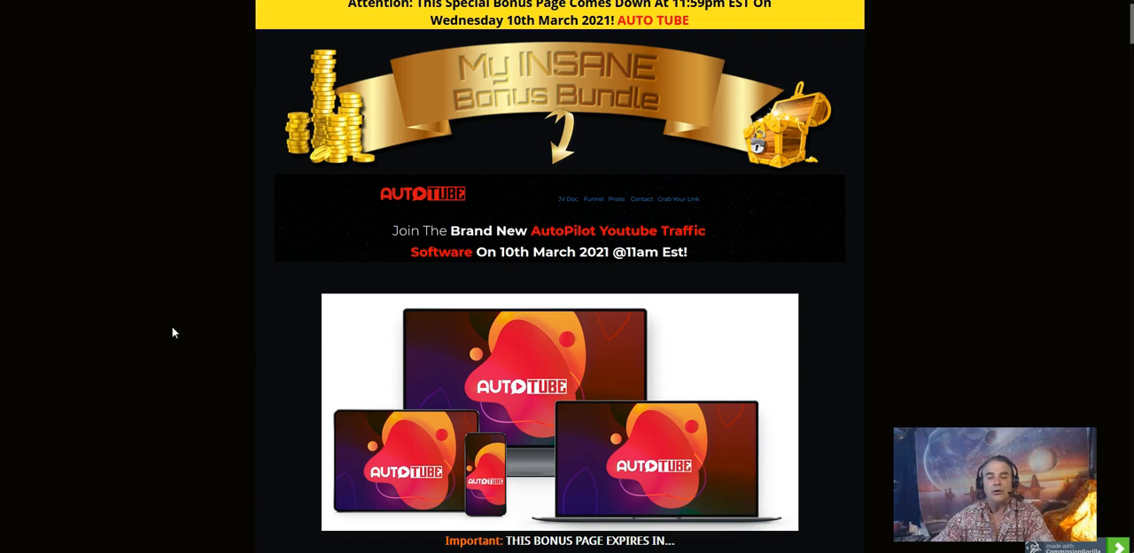